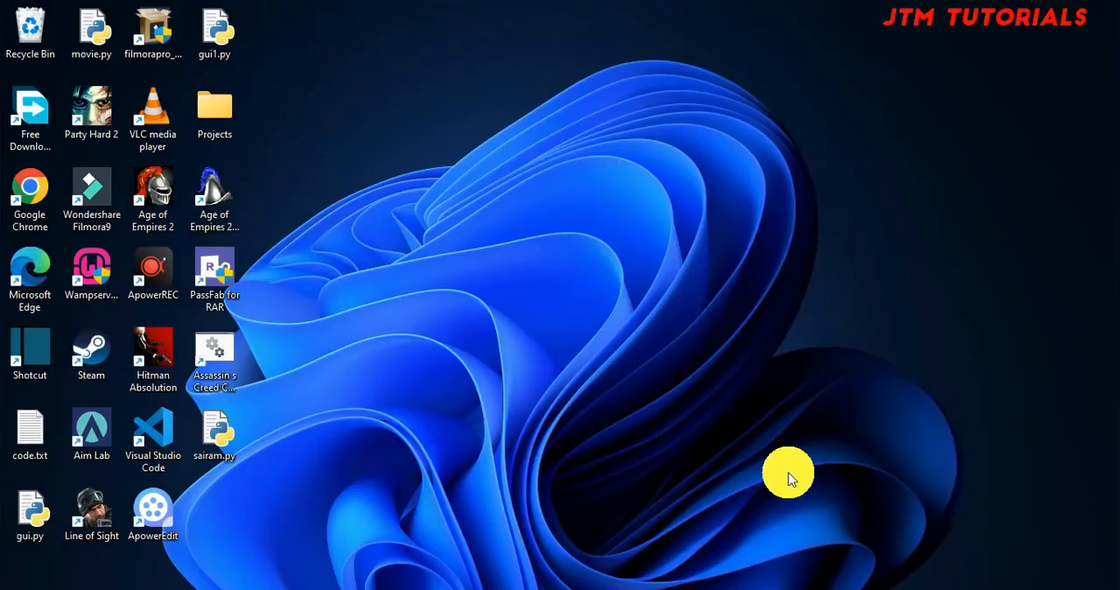
pyautogui.moveTo(809, 448)
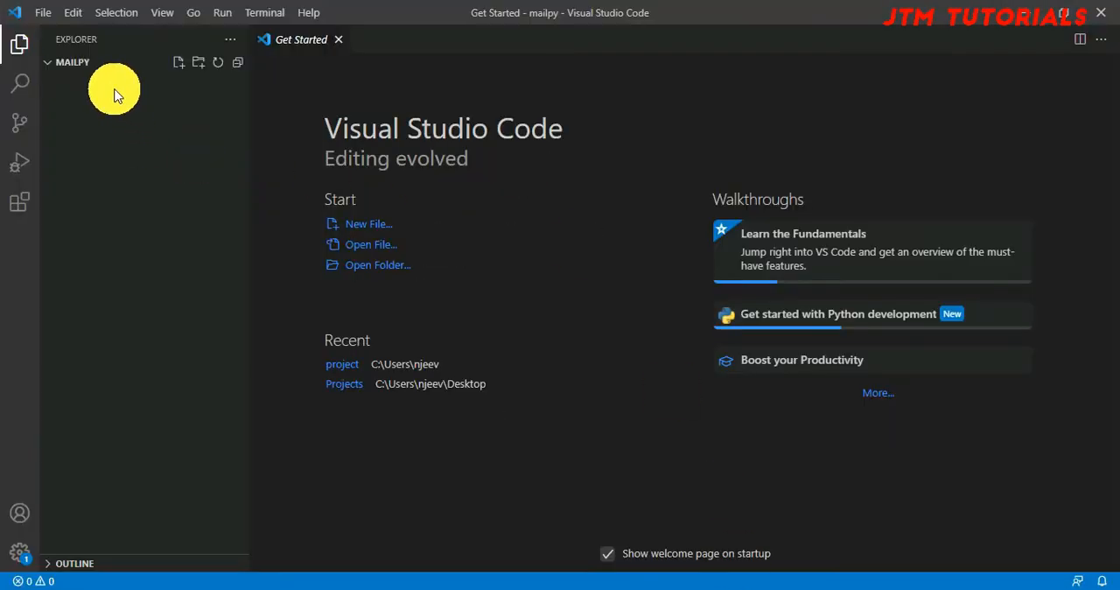
pyautogui.moveTo(105, 72)
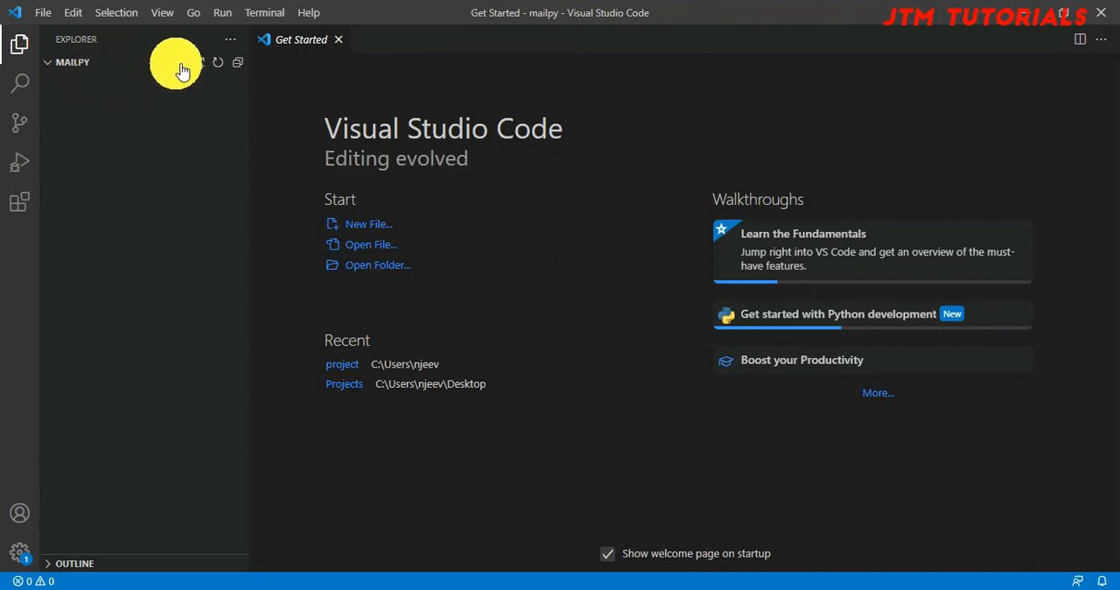
pyautogui.moveTo(184, 68)
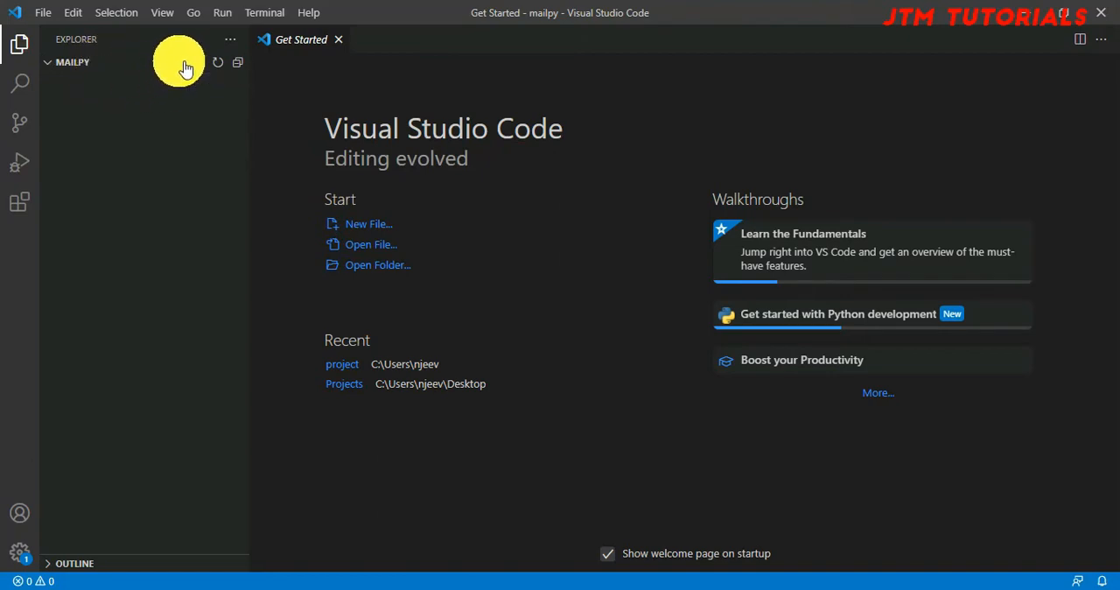
# Create a new file named mailpy.py in the mailpy folder and open it
pyautogui.click(199, 61)
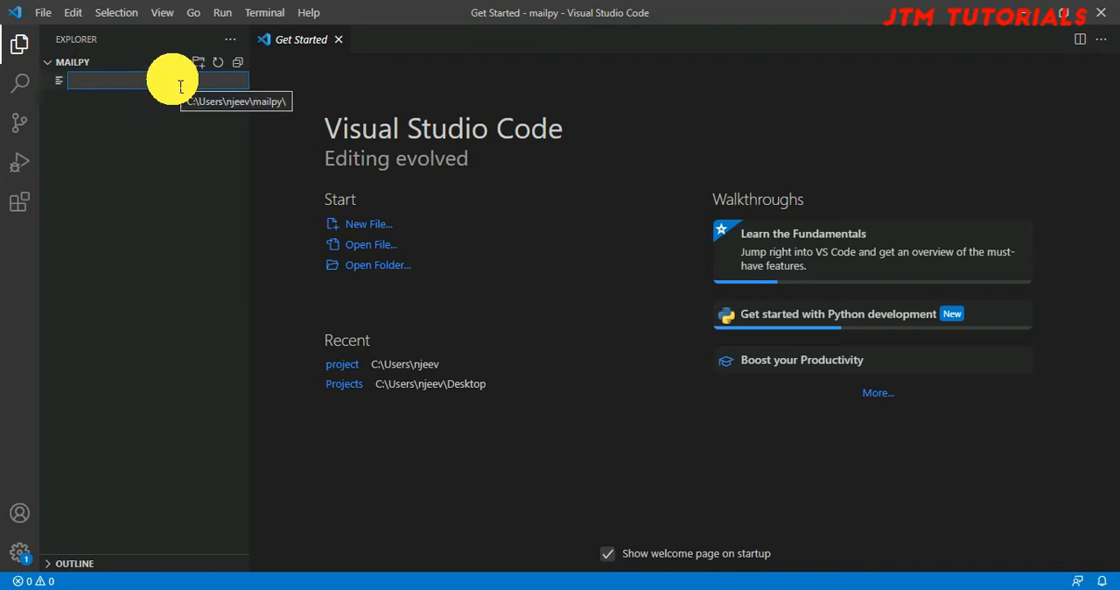
pyautogui.write('mailpy.py')
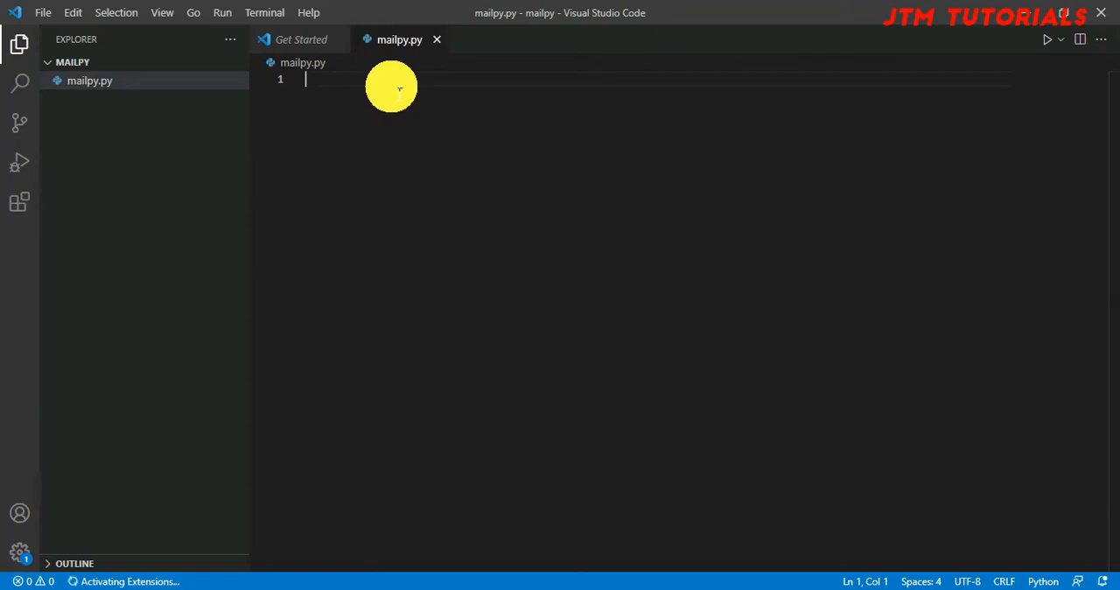
# Write import smtplib on line 1, followed by a blank line
pyautogui.write('import s')
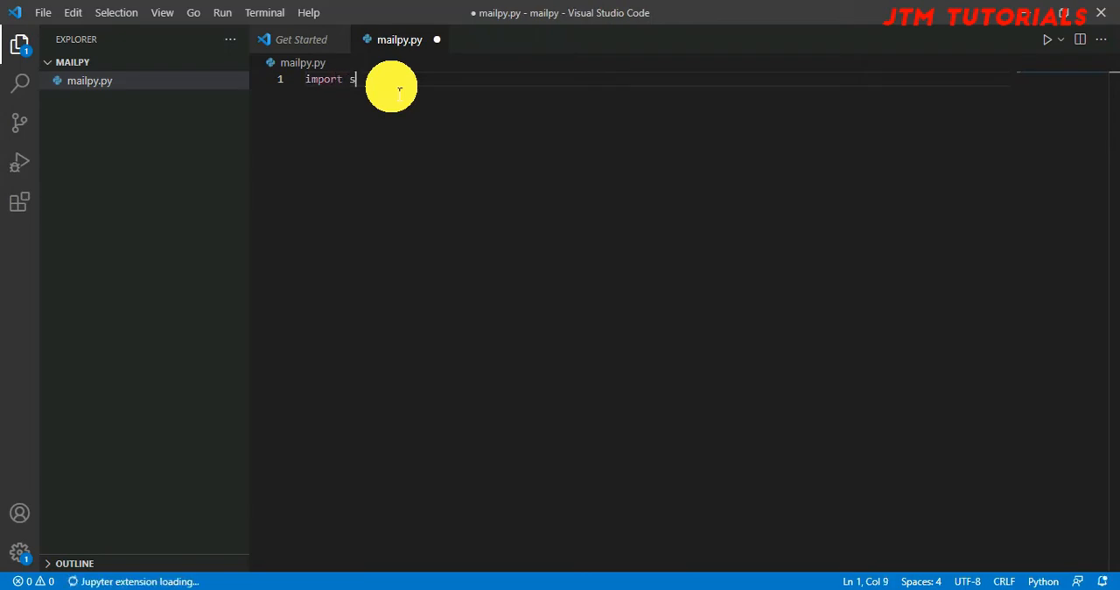
pyautogui.write('m')
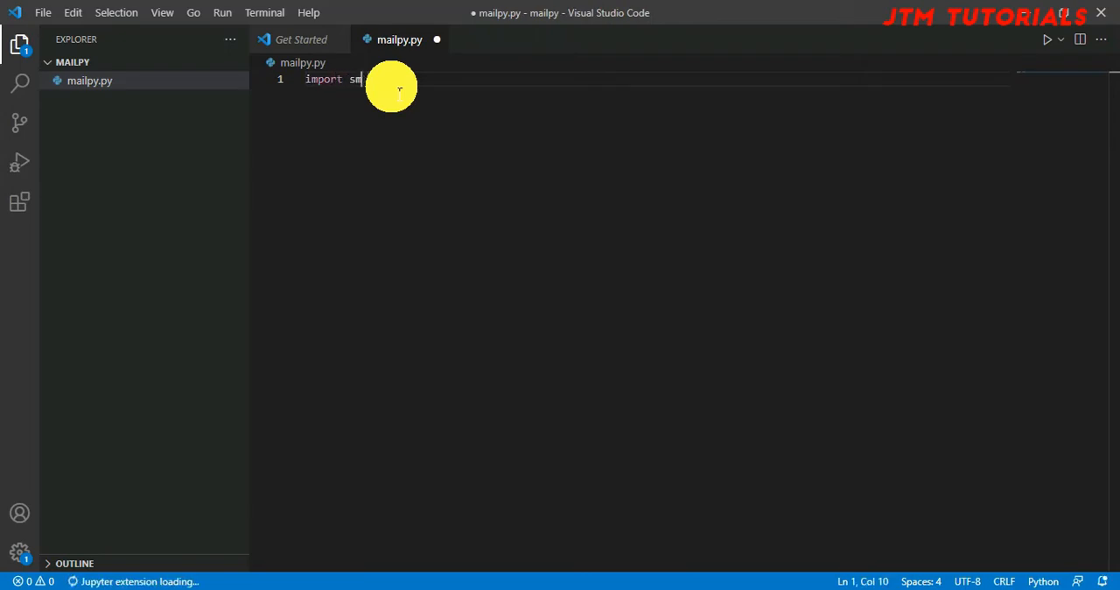
pyautogui.write('tplib')
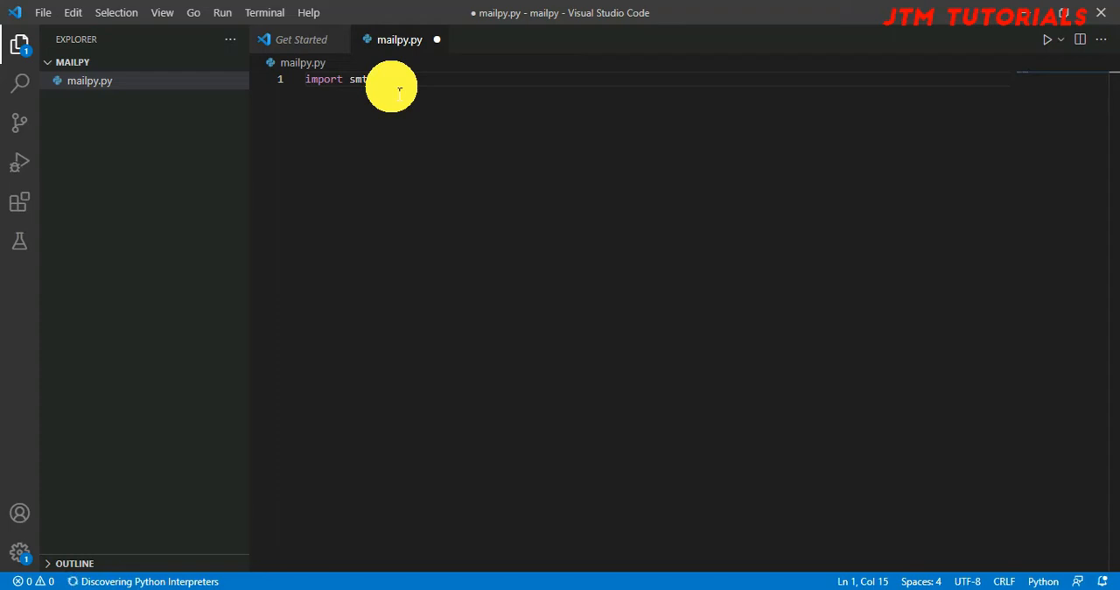
pyautogui.press('Enter')
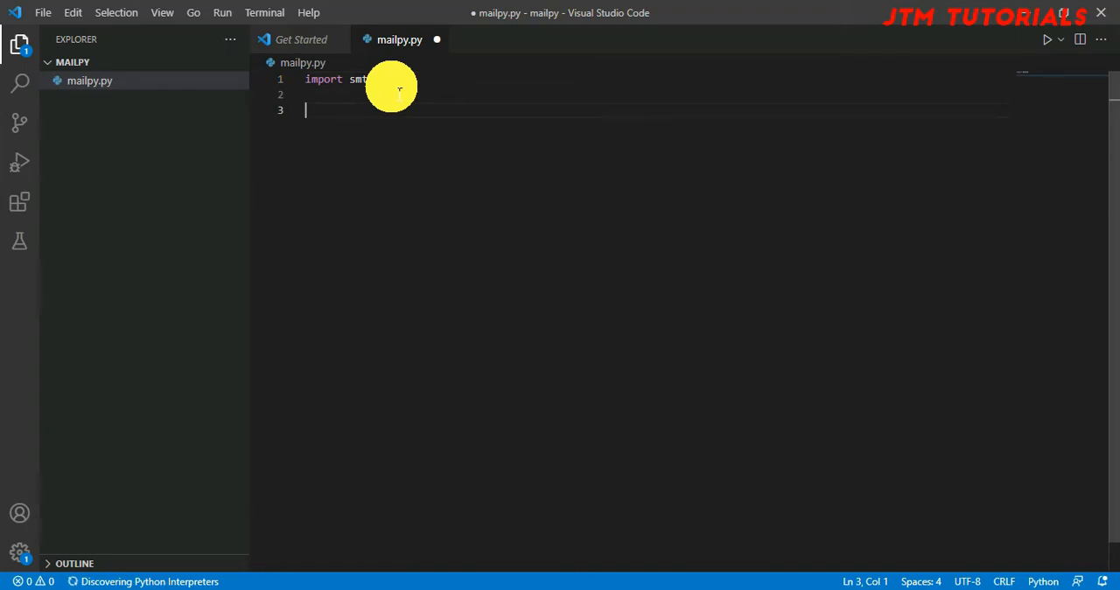
pyautogui.write('gm')
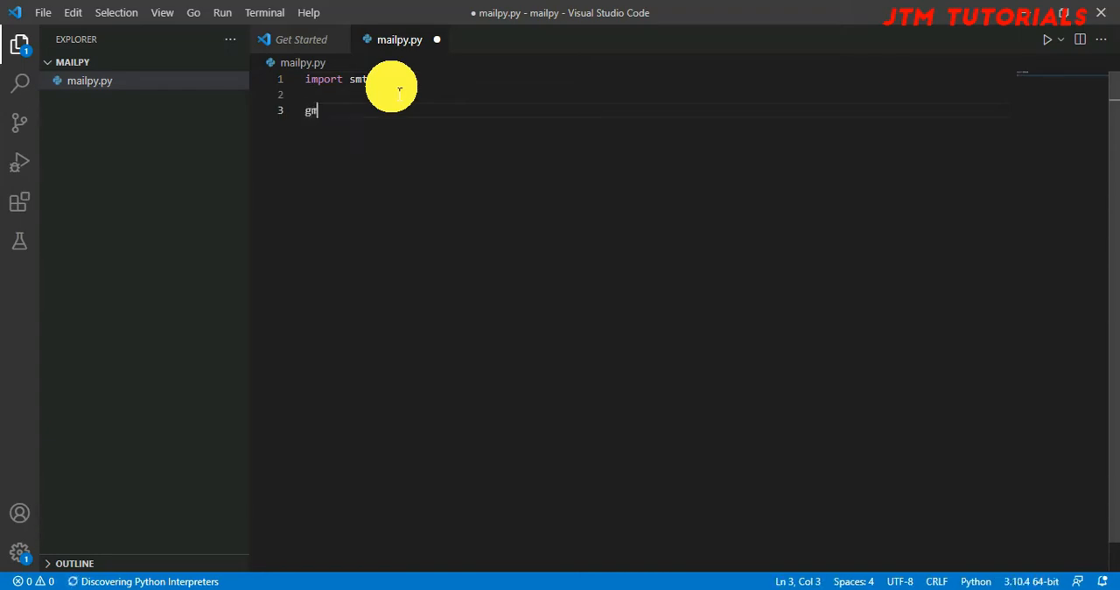
pyautogui.write('ail_')
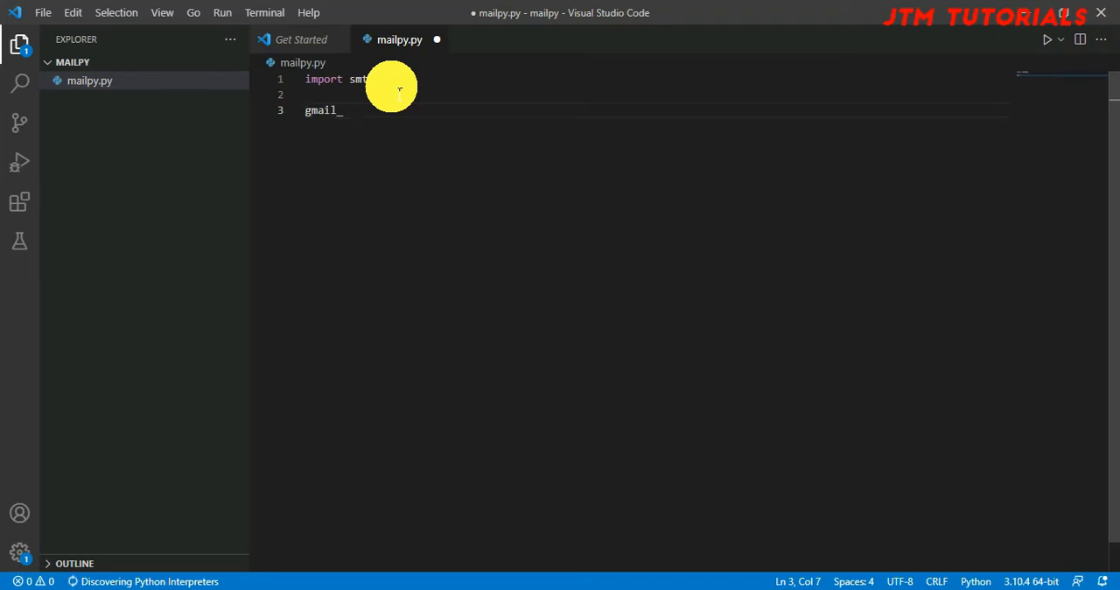
pyautogui.write('user =')
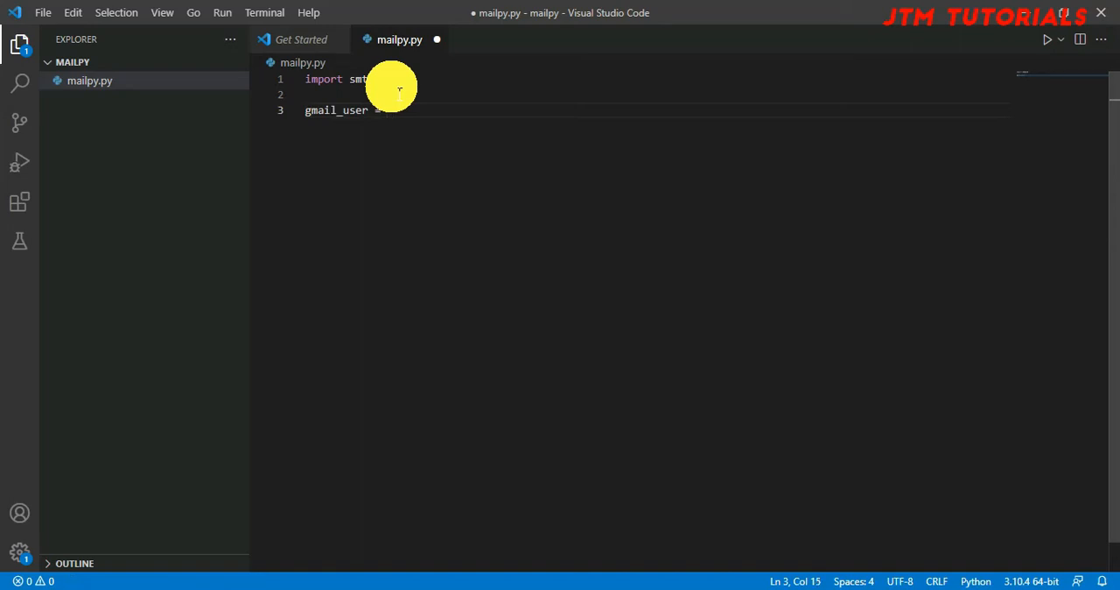
pyautogui.write('" "')
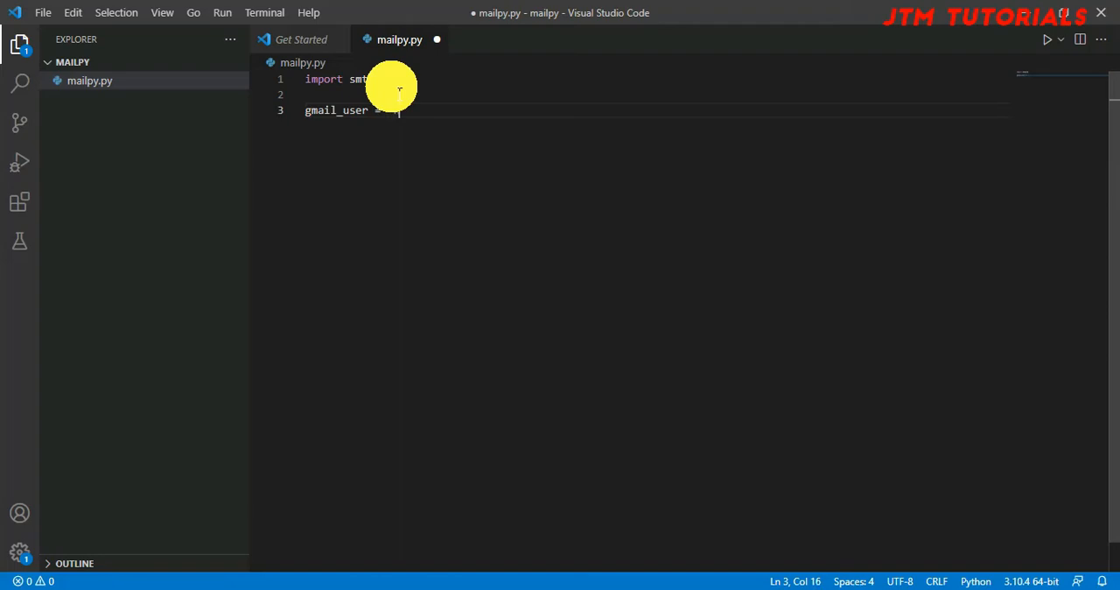
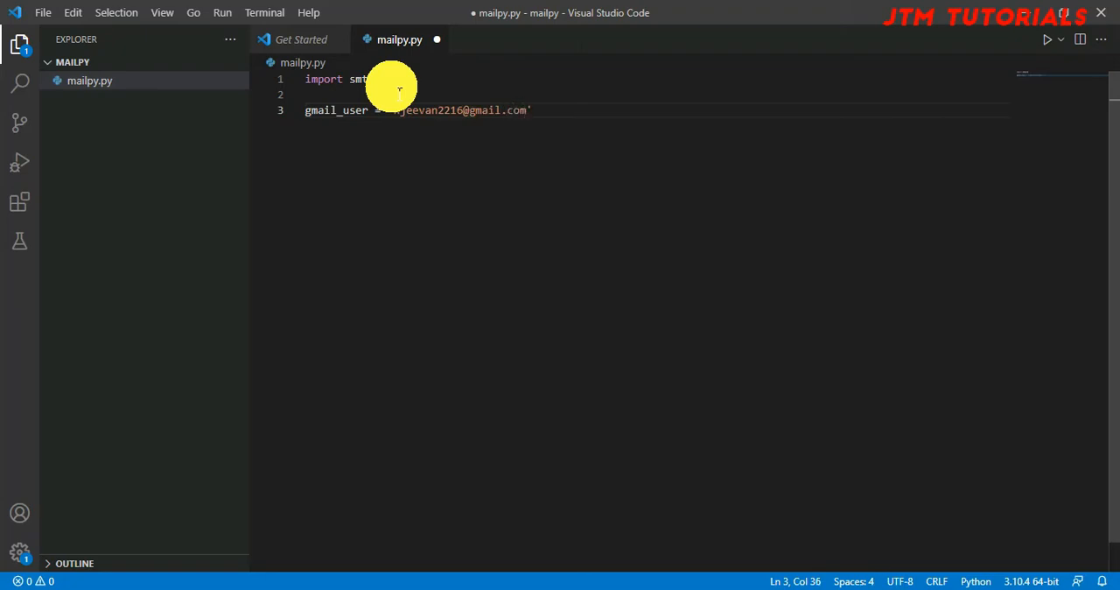
pyautogui.press('enter')
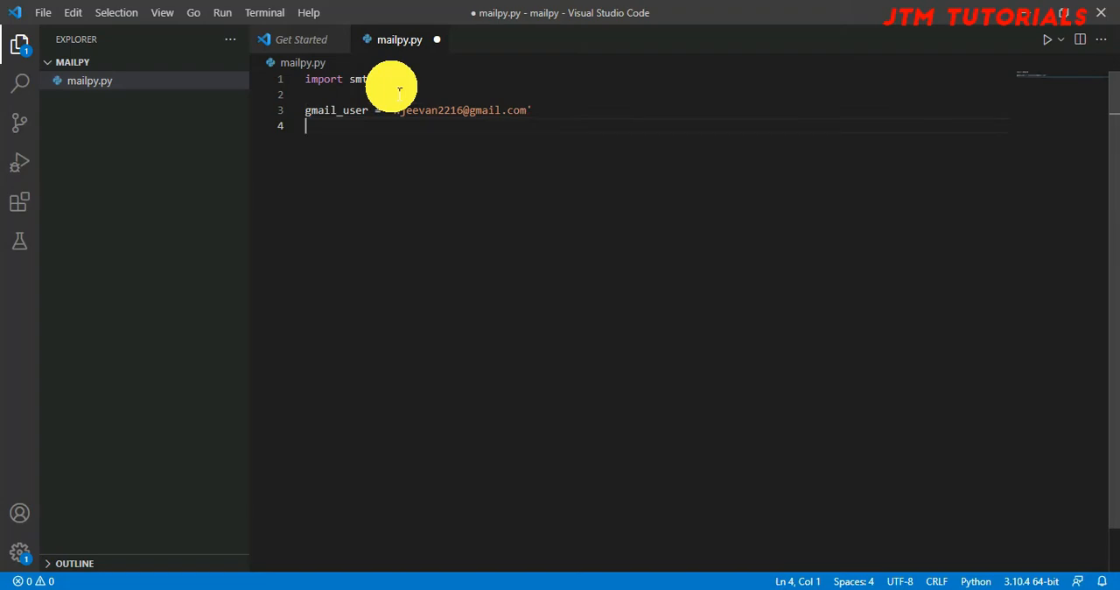
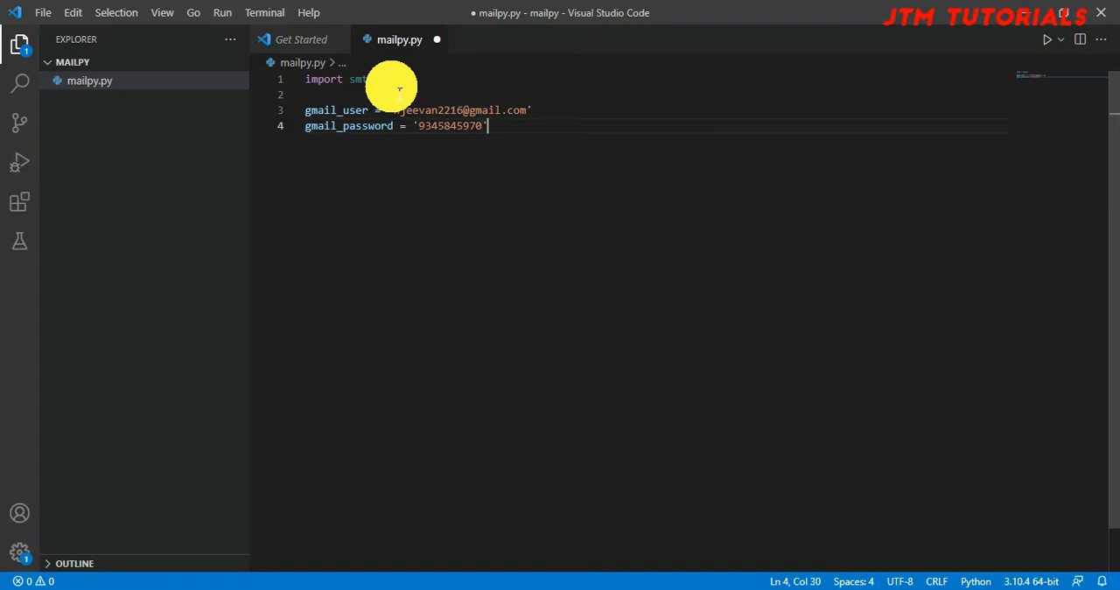
# Define gmail_password with the account password string, leaving blank lines after
pyautogui.press('Enter')
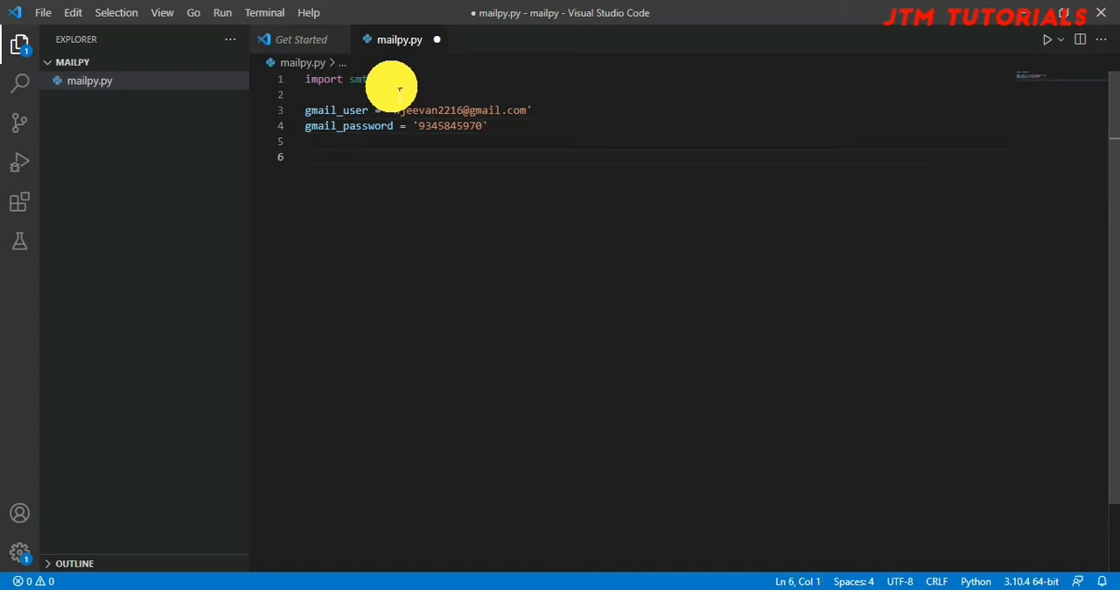
# Set sent_from = gmail_user on line 6
pyautogui.write('sent')
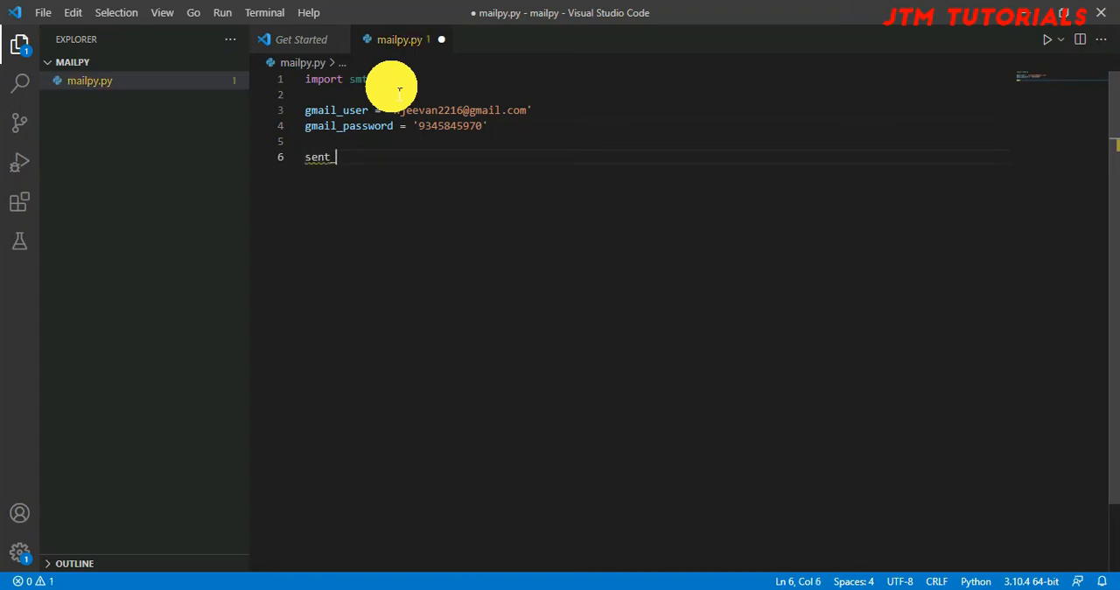
pyautogui.write('_from =')
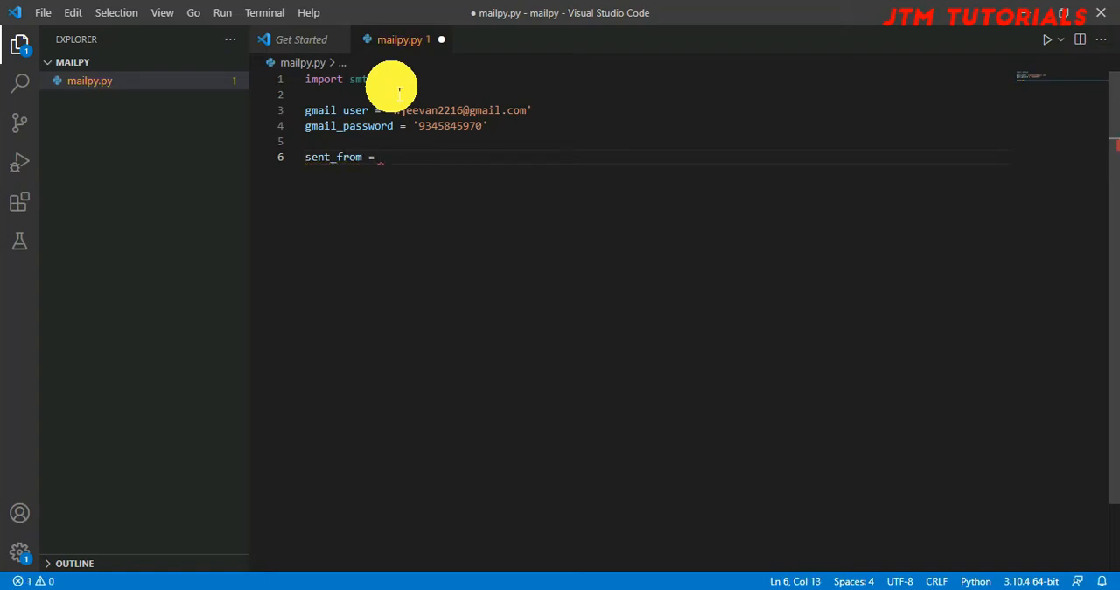
pyautogui.write('gmail.')
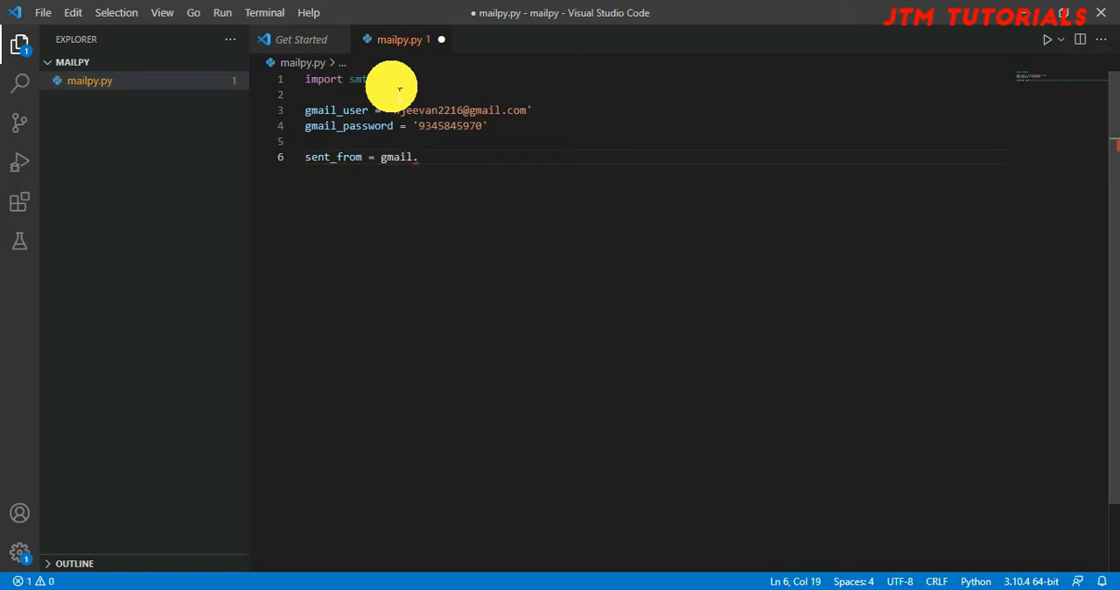
pyautogui.write('user')
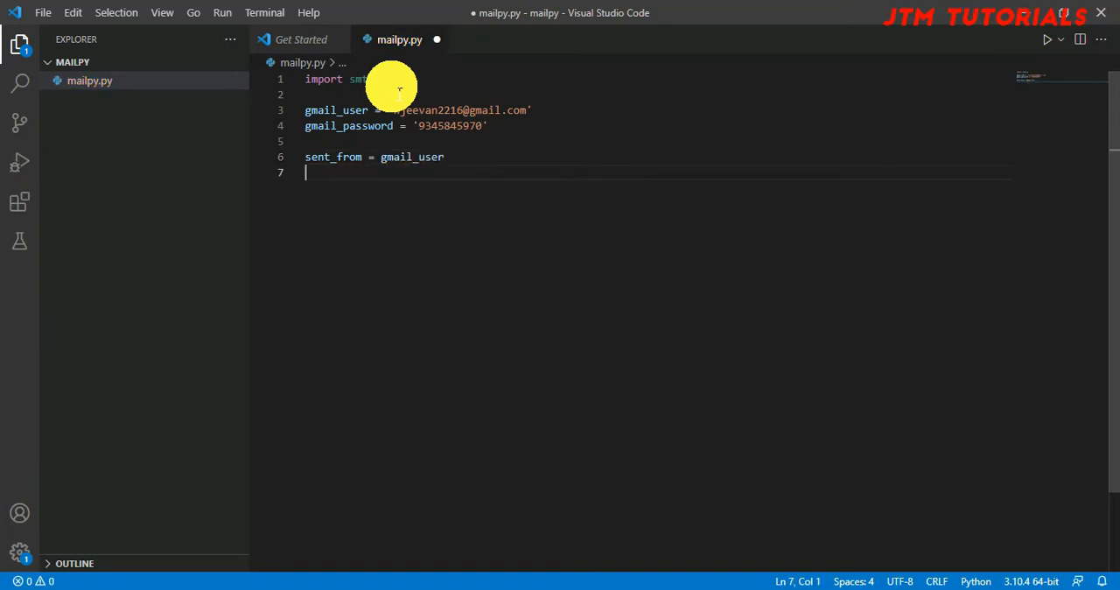
pyautogui.write('to')
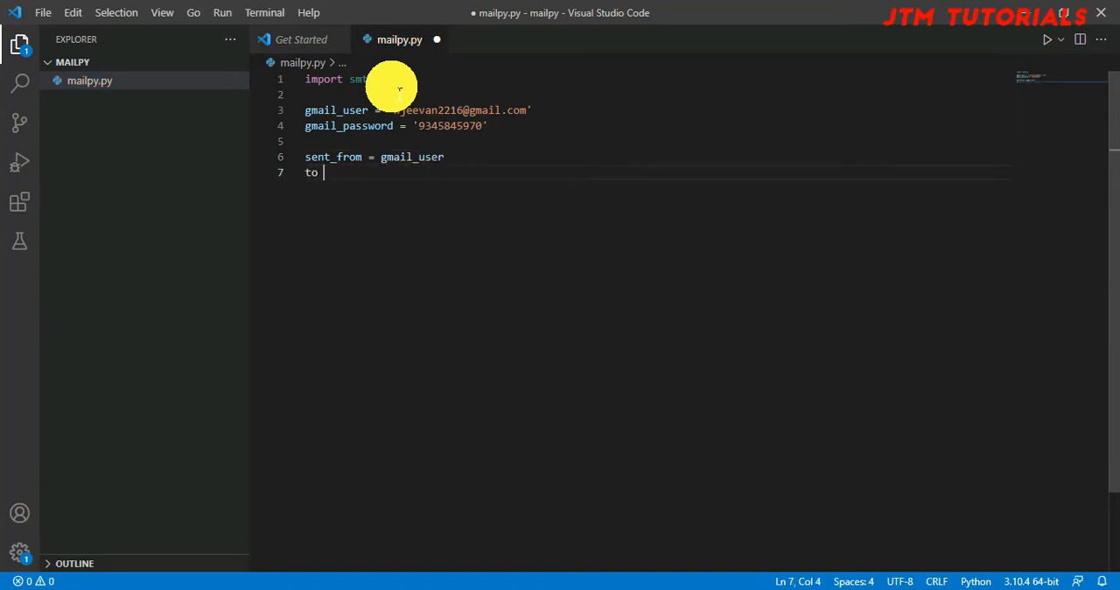
pyautogui.write('=')
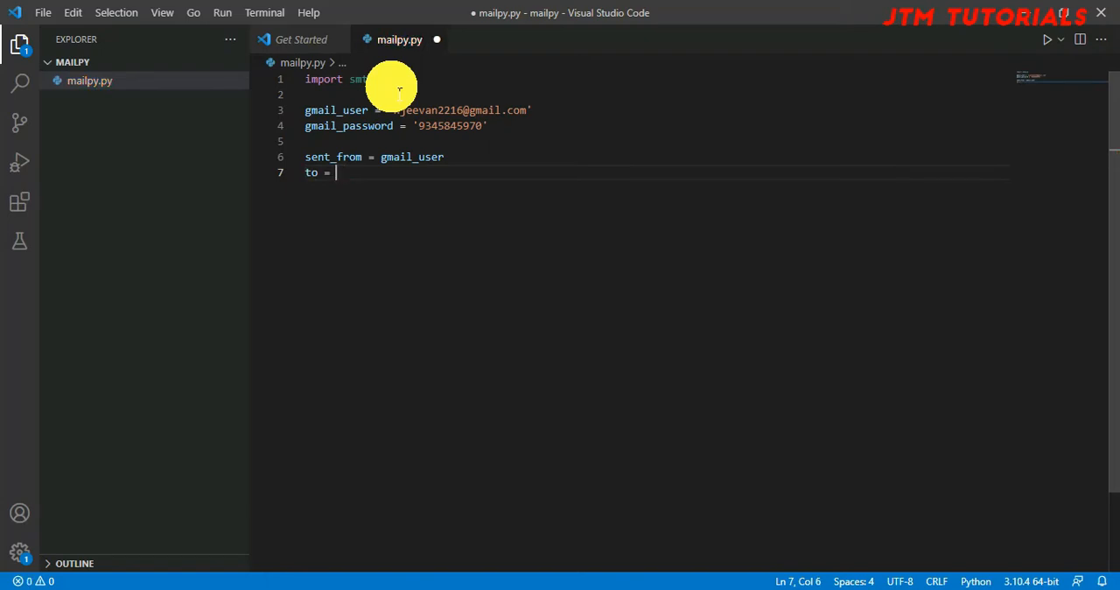
pyautogui.write('[')
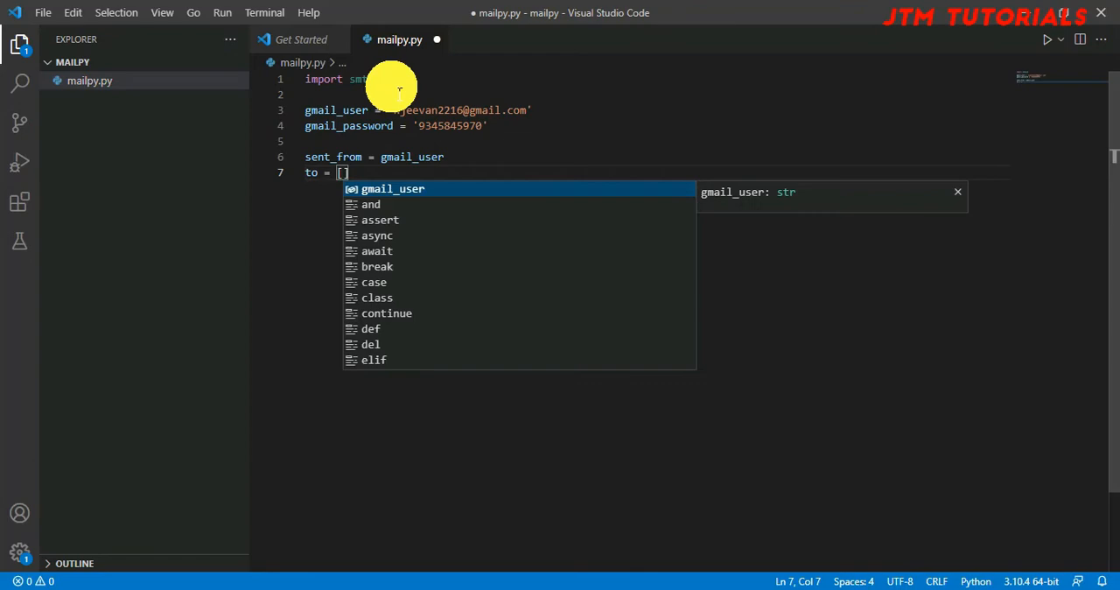
pyautogui.write("'")
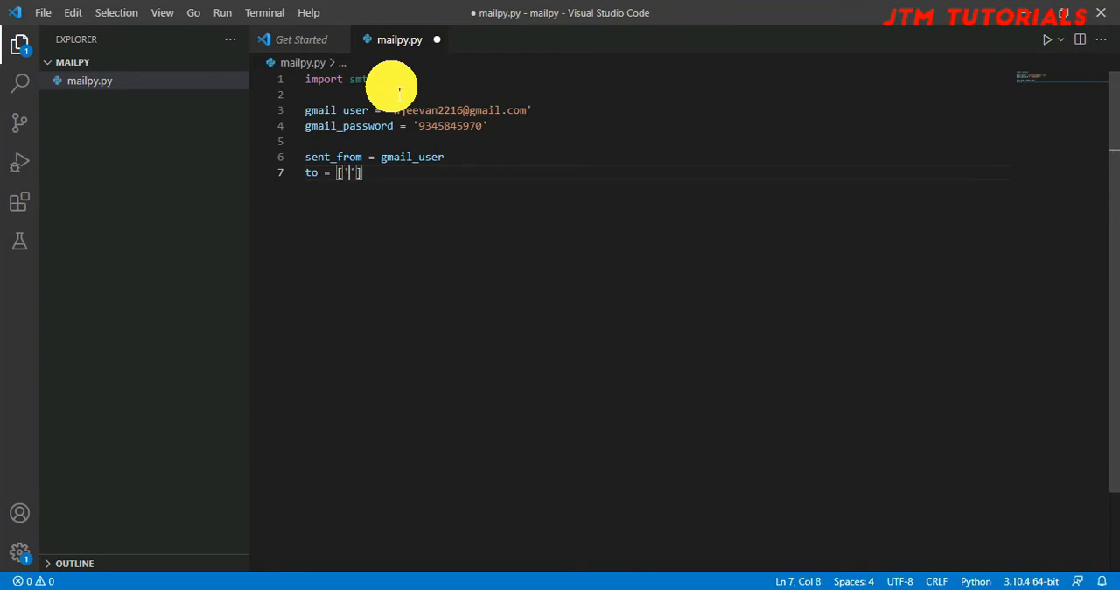
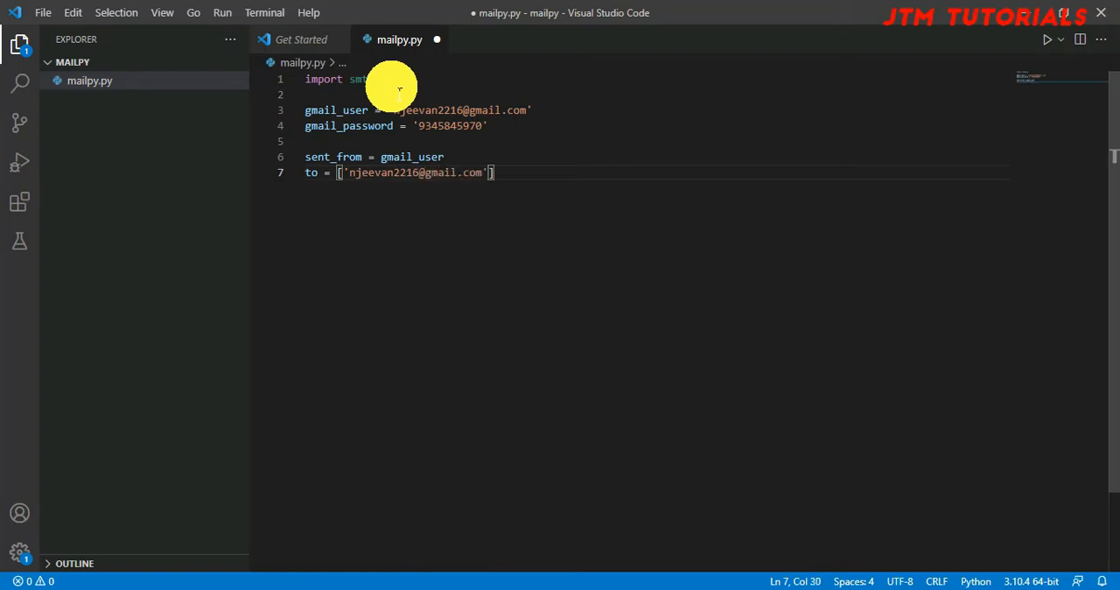
pyautogui.write(',')
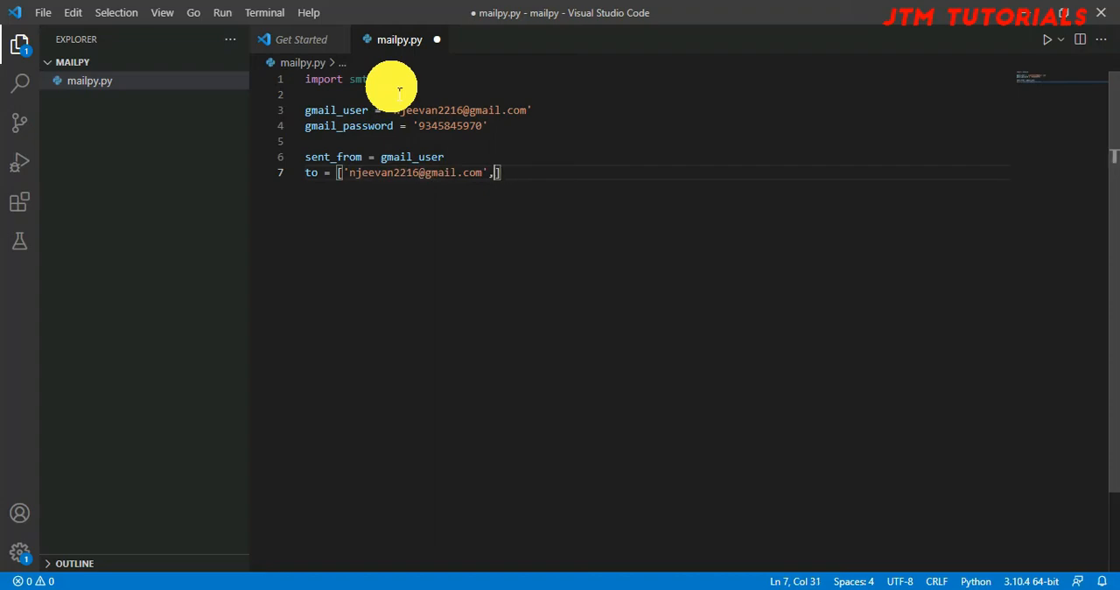
pyautogui.write("''")
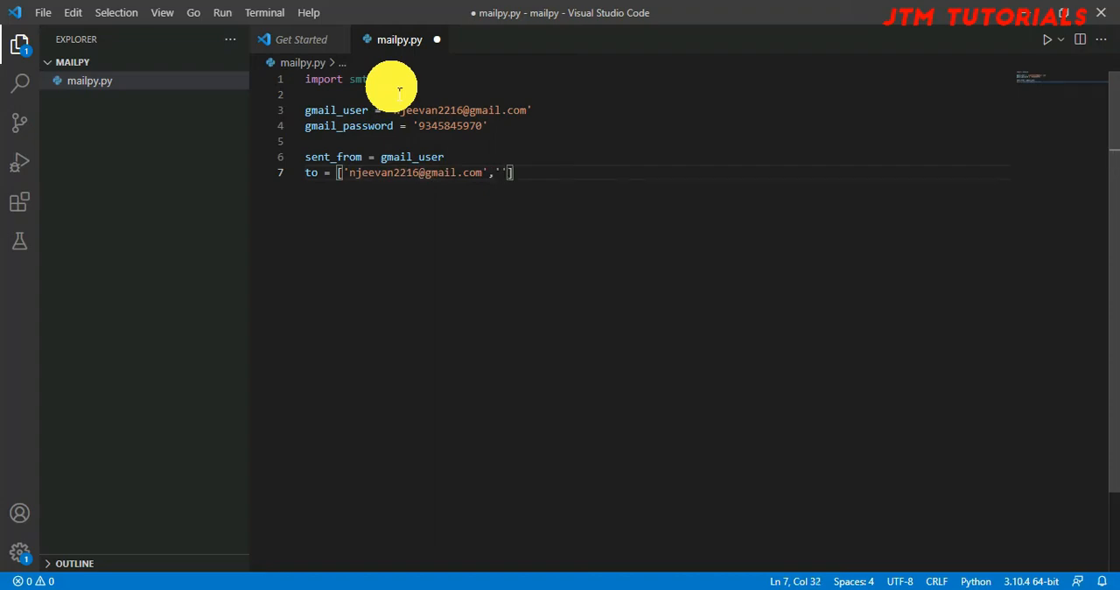
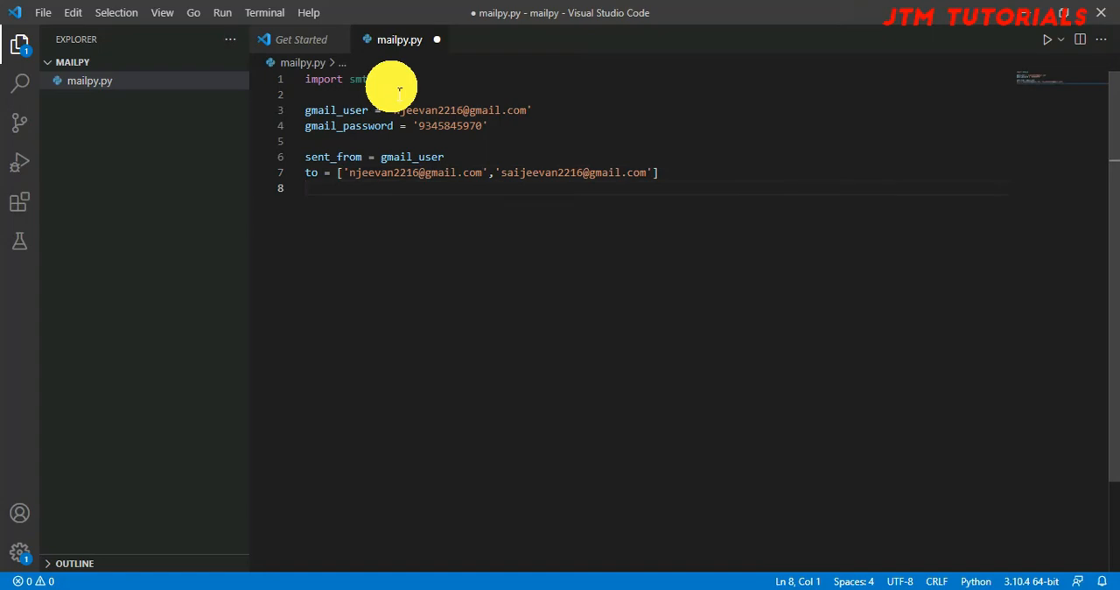
# Define subject = 'Hello!'
pyautogui.write('subject')
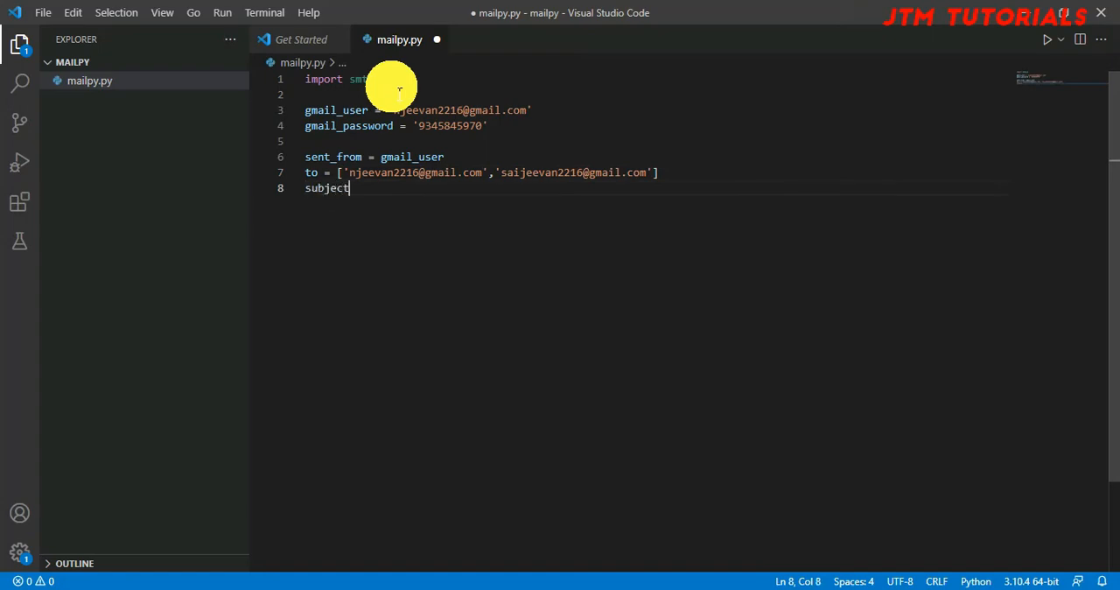
pyautogui.write('=')
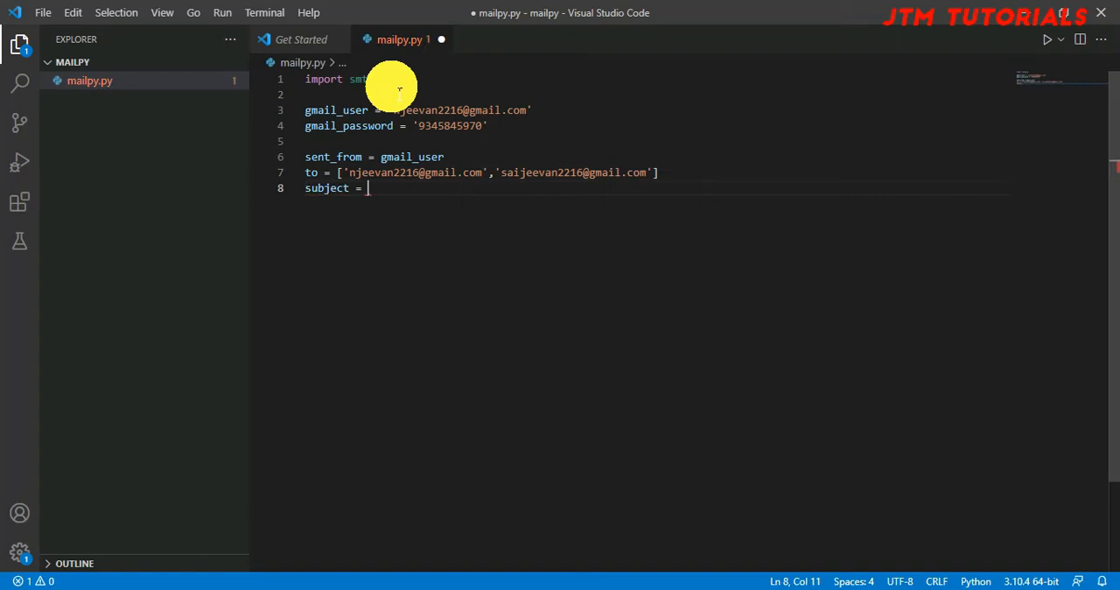
pyautogui.write("''")
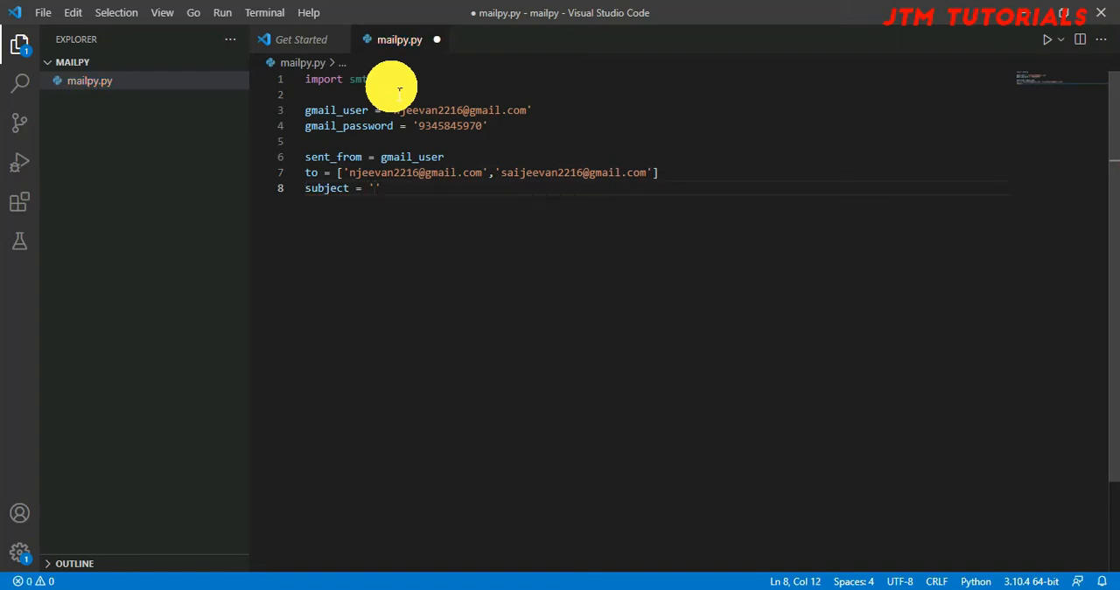
pyautogui.write('He')
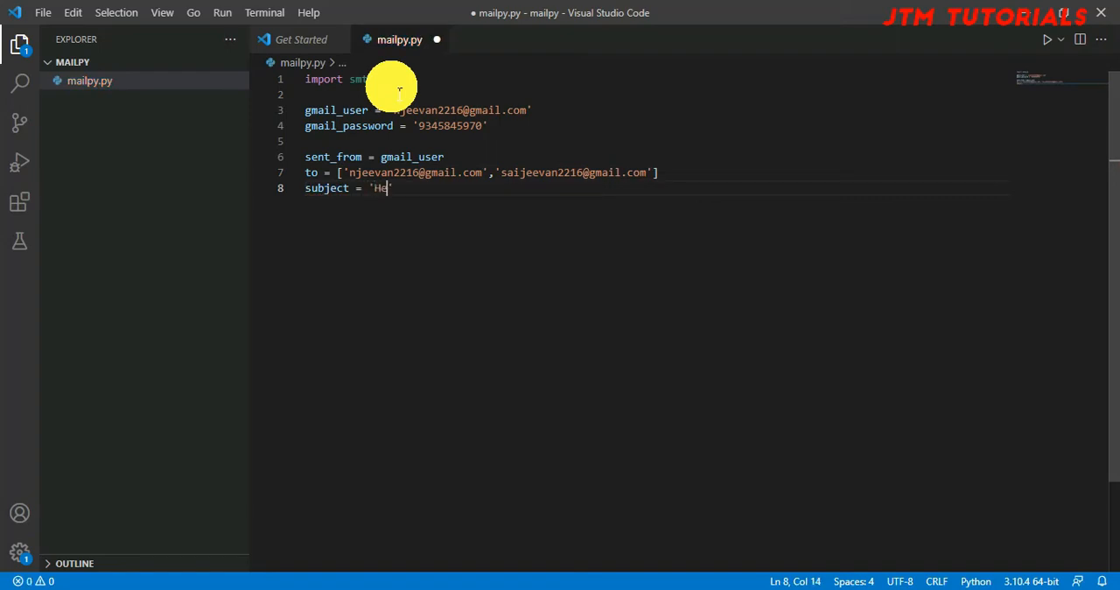
pyautogui.write('llo!')
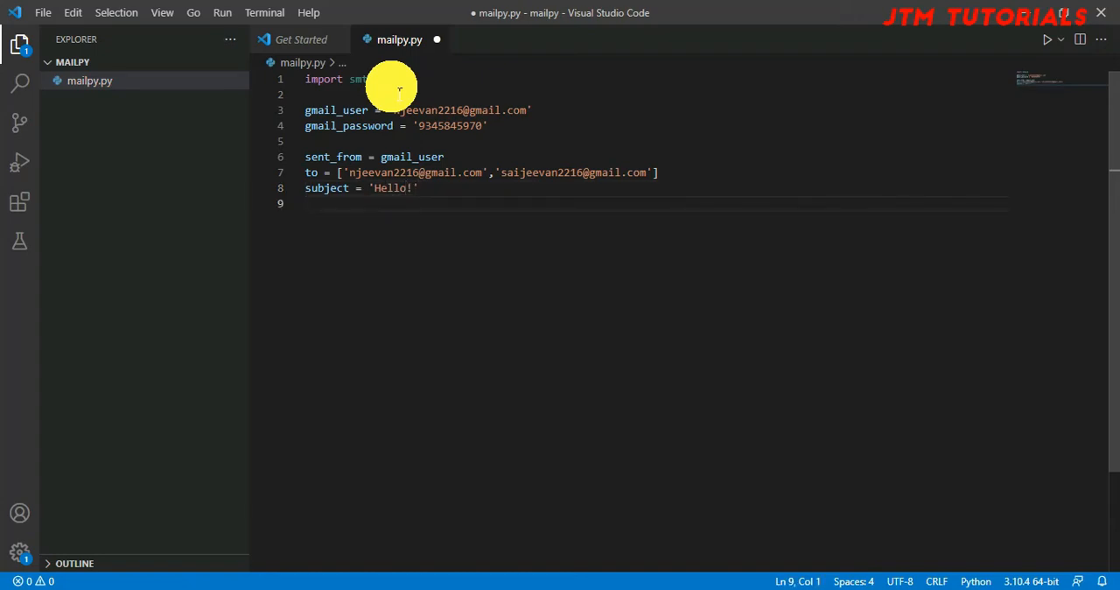
# Define body = 'Subscribe to Jeevan Tech Monsters'
pyautogui.write('body')
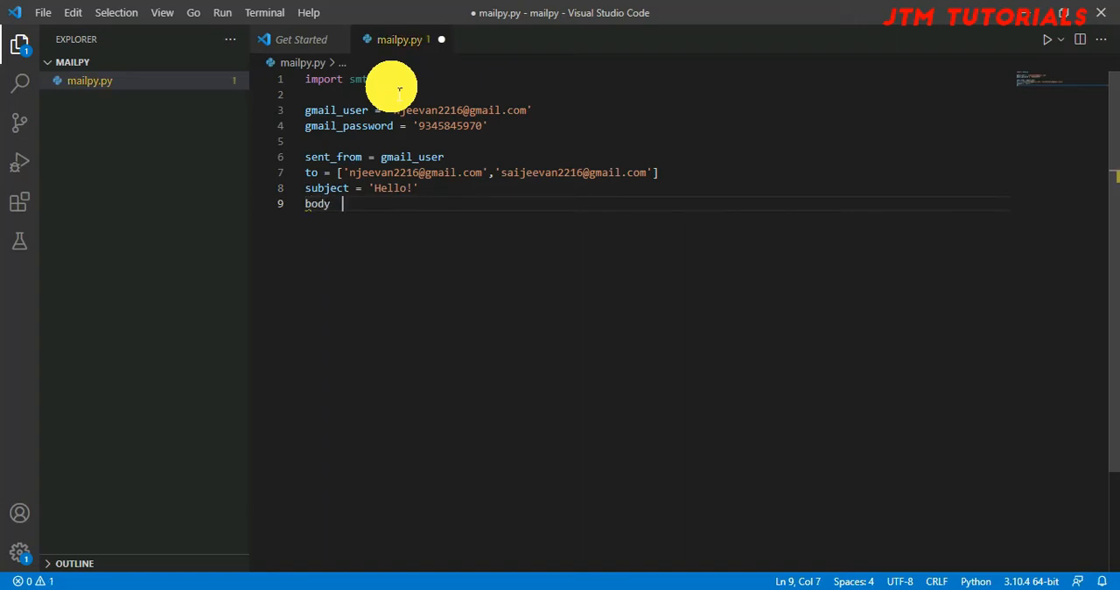
pyautogui.write('=')
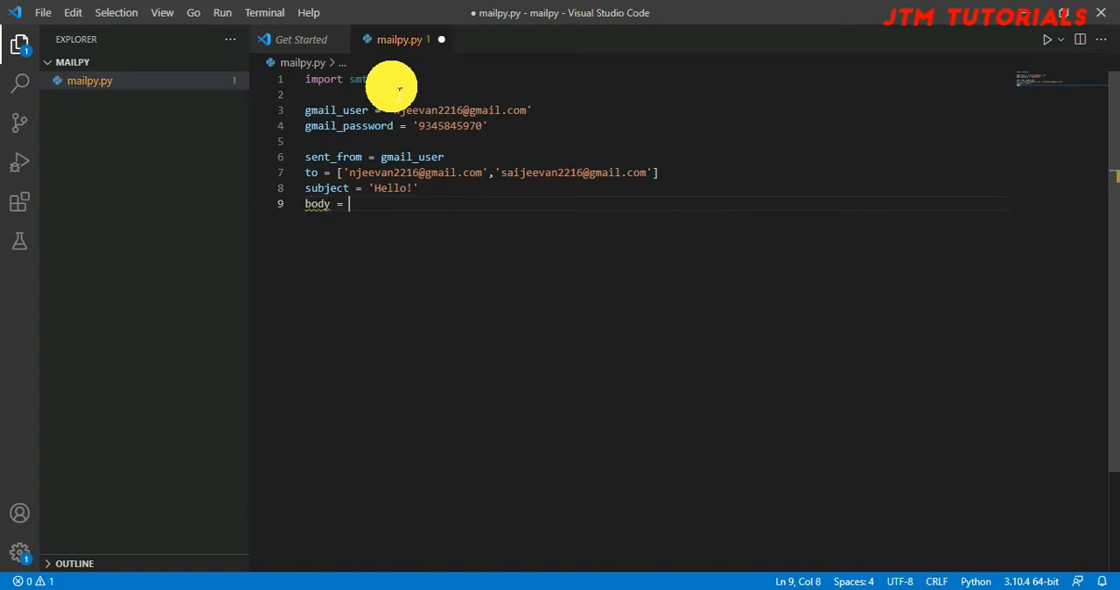
pyautogui.write('""')
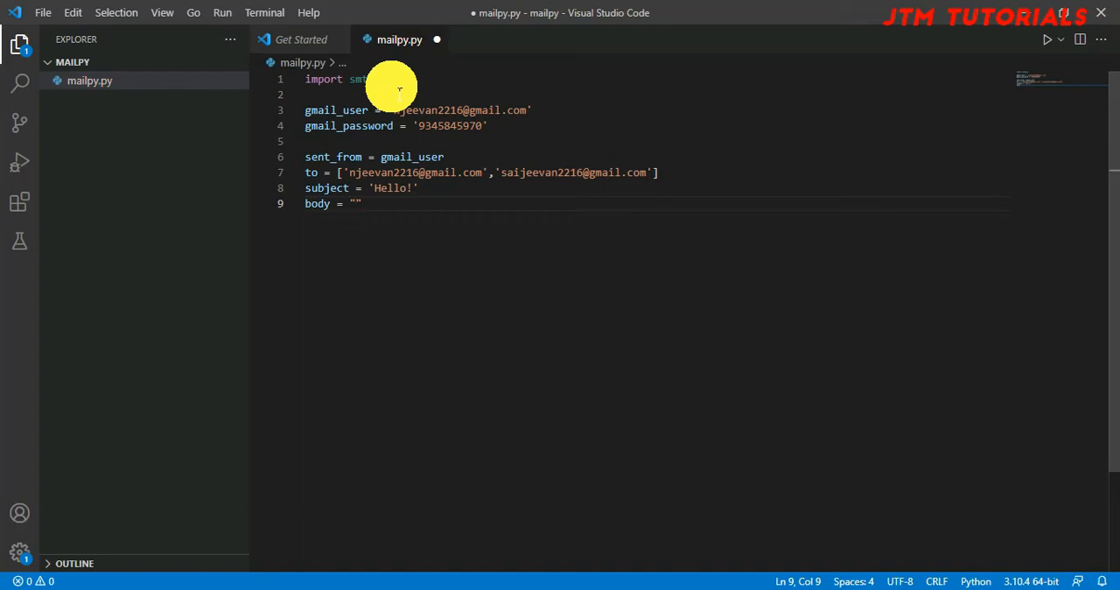
pyautogui.write("''")
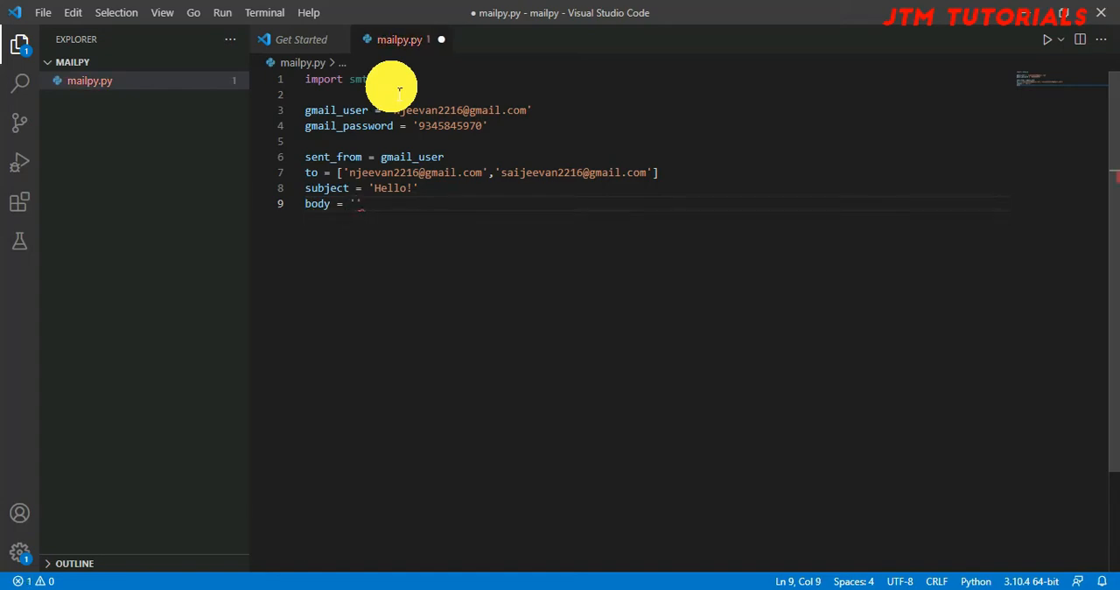
pyautogui.write('S')
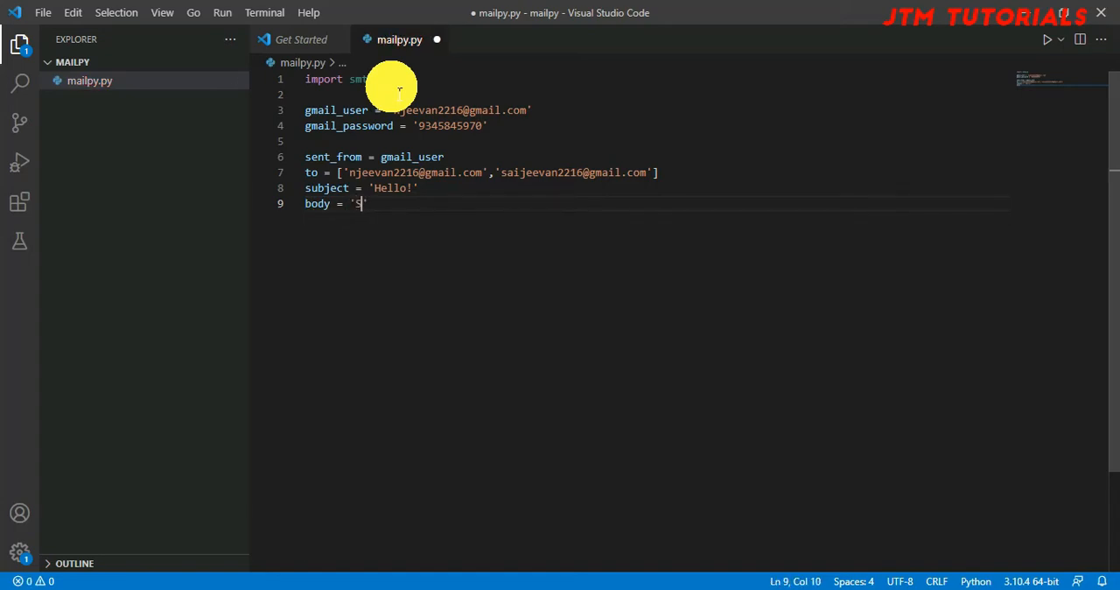
pyautogui.write('ubscribe to')
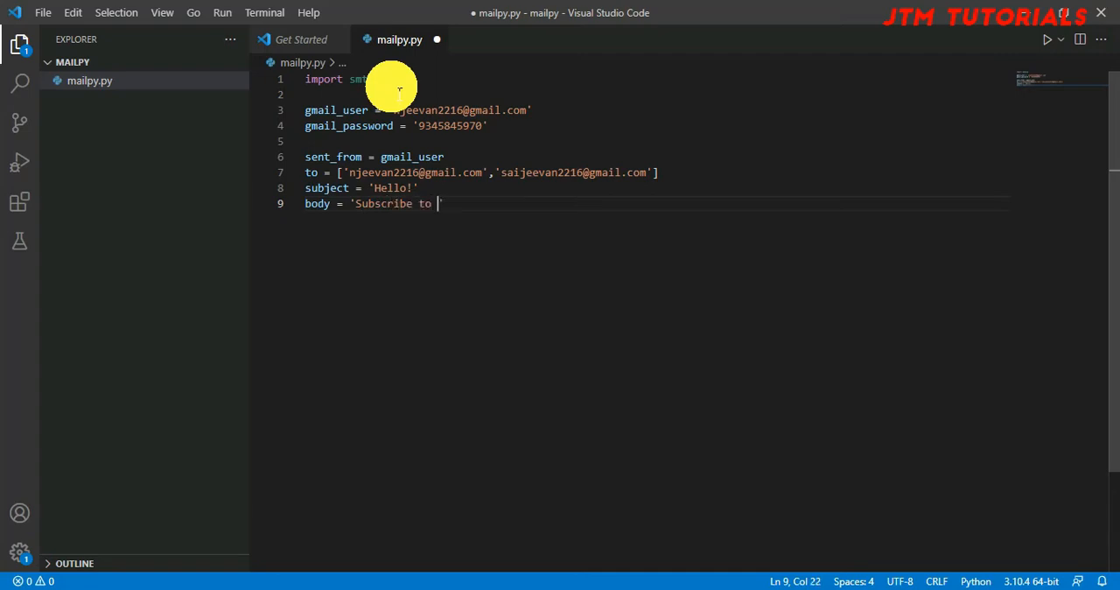
pyautogui.write('Jev')
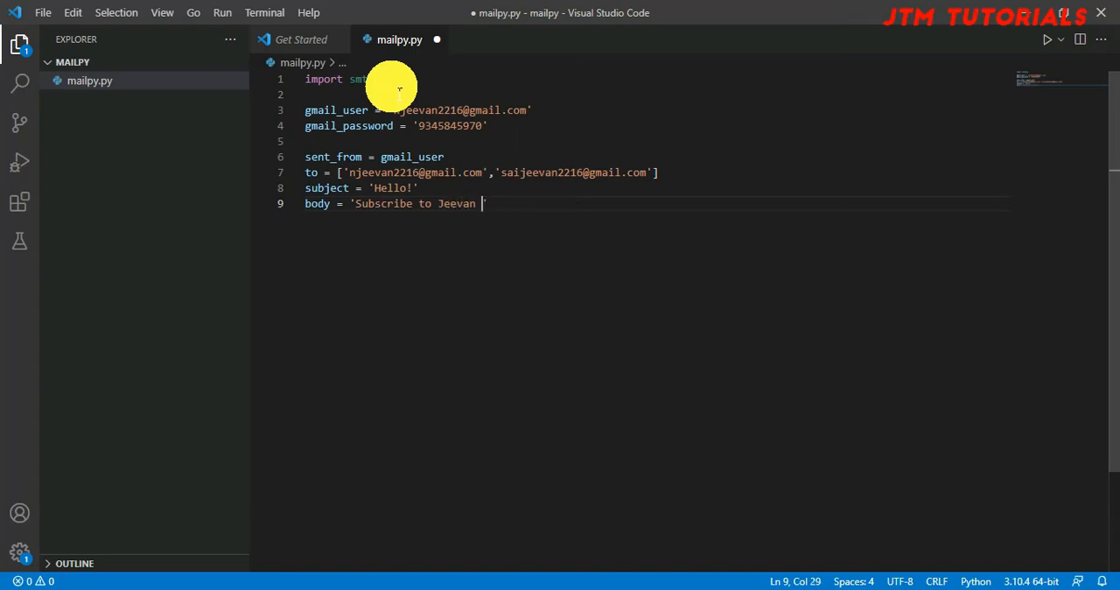
pyautogui.write('Tech M')
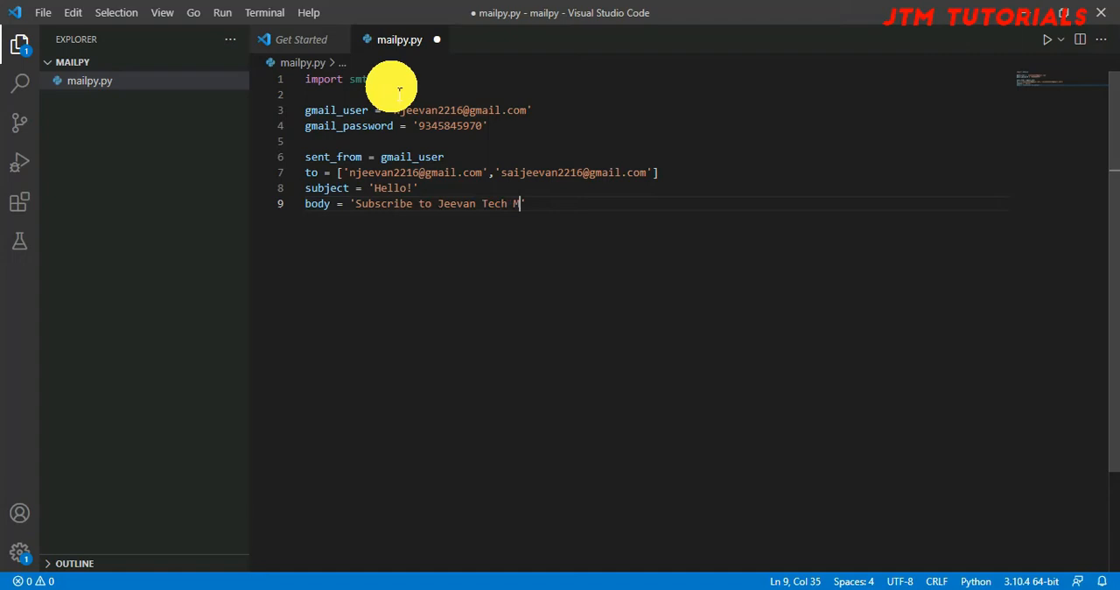
pyautogui.write('onsters')
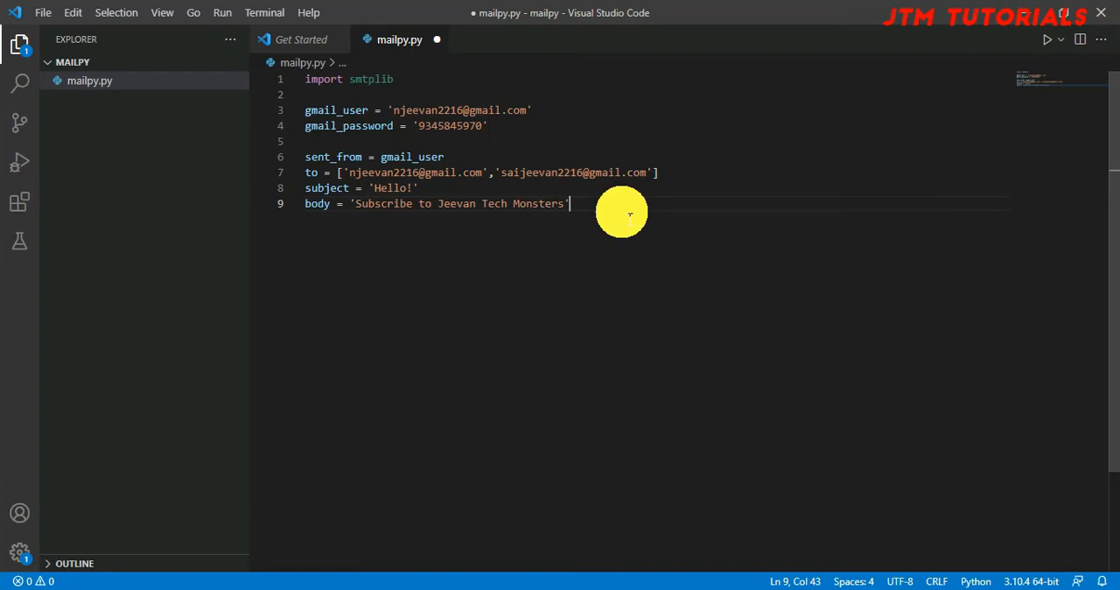
pyautogui.moveTo(616, 213)
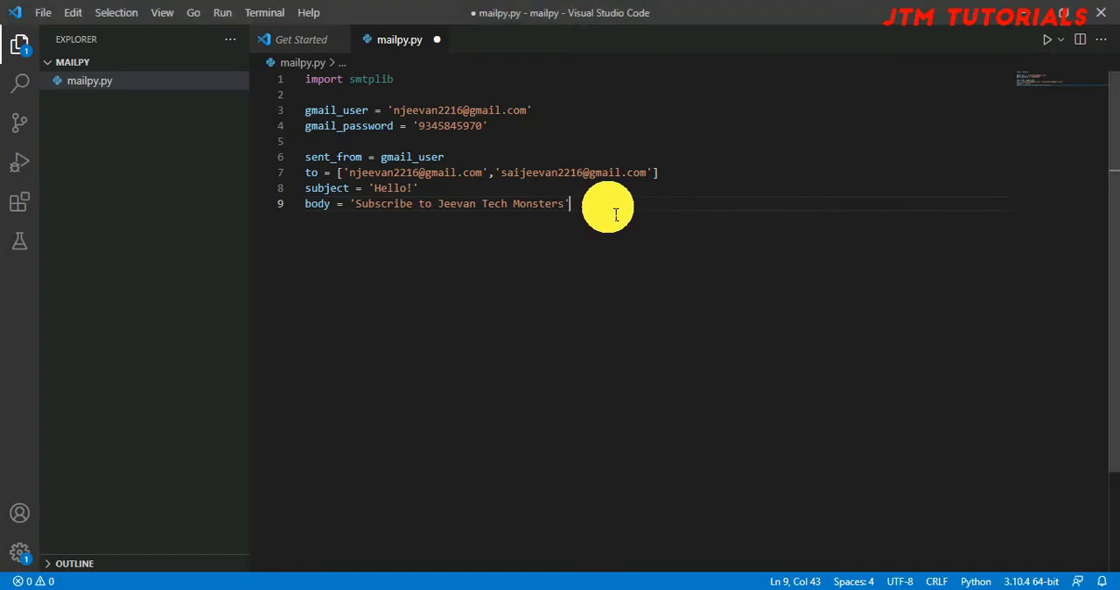
# Start email_text as a triple-quoted string below the body variable
pyautogui.press('Enter')
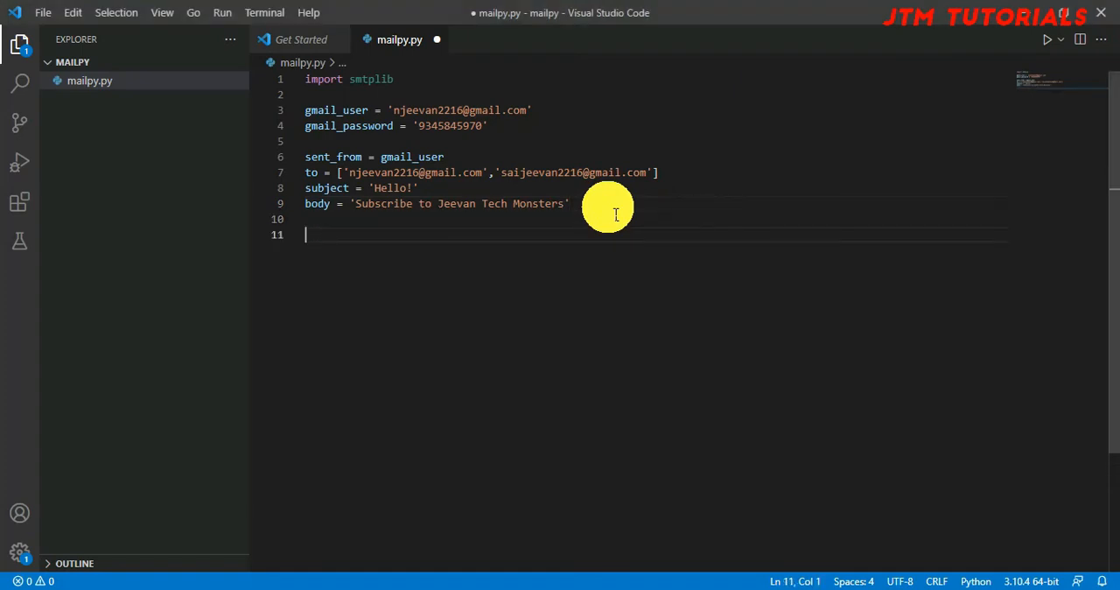
pyautogui.write('email_')
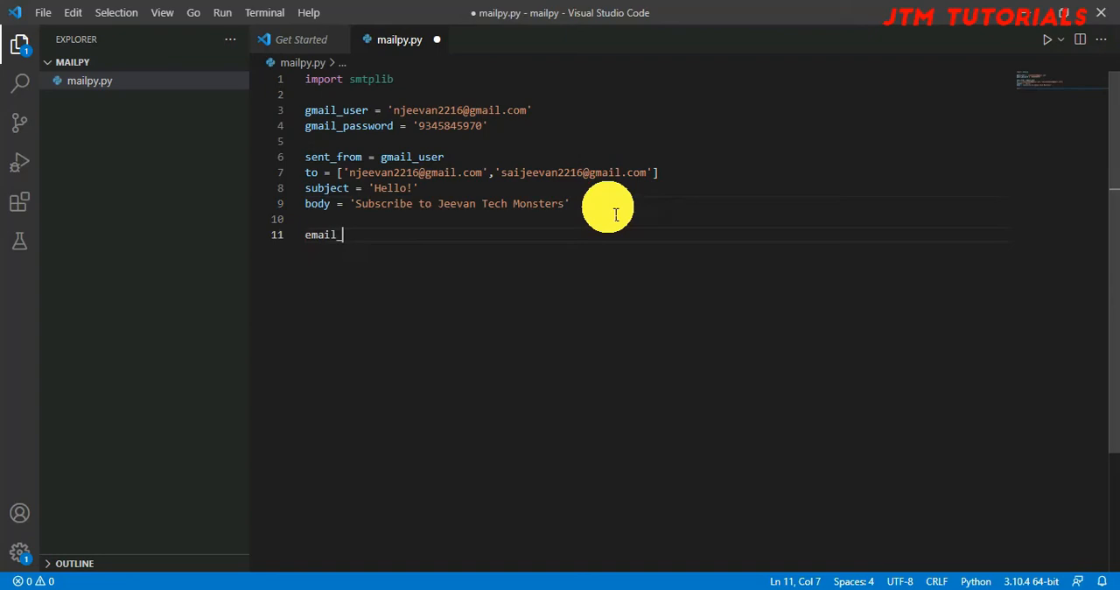
pyautogui.write('_text =')
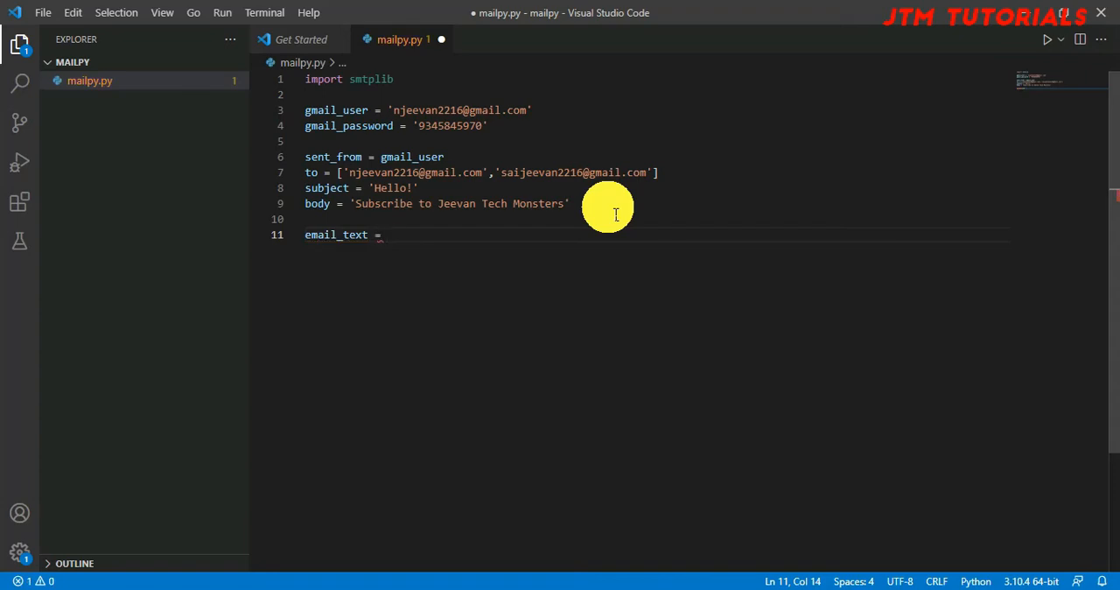
pyautogui.write('""""""')
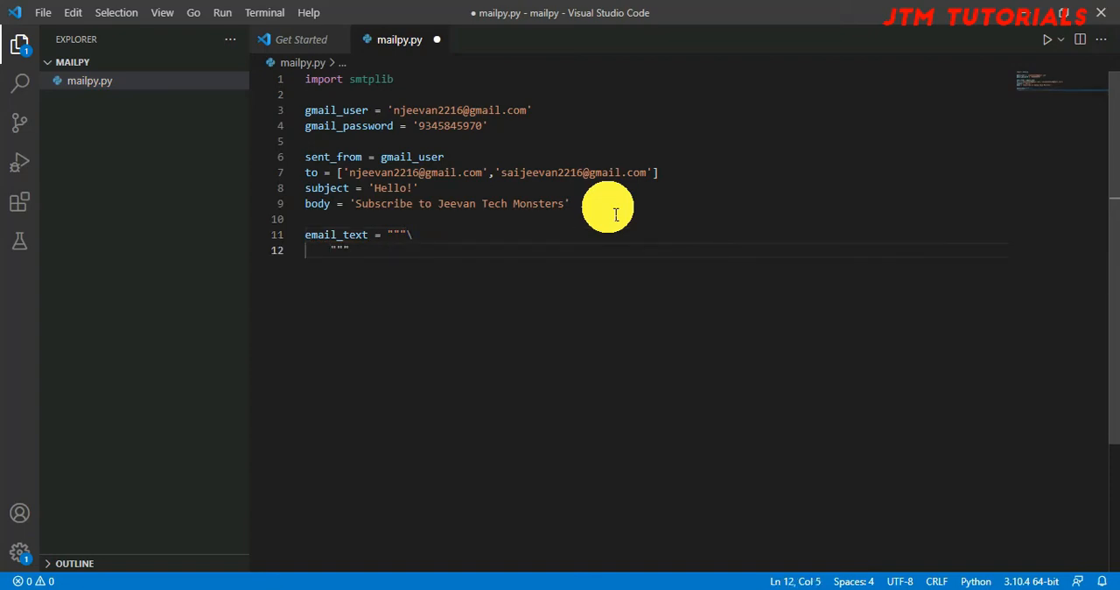
# Add From: %s, To: %s, Subject: %s headers, a blank line and a %s body placeholder
pyautogui.write('From')
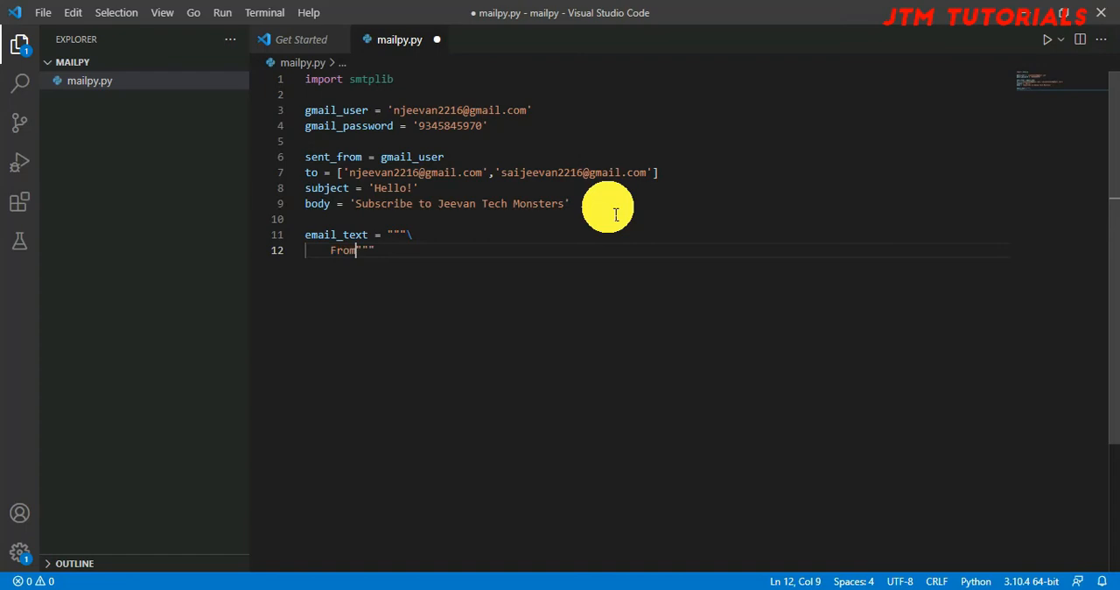
pyautogui.write(': %s')
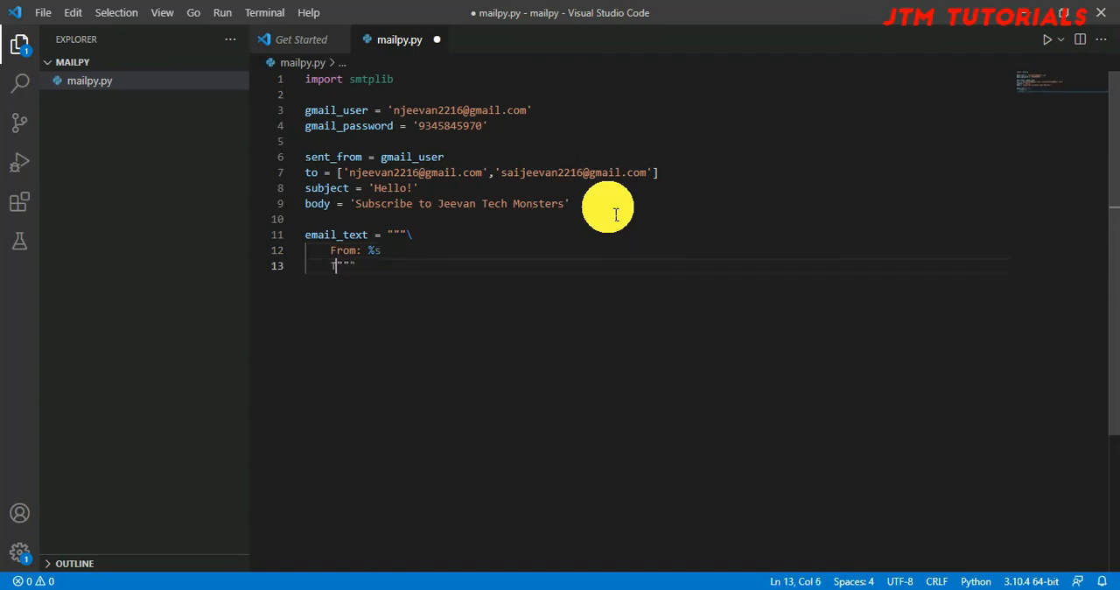
pyautogui.write('To: %s')
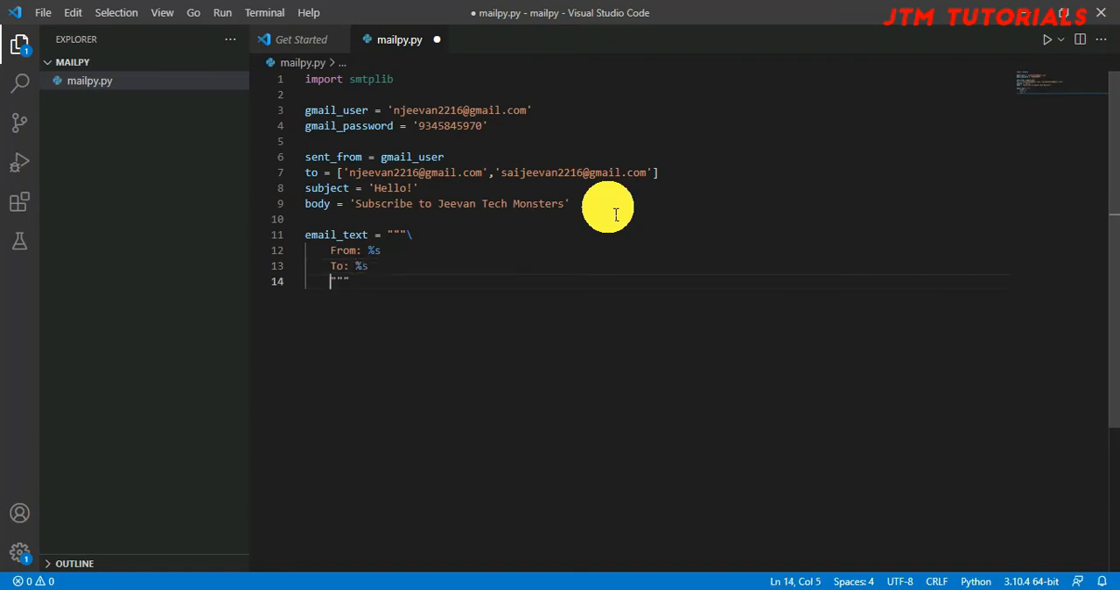
pyautogui.write('Sub')
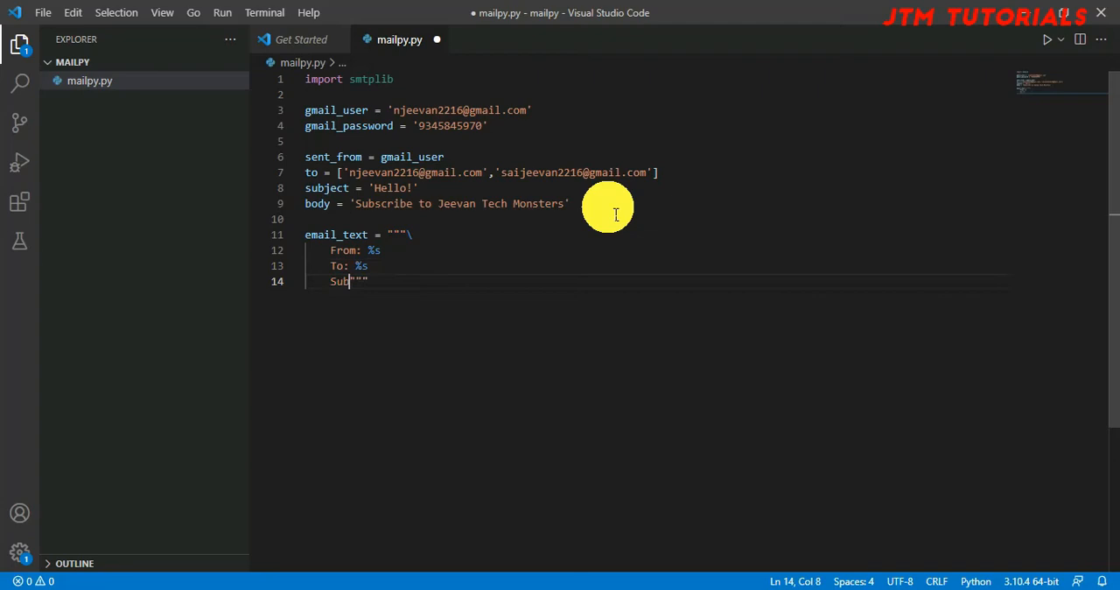
pyautogui.write('ject:')
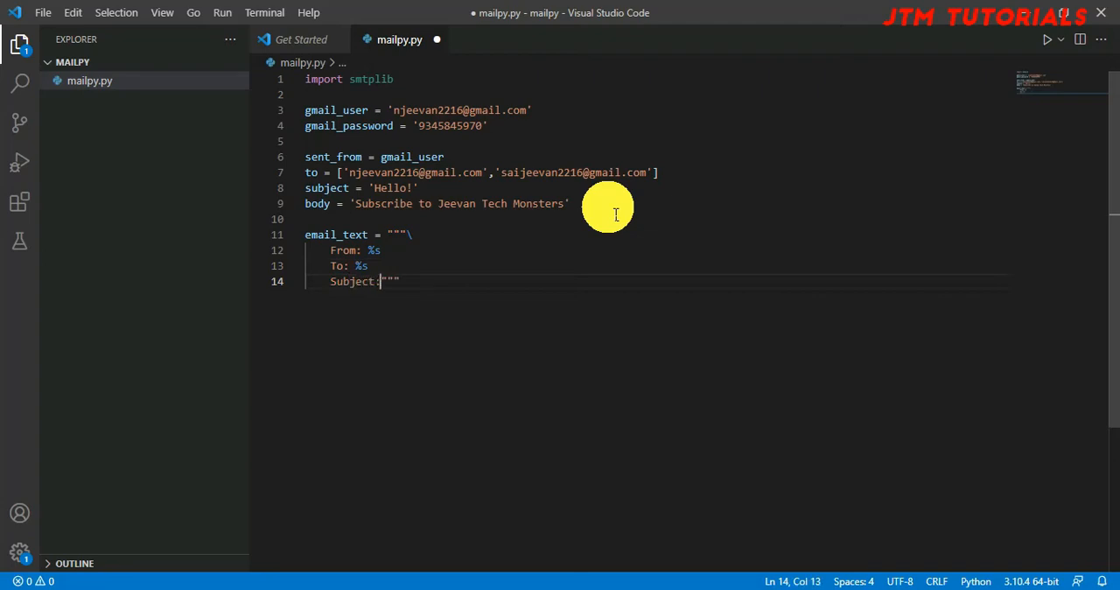
pyautogui.write('" "')
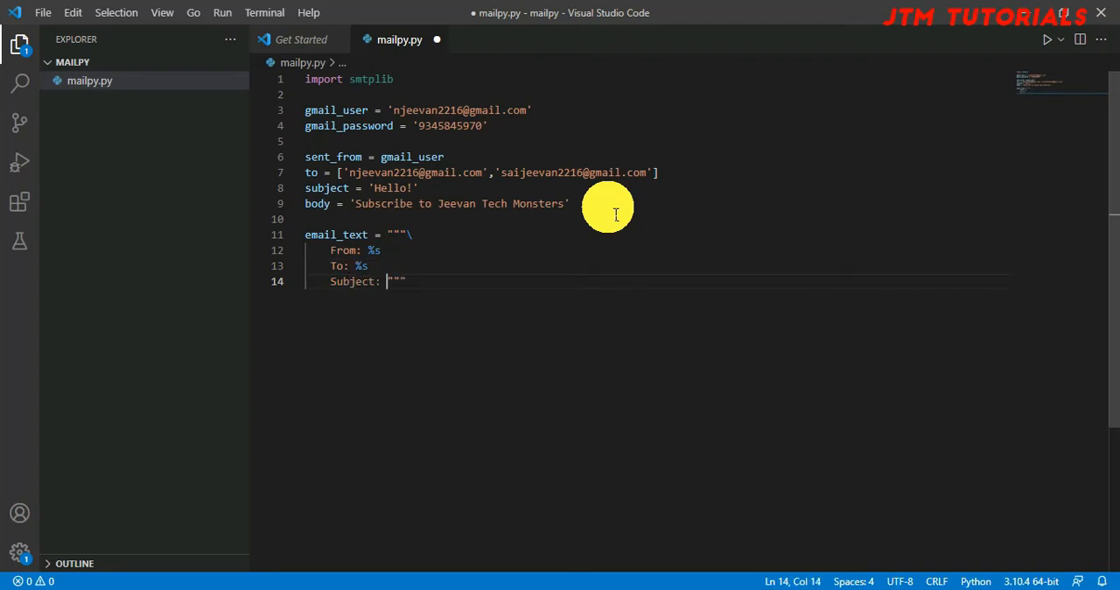
pyautogui.write('%')
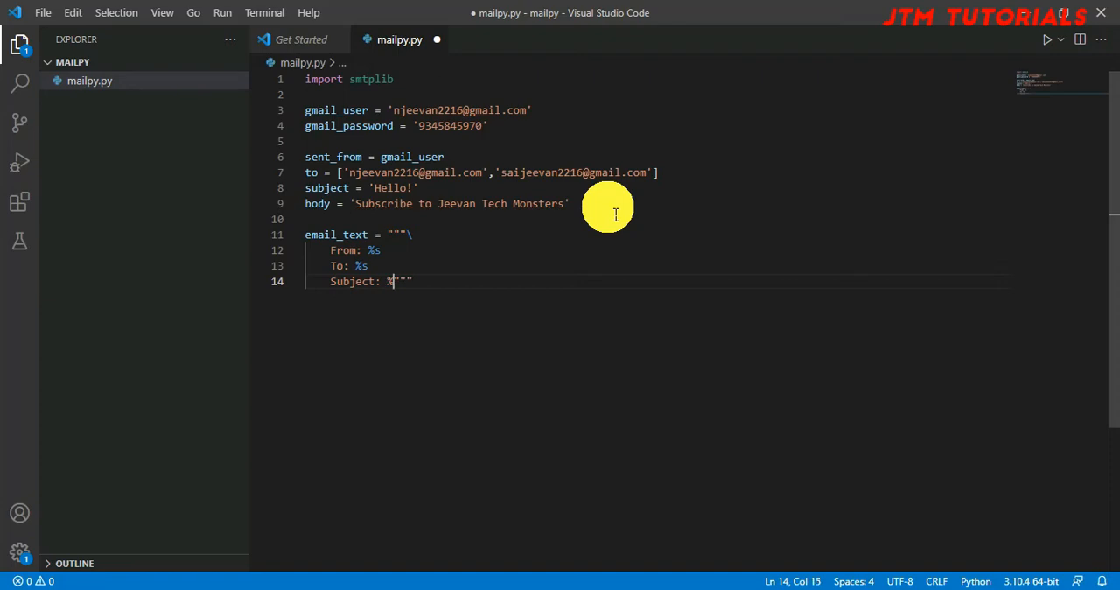
pyautogui.write('s')
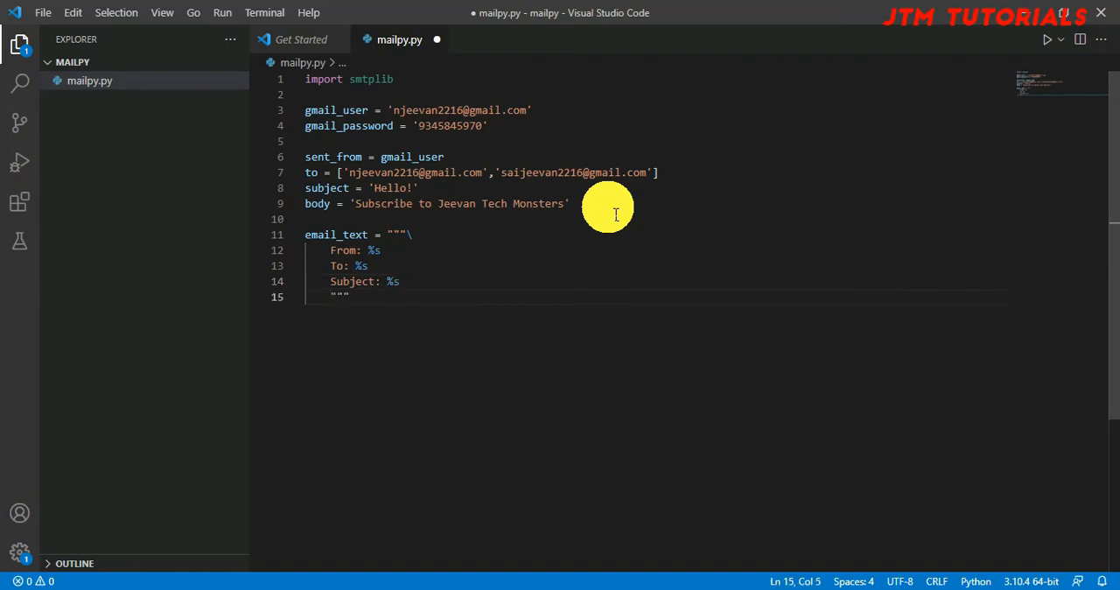
pyautogui.press('Enter')
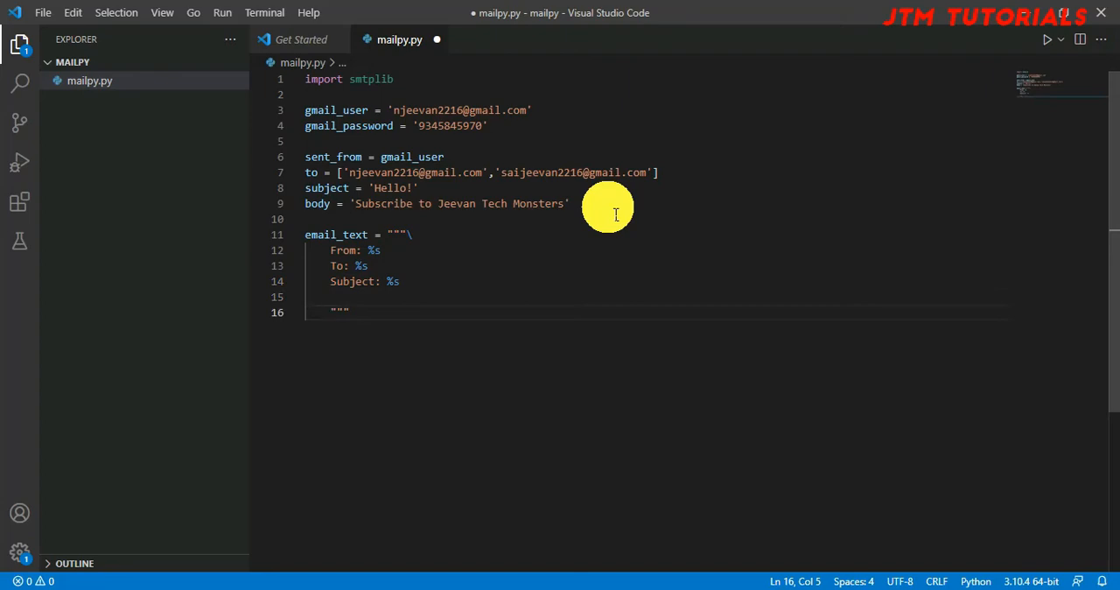
pyautogui.write('%s')
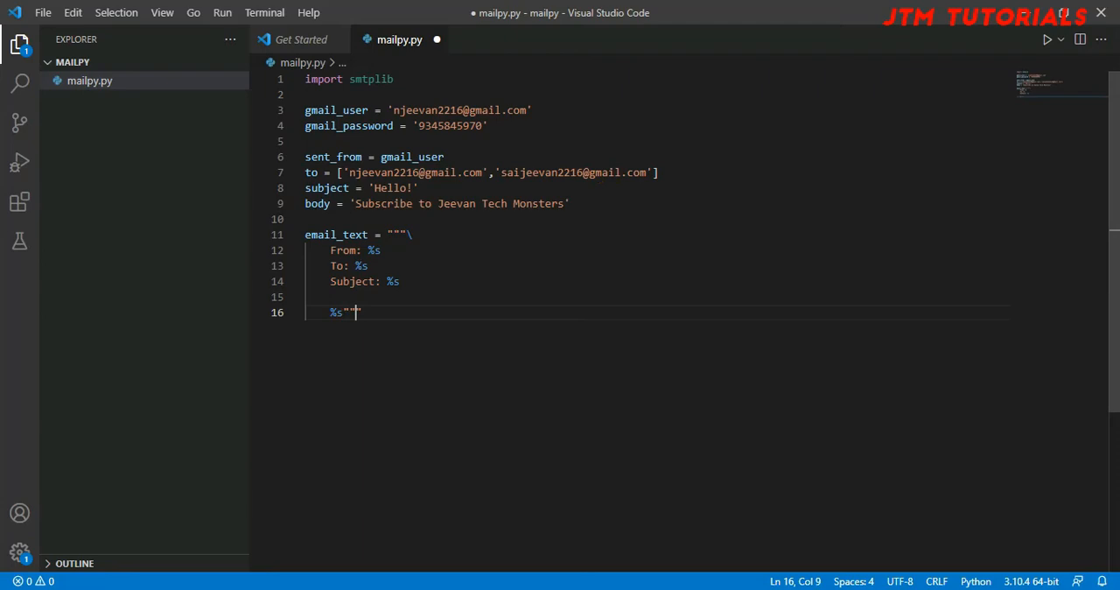
pyautogui.write('"')
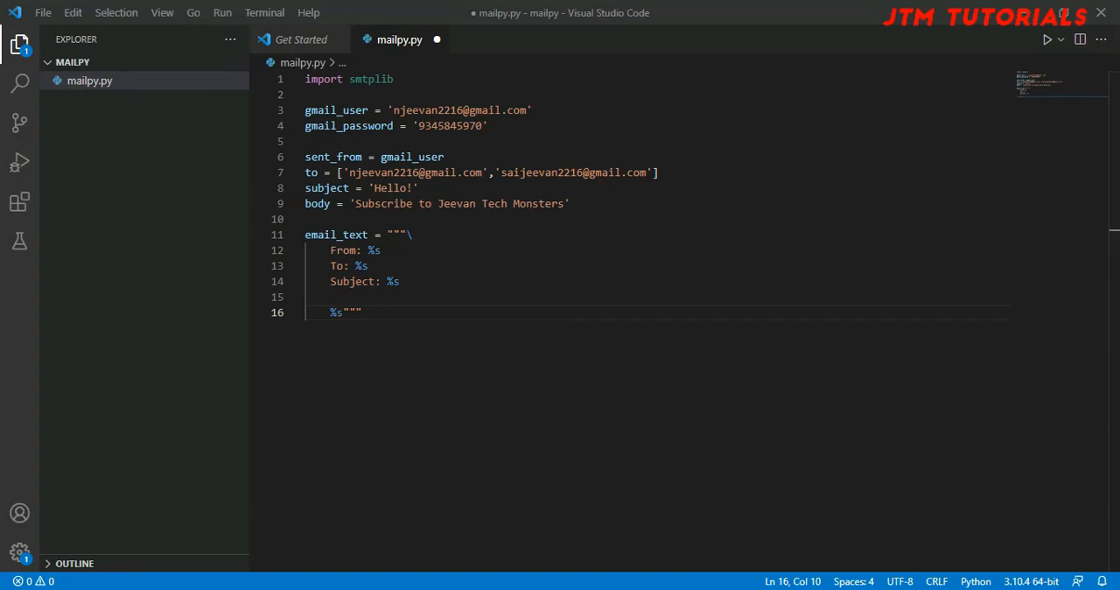
pyautogui.moveTo(392, 328)
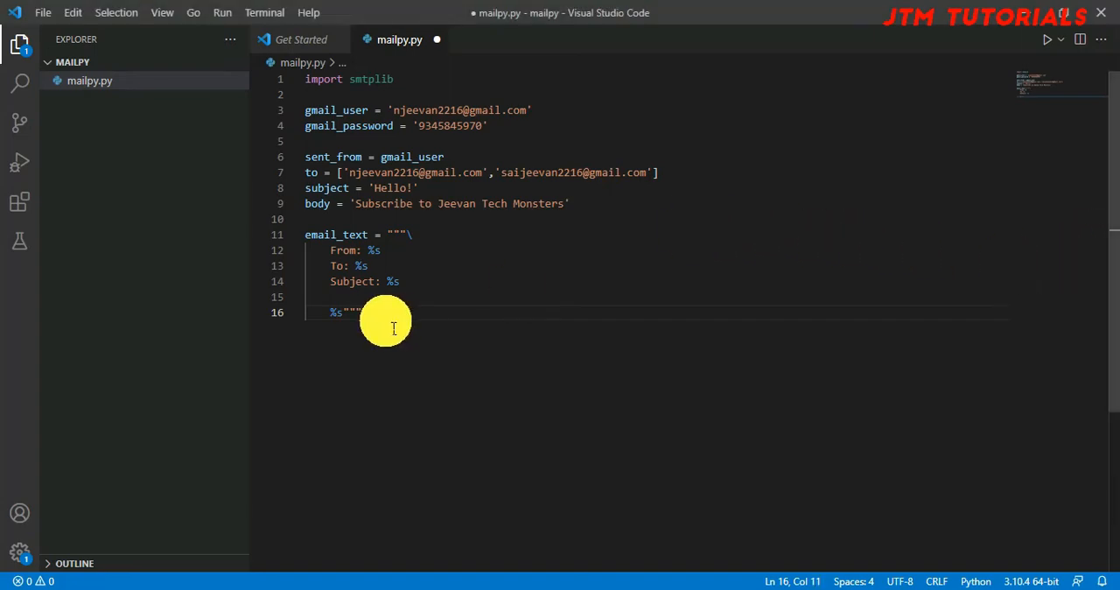
# Close the template with """ and format it with % (sent_from, ",".join(to), subject, body)
pyautogui.press('Enter')
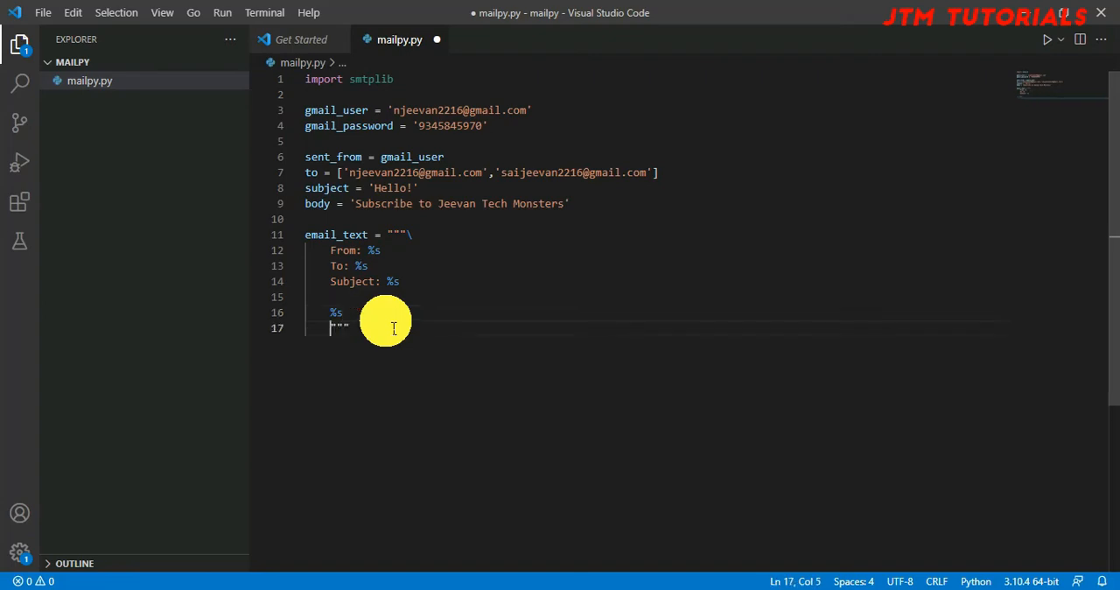
pyautogui.write('"""')
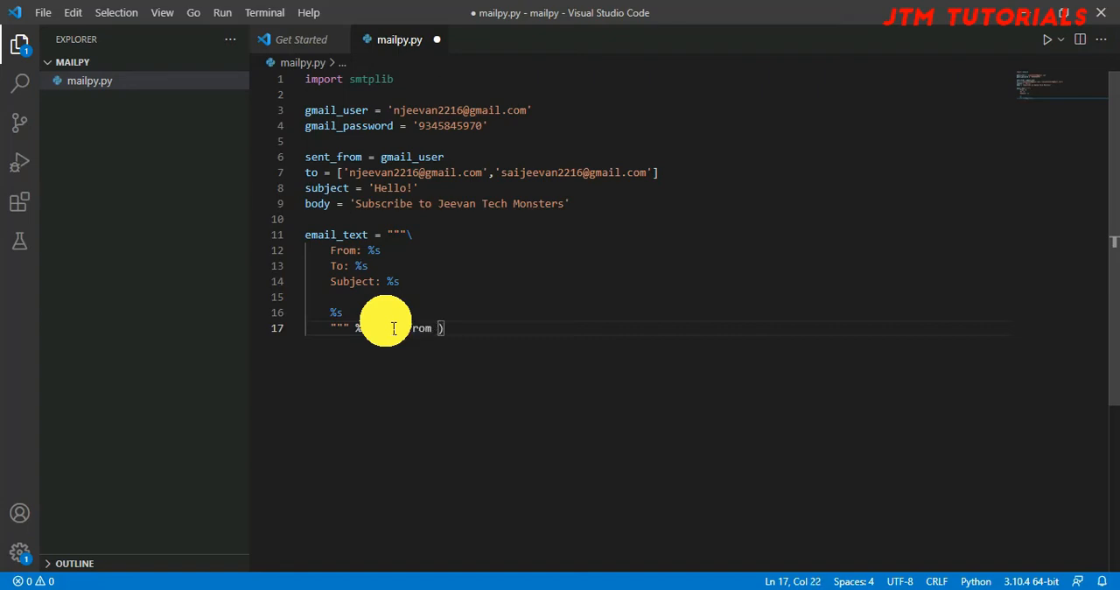
pyautogui.write(',')
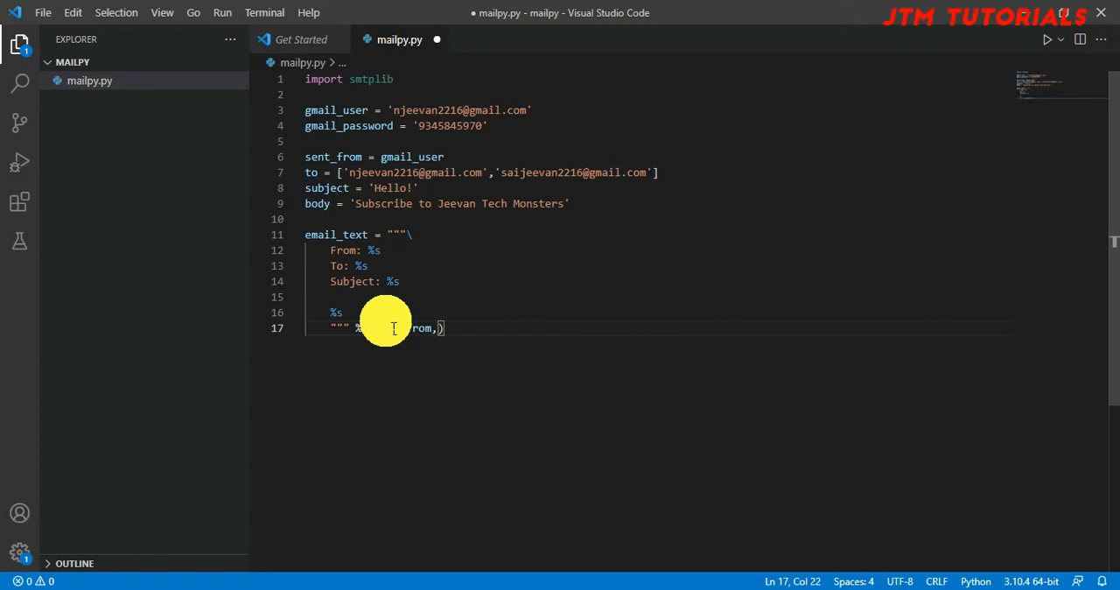
pyautogui.write('""')
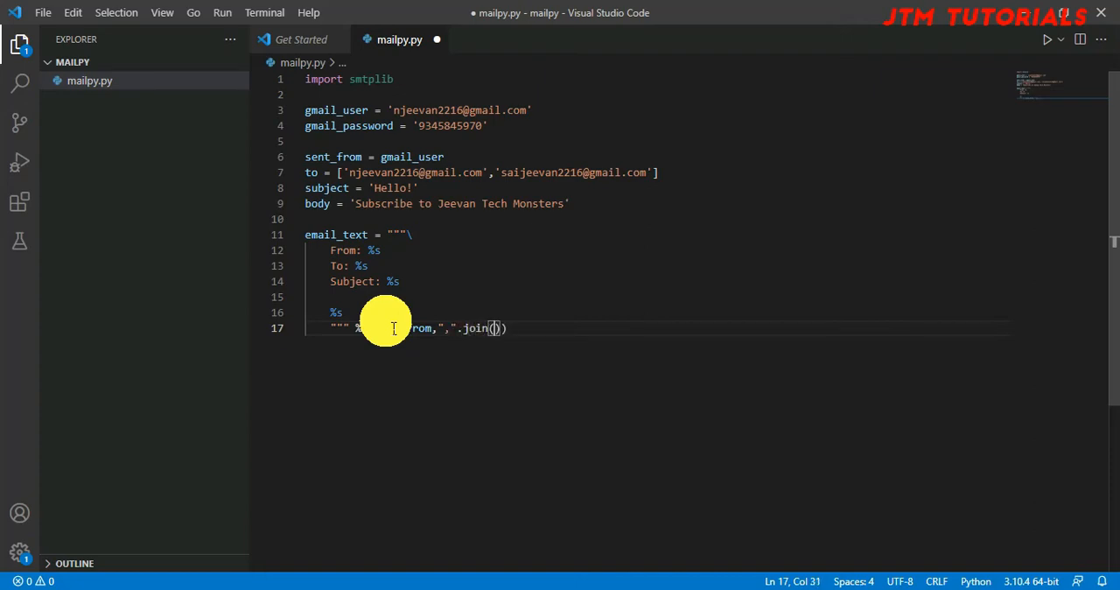
pyautogui.write('to')
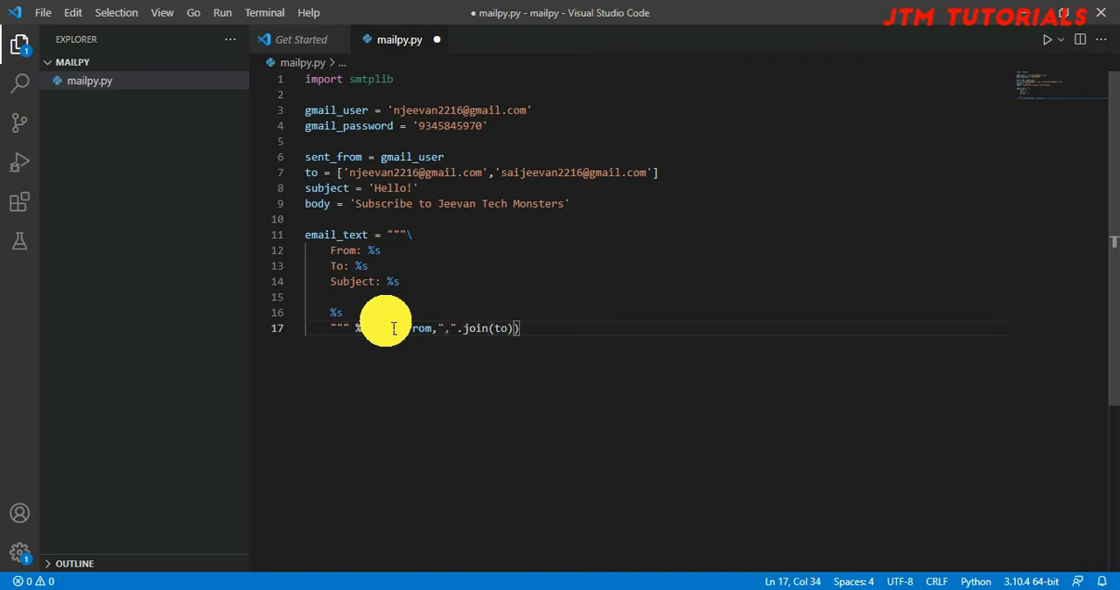
pyautogui.write(',')
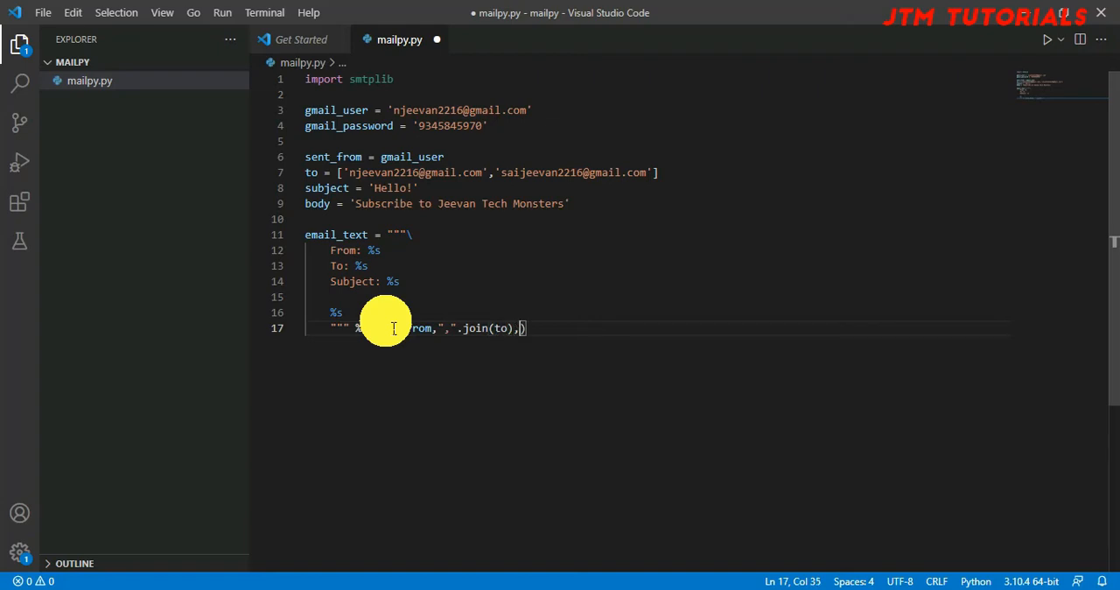
pyautogui.write('subject, body')
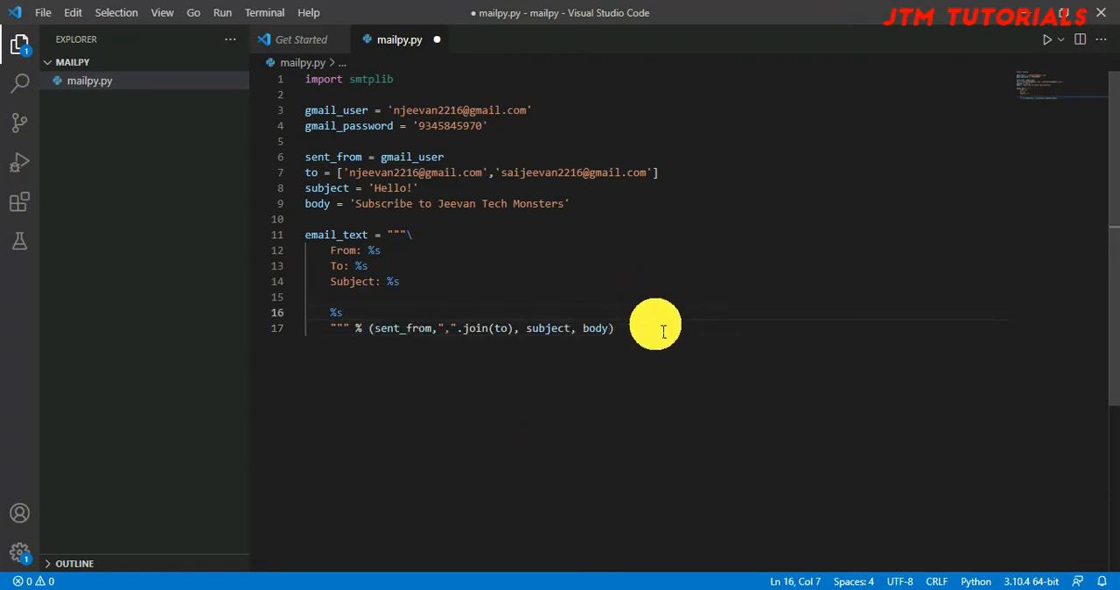
pyautogui.click(616, 327)
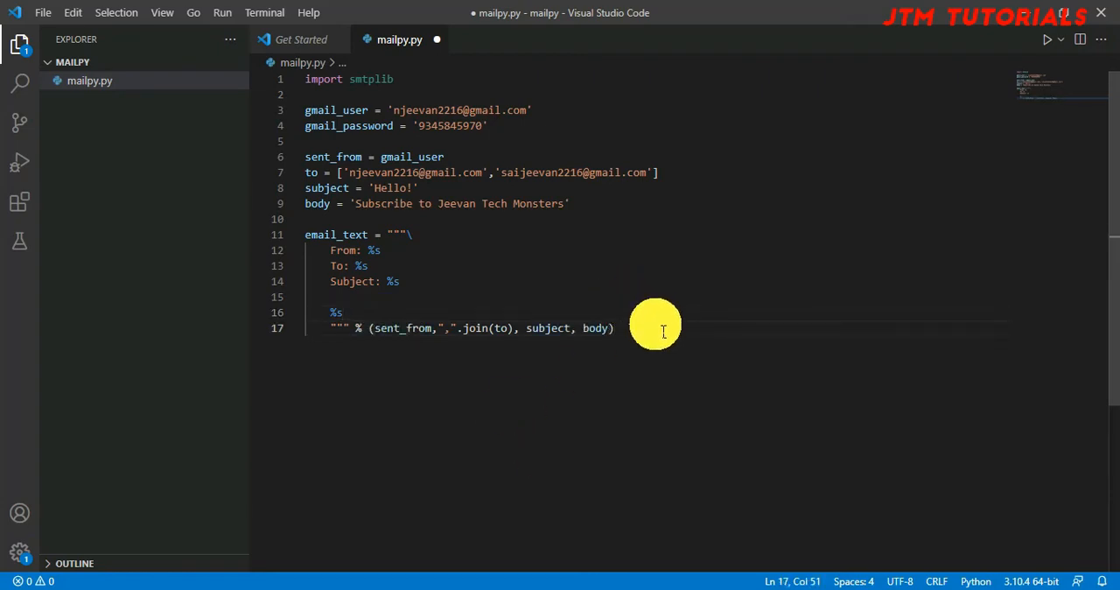
# Begin a try block and start the smtp_server = assignment
pyautogui.press('Enter')
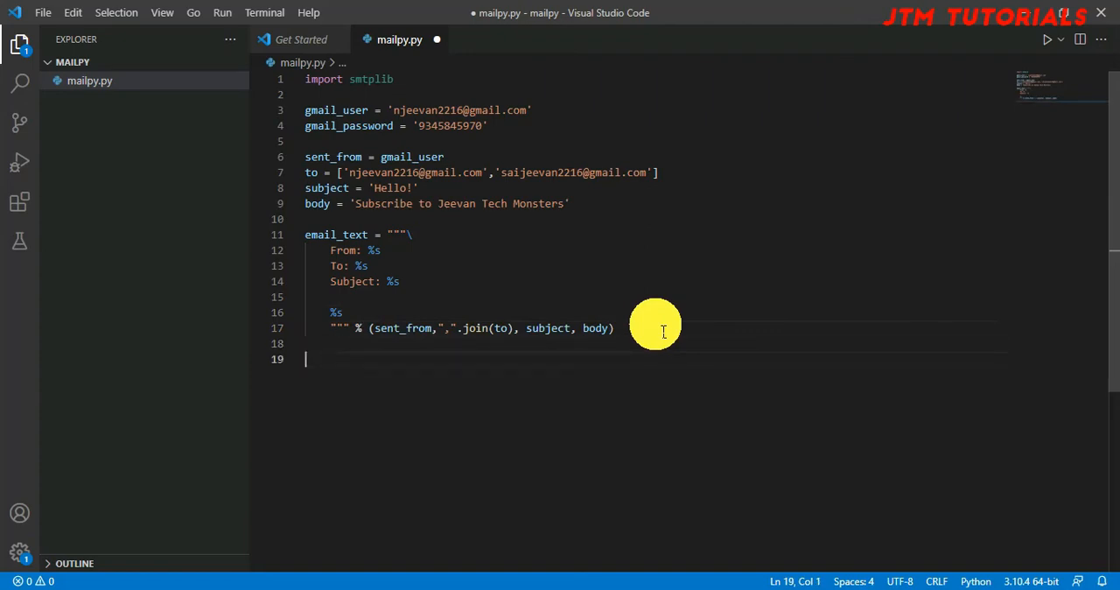
pyautogui.write('t')
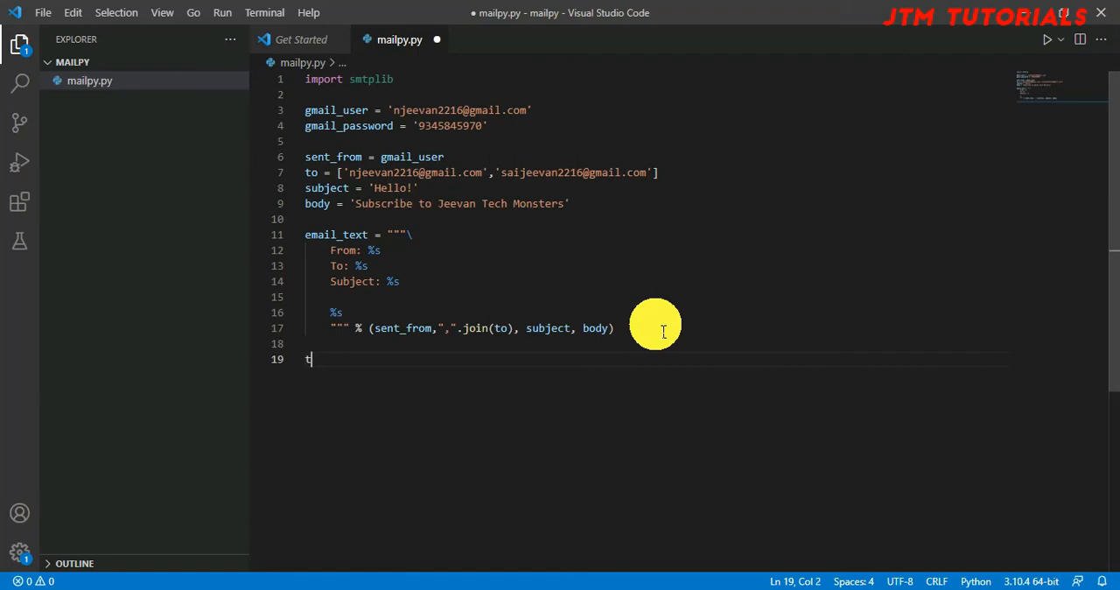
pyautogui.write('ry:')
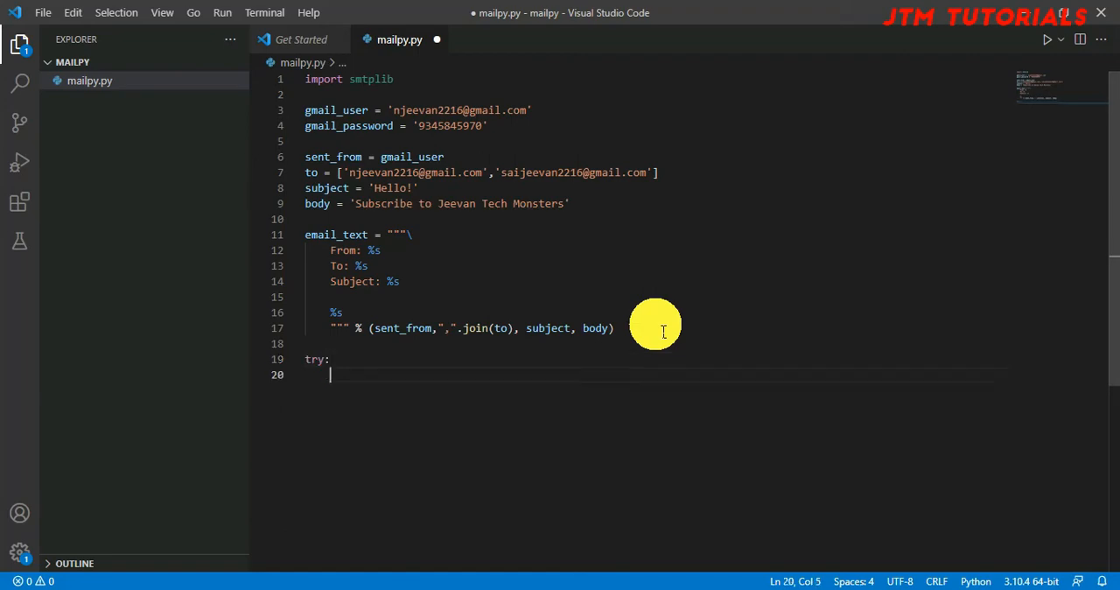
pyautogui.write('s')
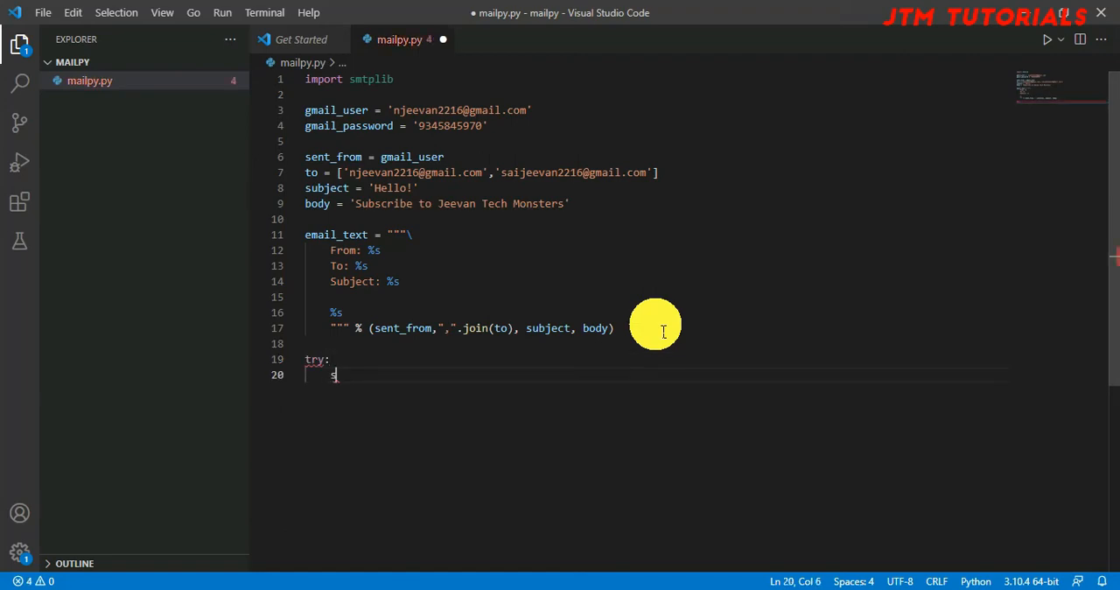
pyautogui.write('mtp_s')
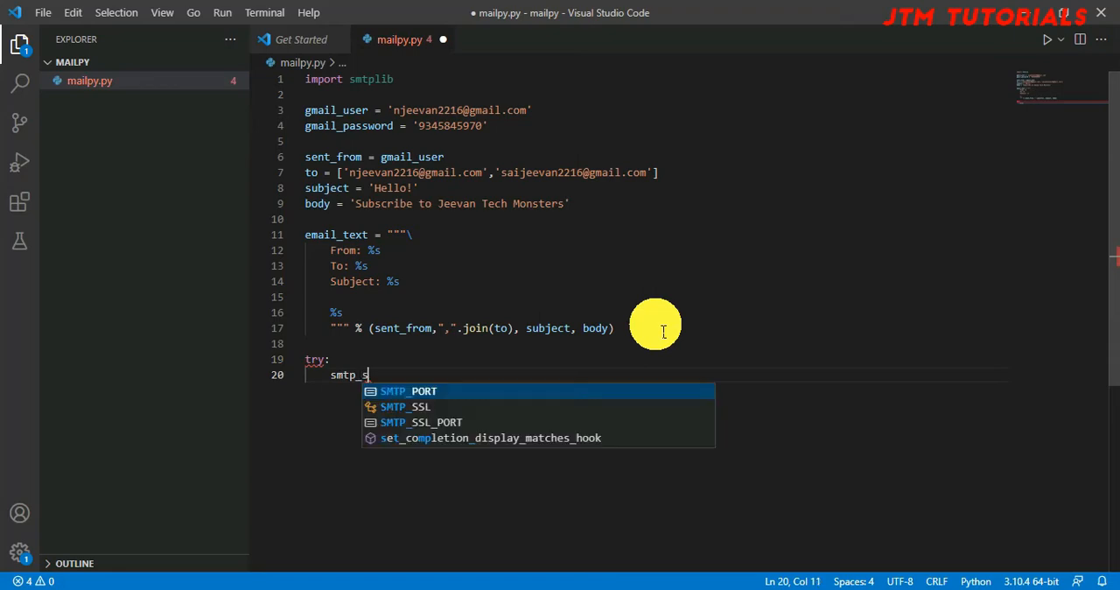
pyautogui.write('erver')
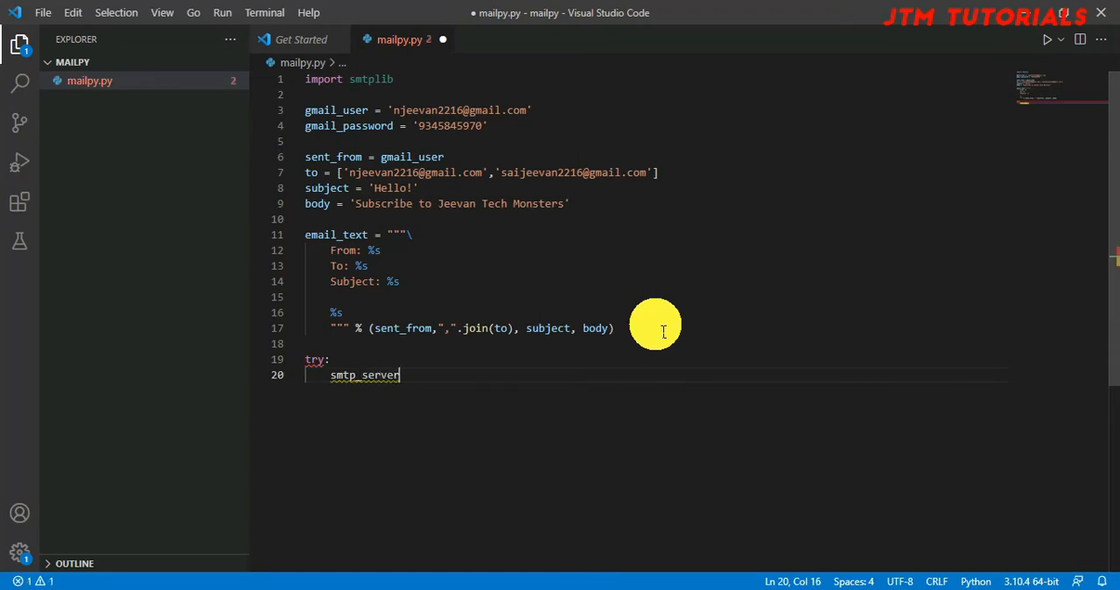
pyautogui.write('=')
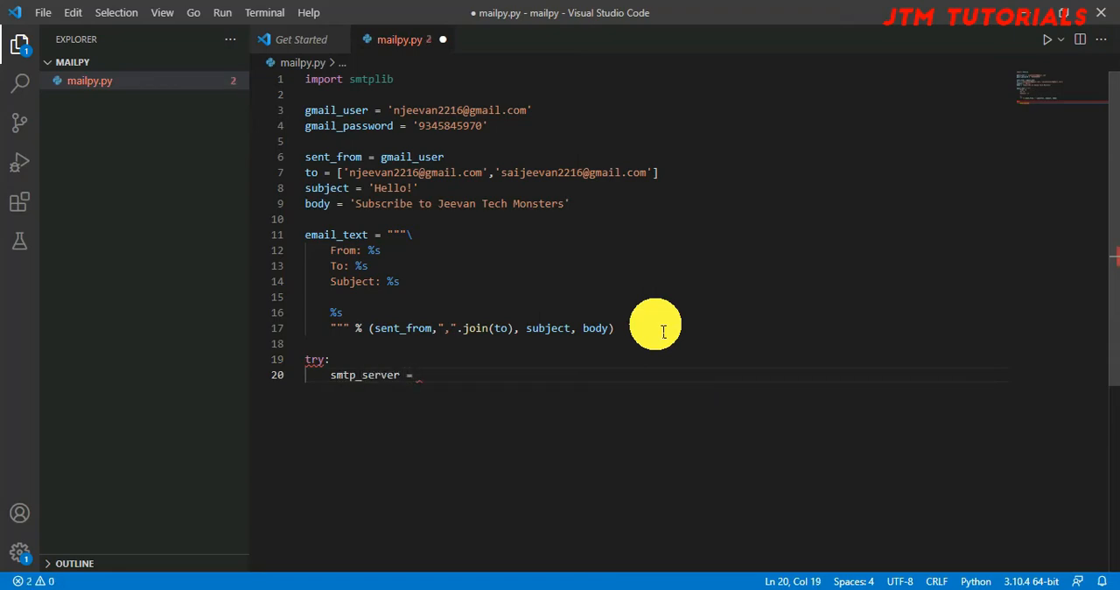
# Assign smtp_server = smtplib.SMTP_SSL('smtp.gmail.com', 465)
pyautogui.write('sm')
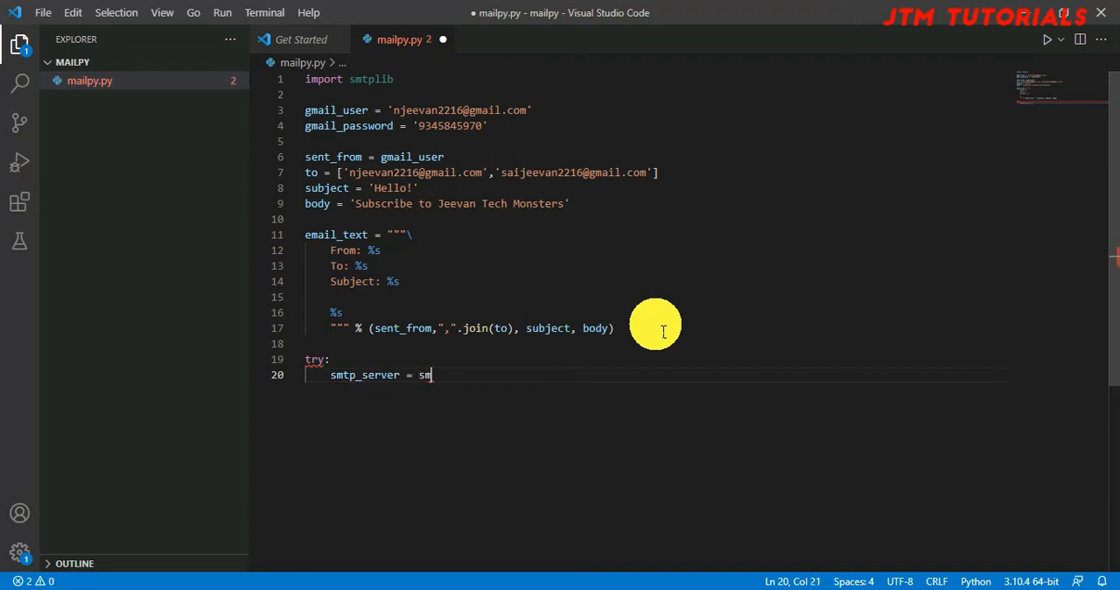
pyautogui.write('tplib')
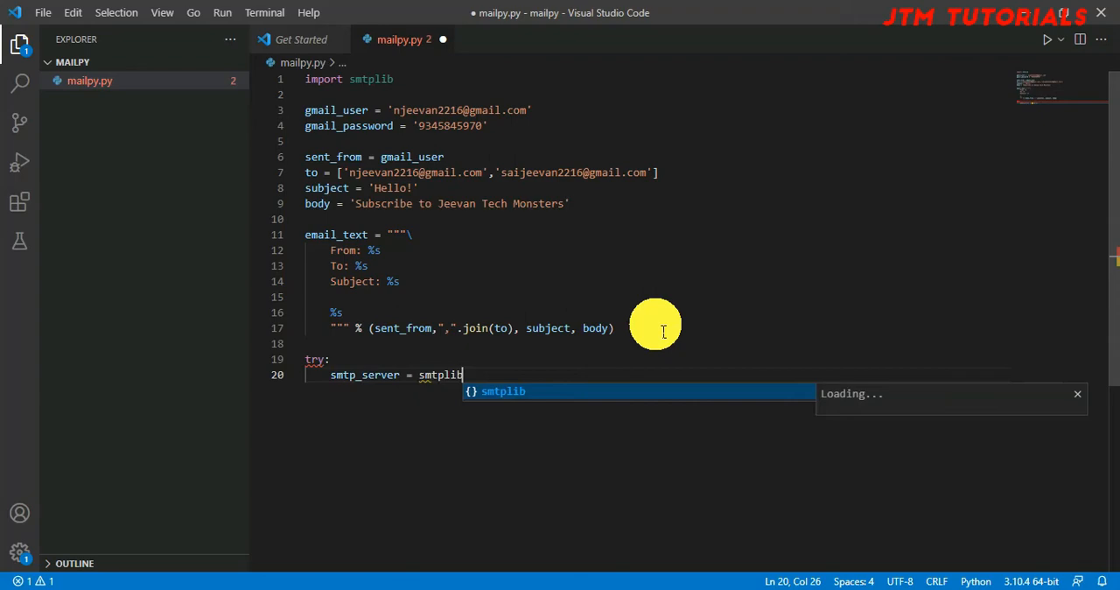
pyautogui.write('.')
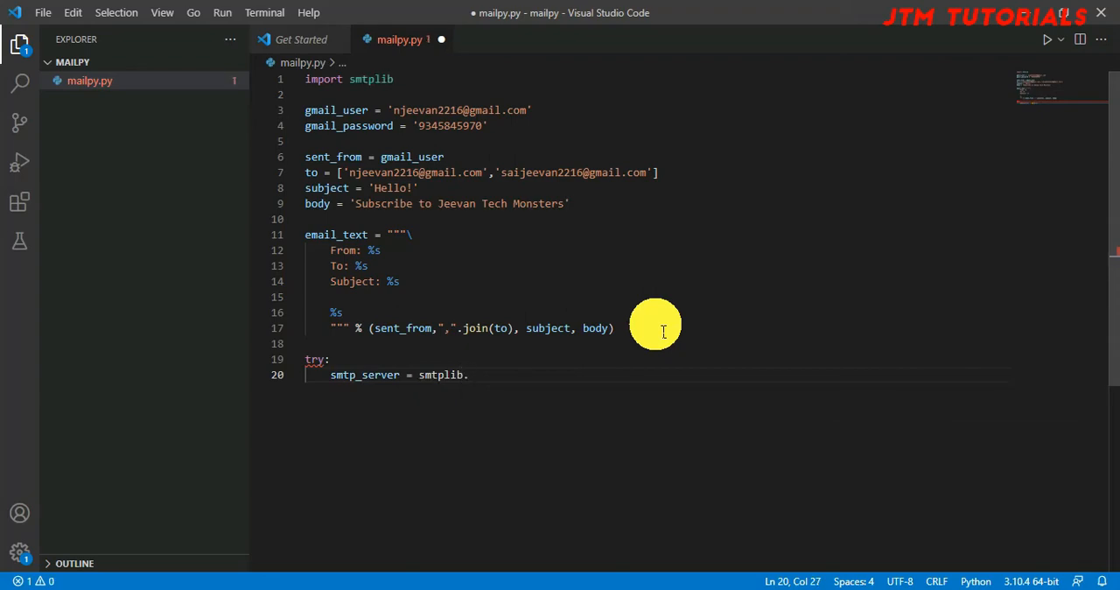
pyautogui.write('SMT')
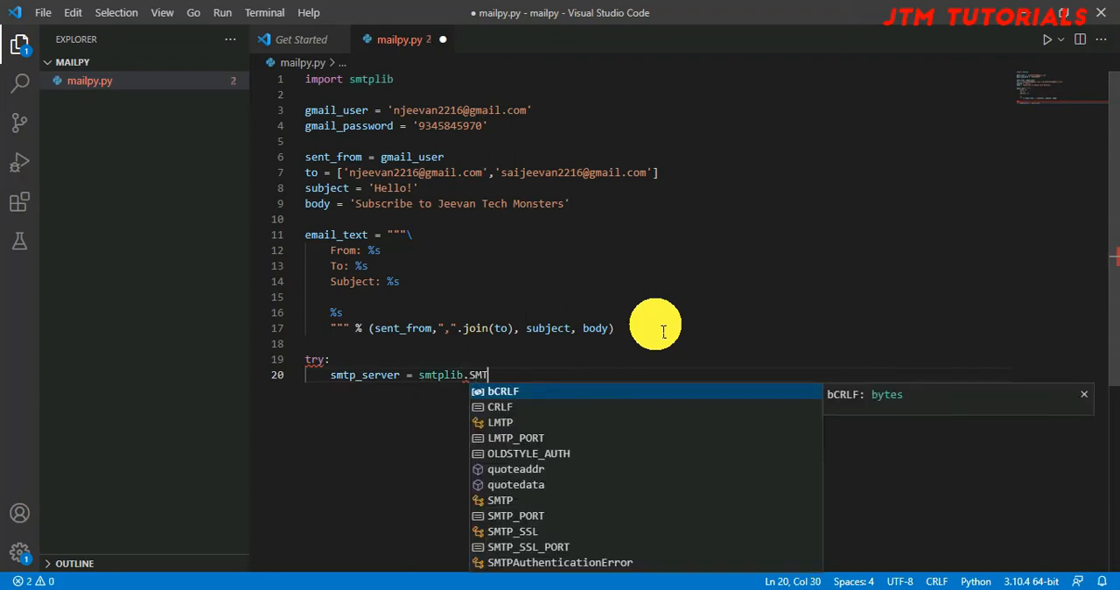
pyautogui.write('P_SSL')
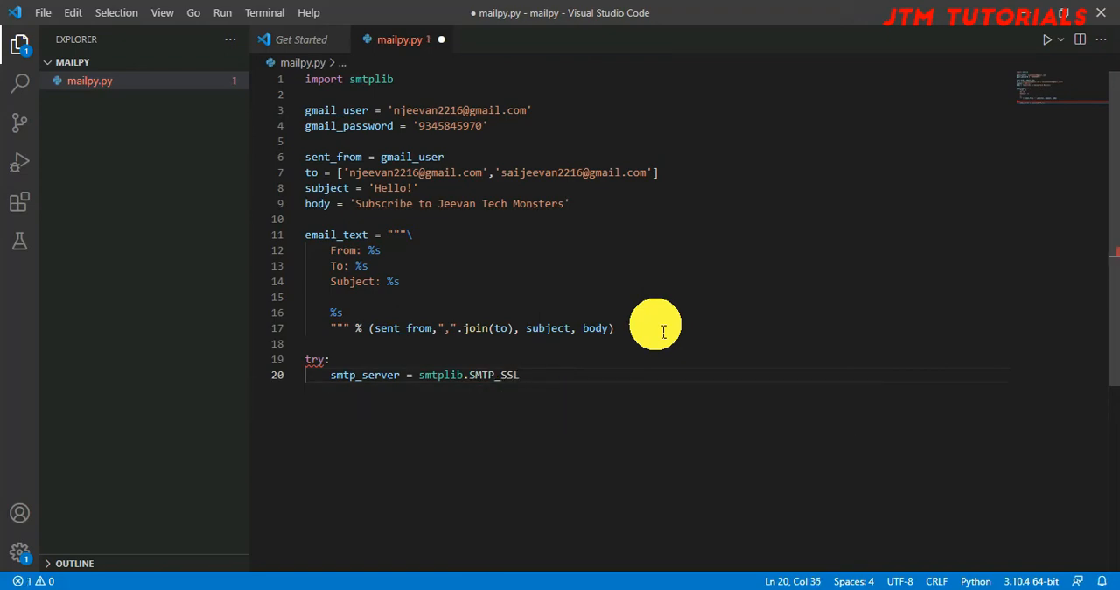
pyautogui.write('()')
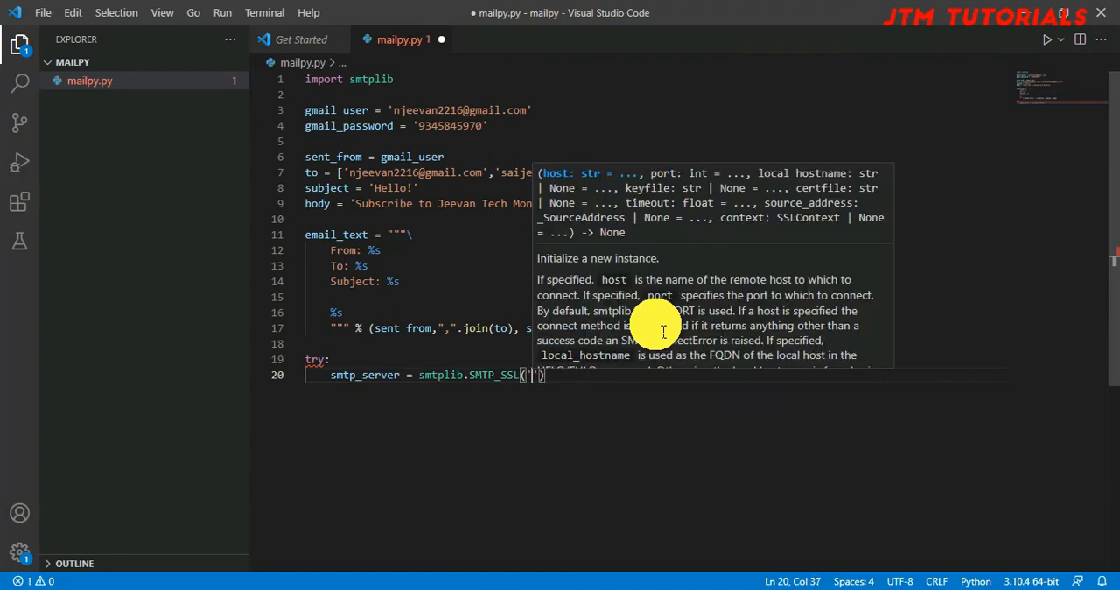
pyautogui.write('smtp')
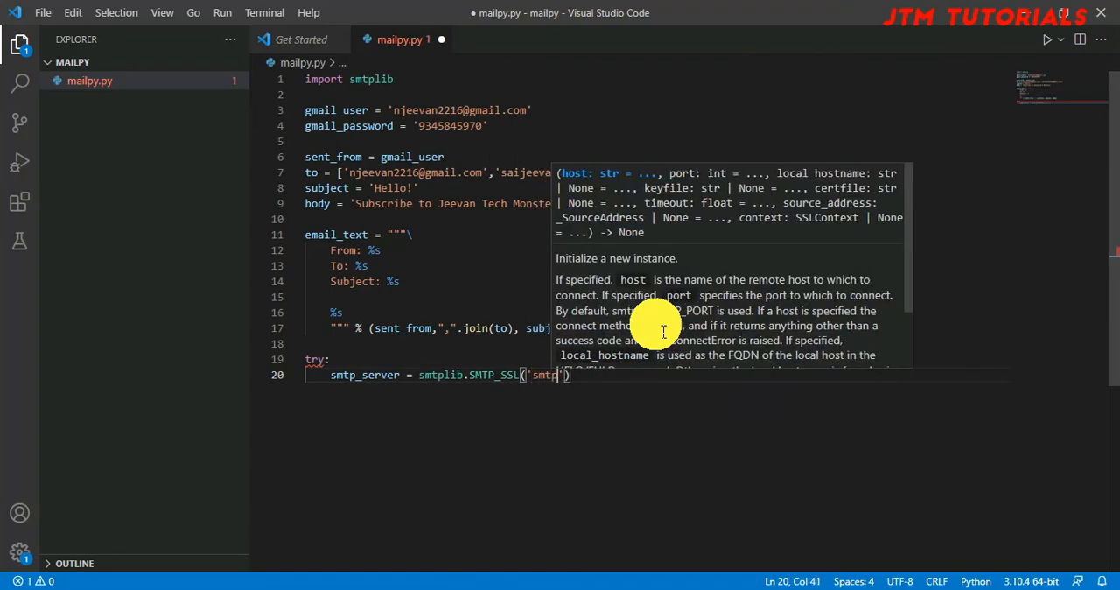
pyautogui.write('.')
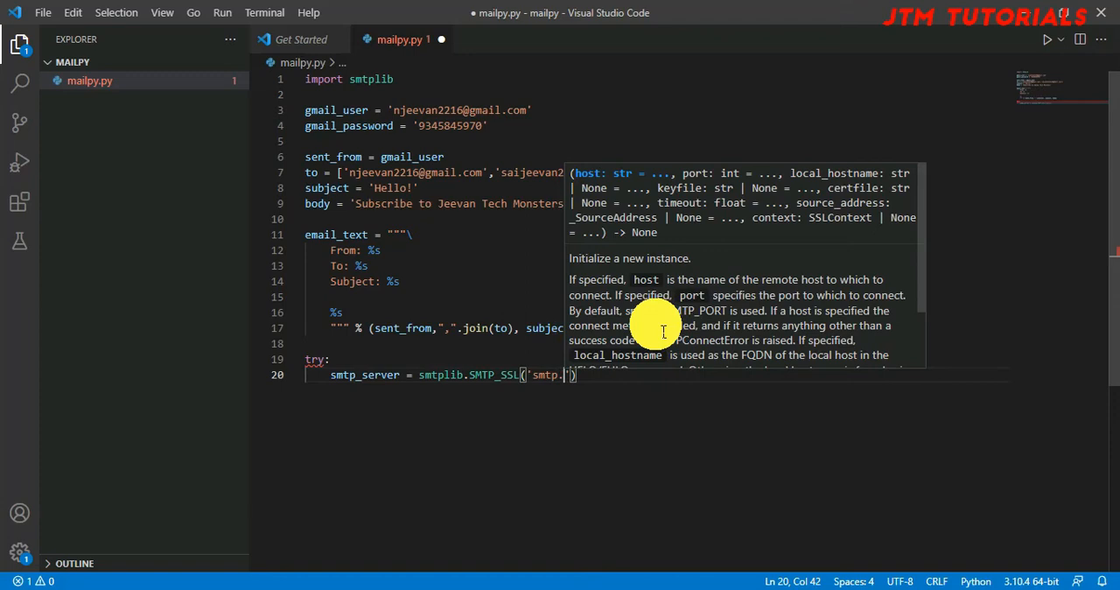
pyautogui.write('gmail.com')
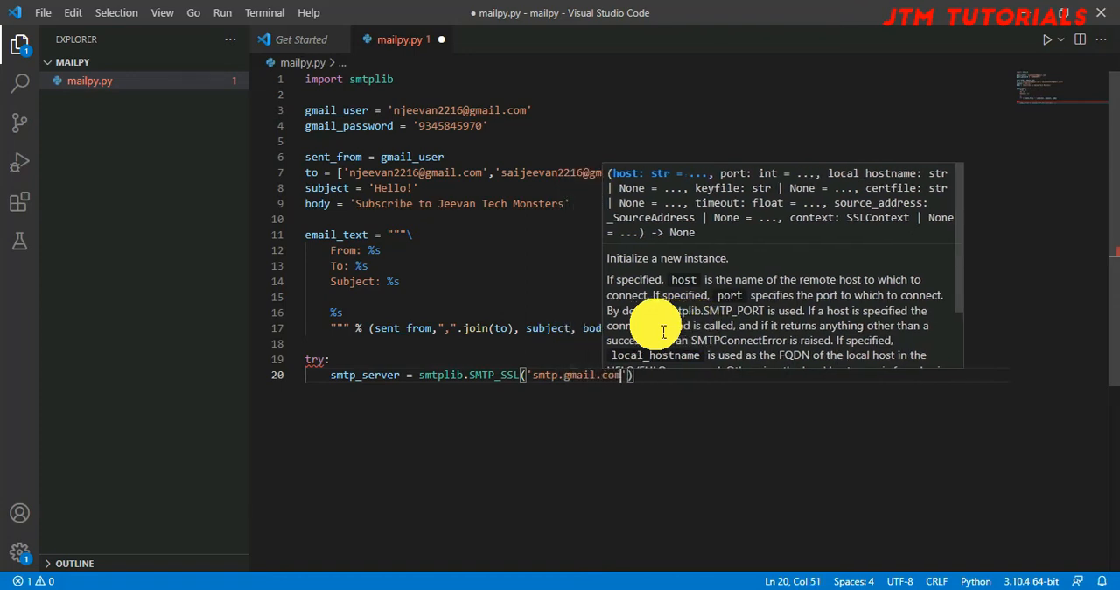
pyautogui.write(',')
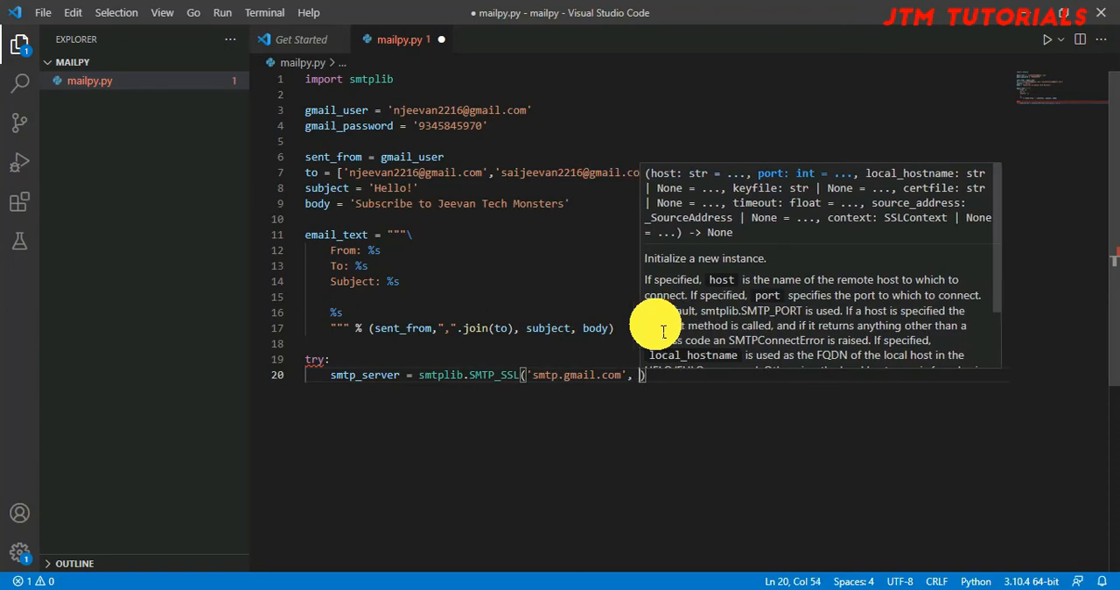
pyautogui.write('465')
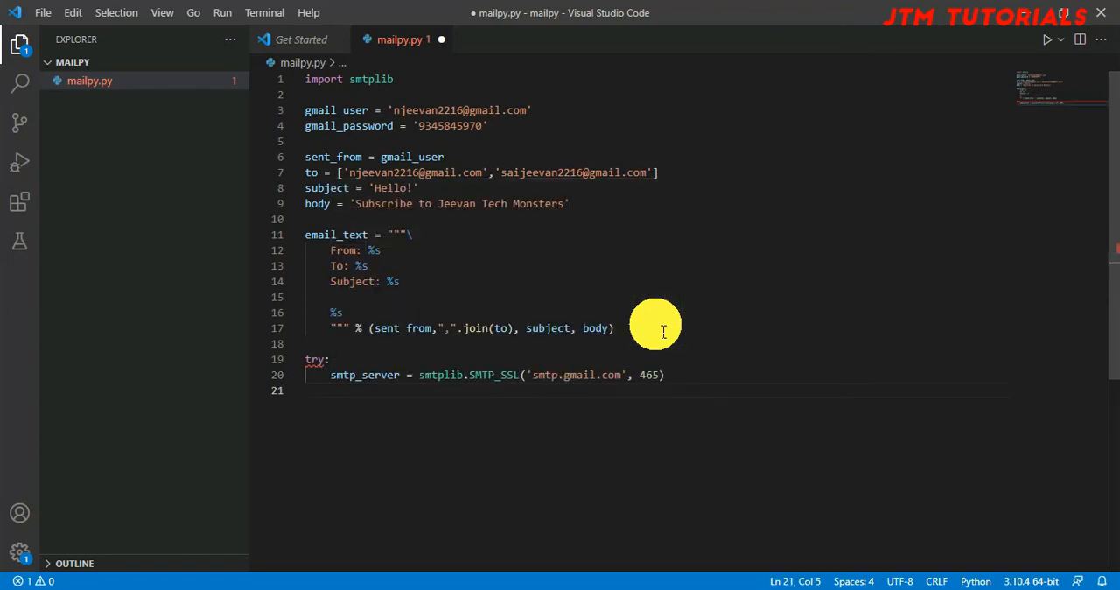
# Call smtp_server.ehlo() and smtp_server.login(gmail_user, gmail_password) inside the try block
pyautogui.write('smtp_ser')
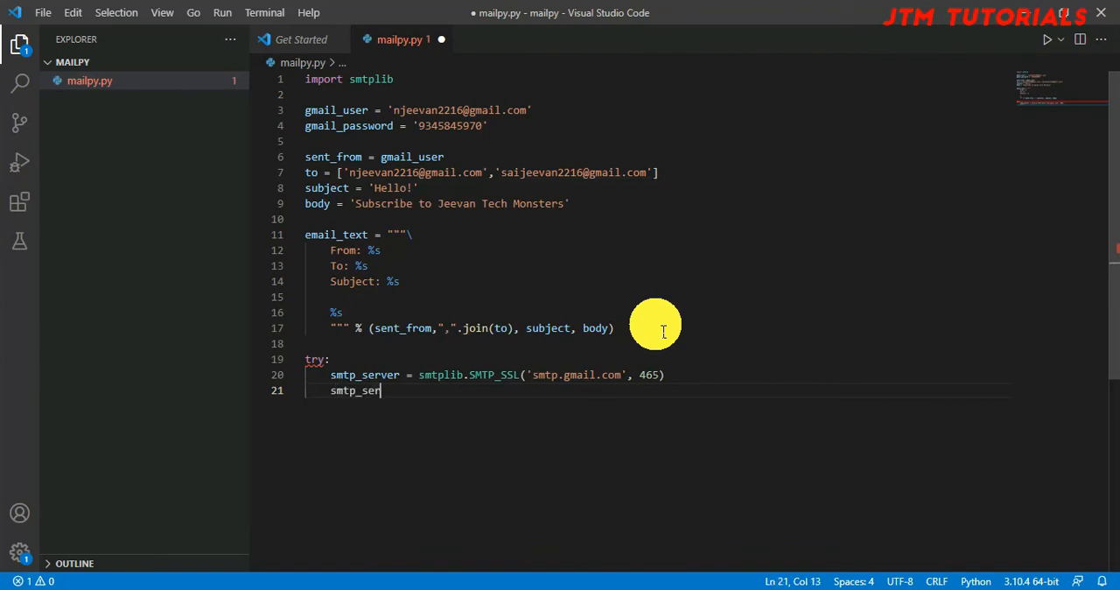
pyautogui.write('ver.')
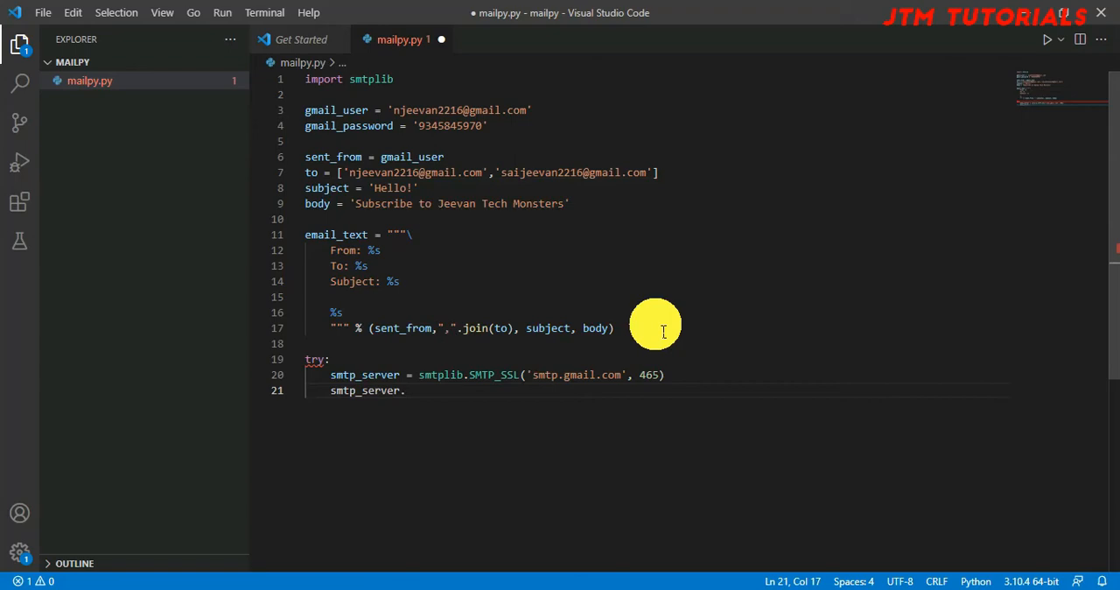
pyautogui.write('ehlo(')
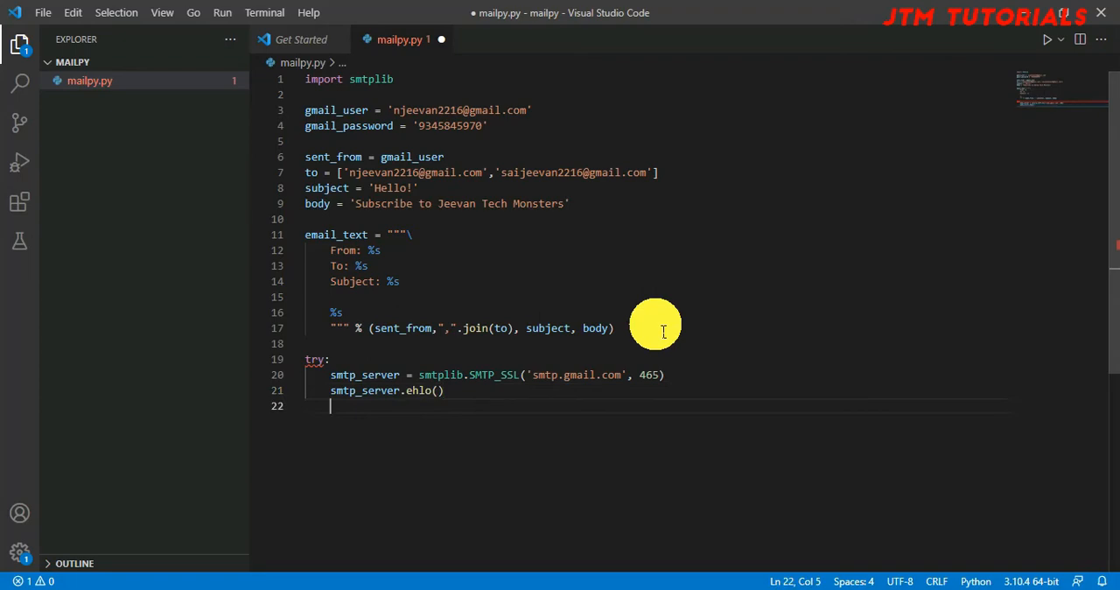
pyautogui.write('smt')
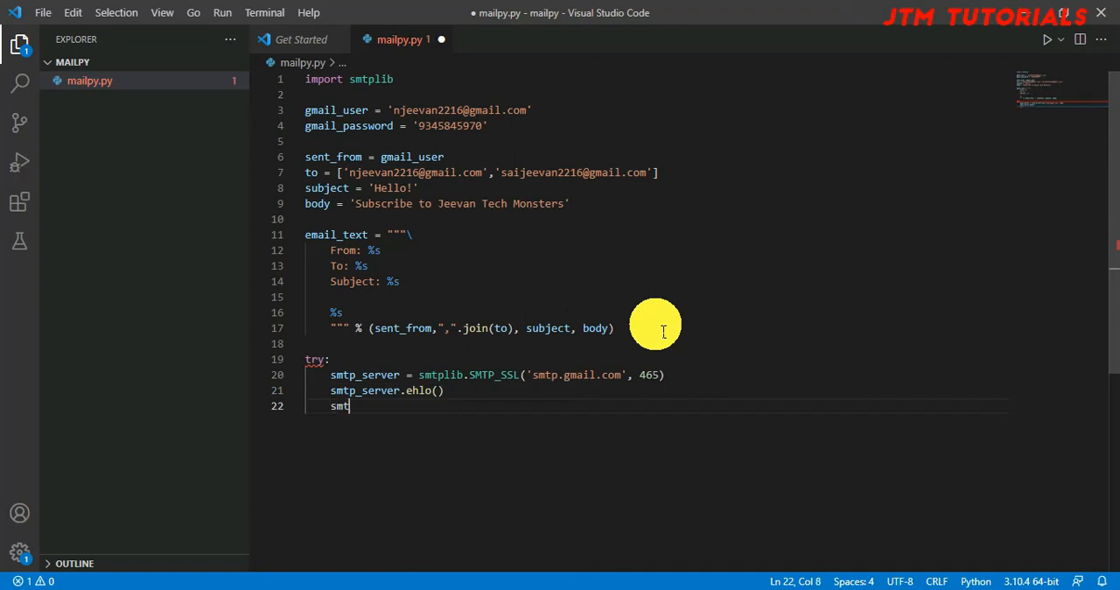
pyautogui.write('p_server')
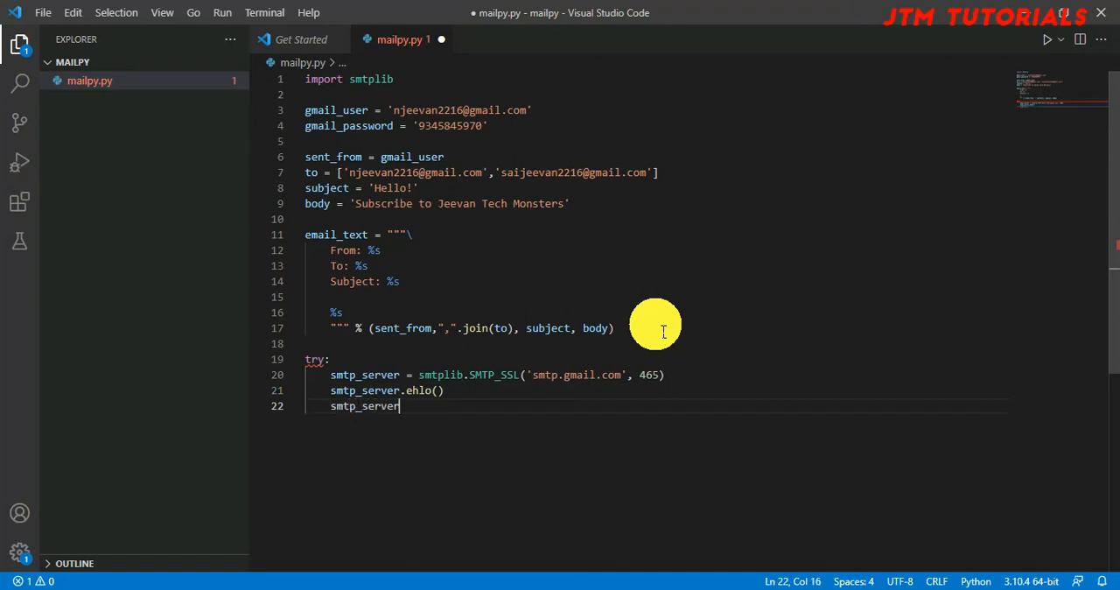
pyautogui.write('.')
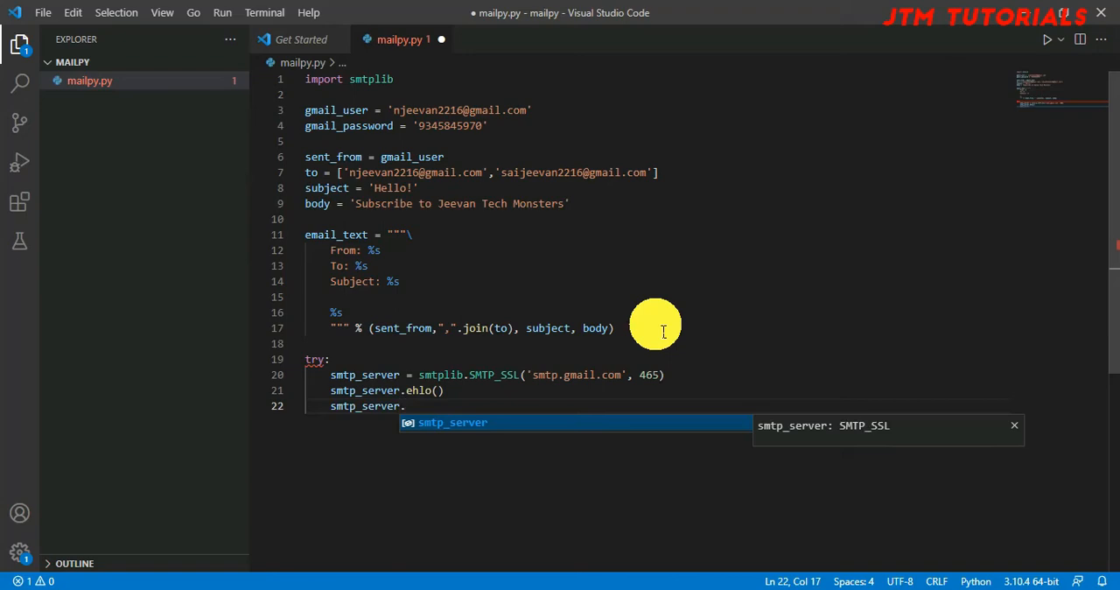
pyautogui.write('login(gmail_user')
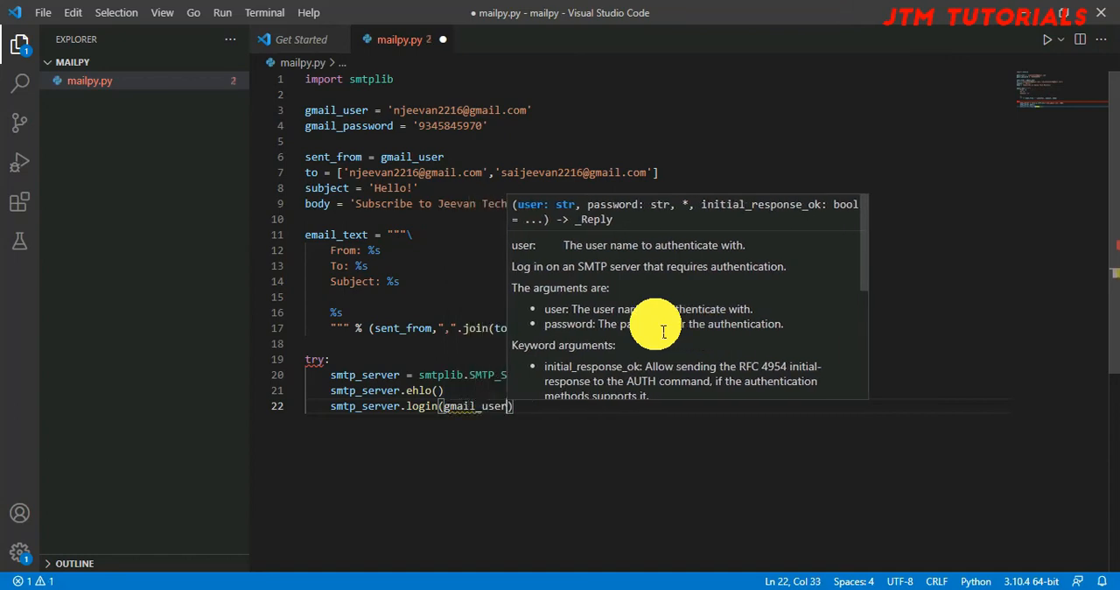
pyautogui.write(', gmail_password')
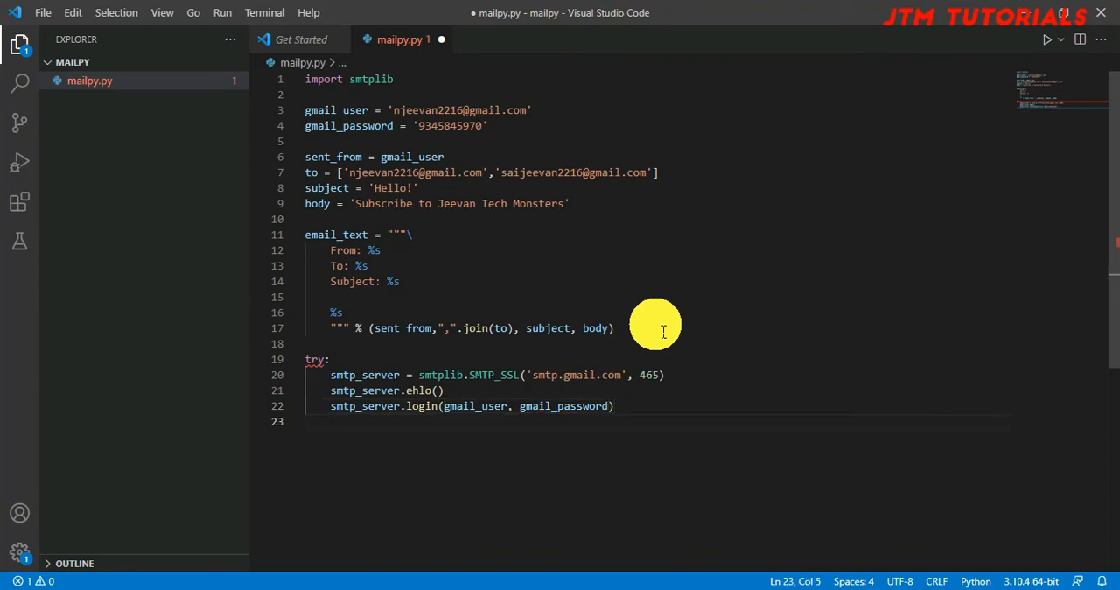
# Call smtp_server.sendmail(sent_from, to, email_text) and begin the next smtp line
pyautogui.write('smtp_server.')
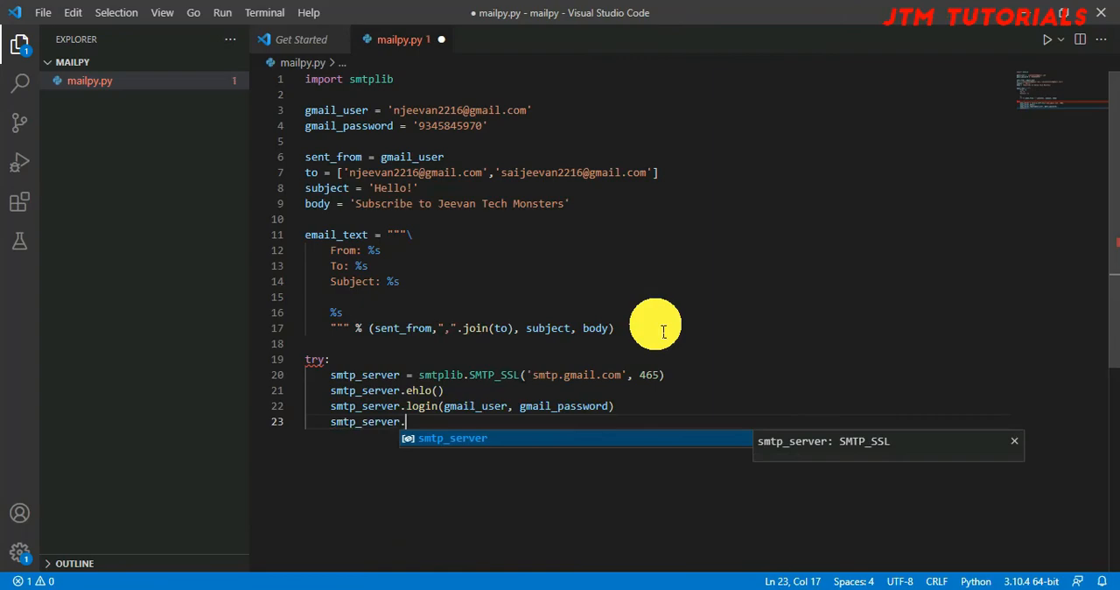
pyautogui.write('sn')
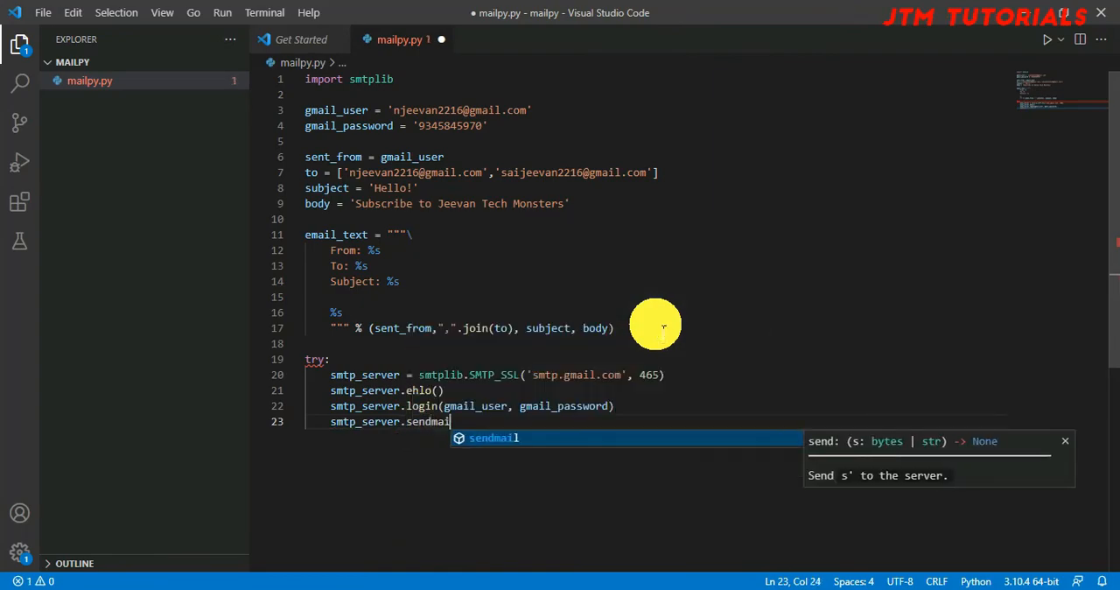
pyautogui.write('l')
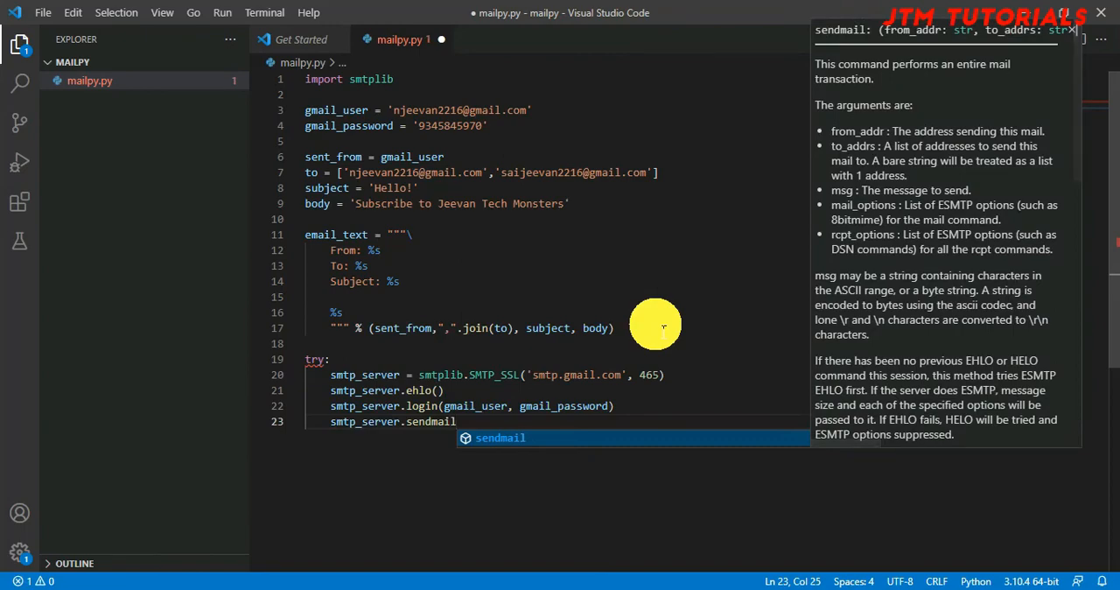
pyautogui.write('()')
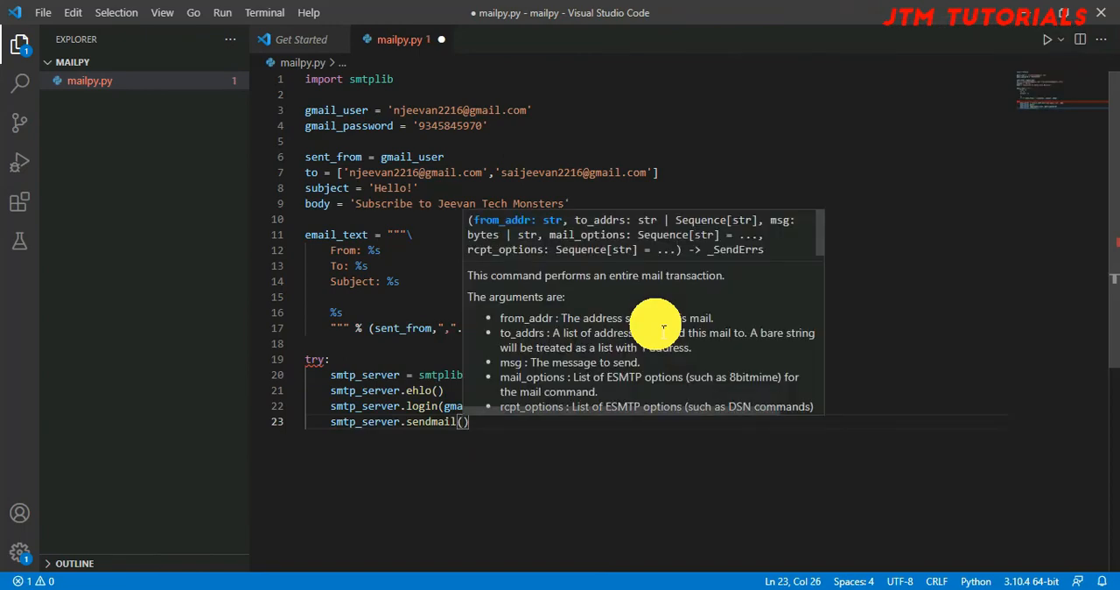
pyautogui.write('sent')
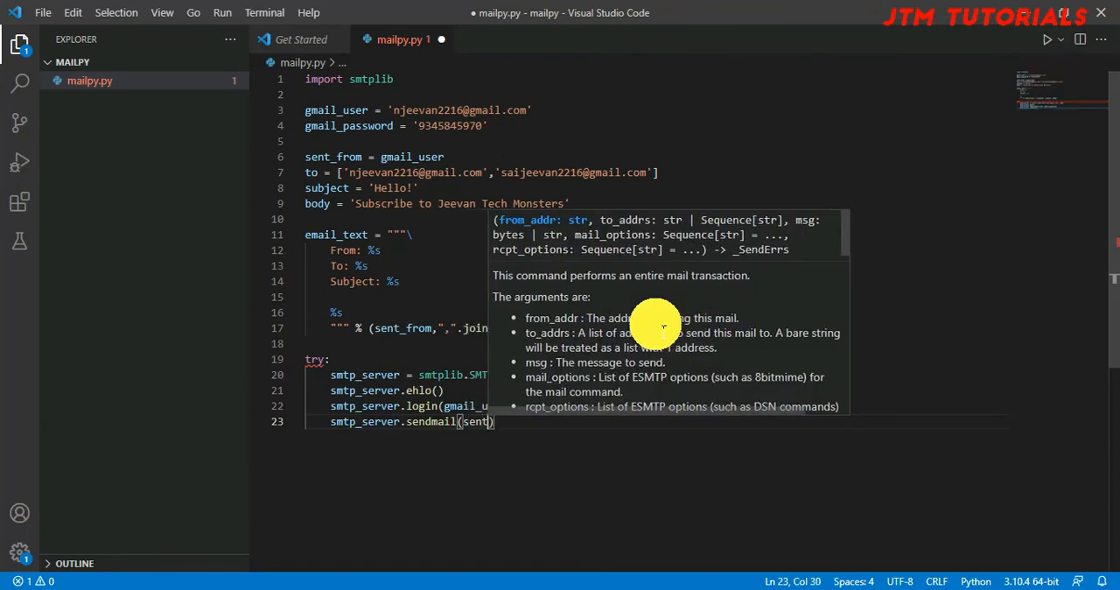
pyautogui.write('_')
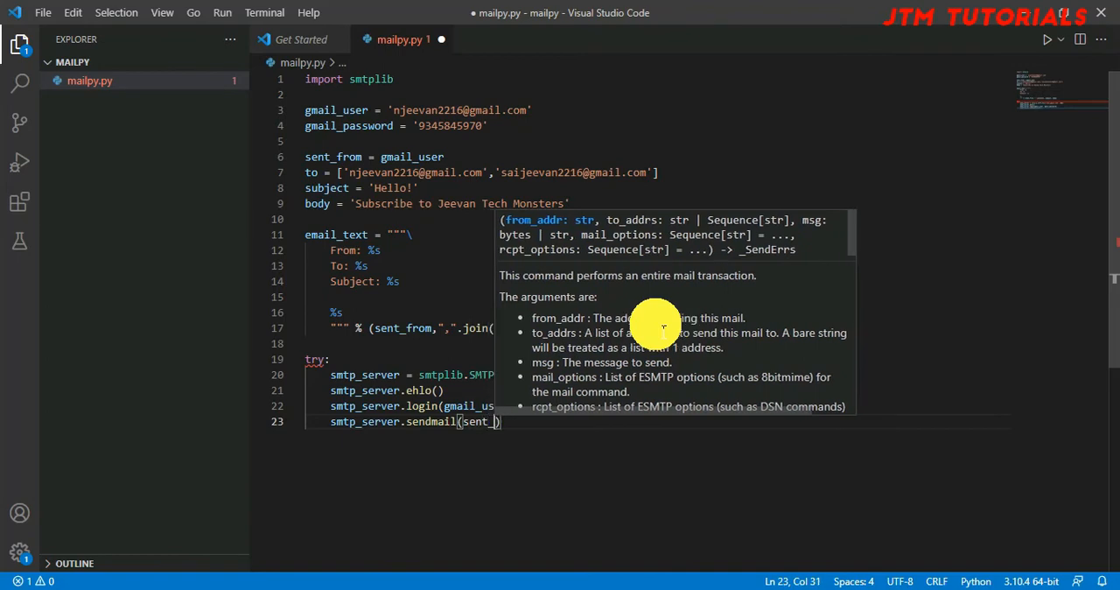
pyautogui.write('from, to,')
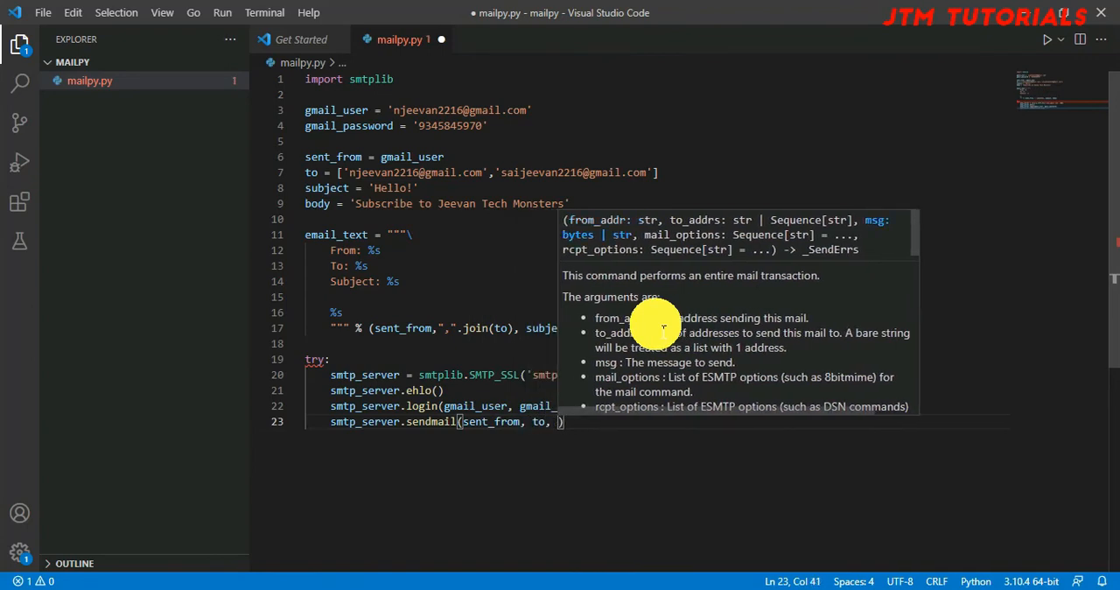
pyautogui.write('email_text')
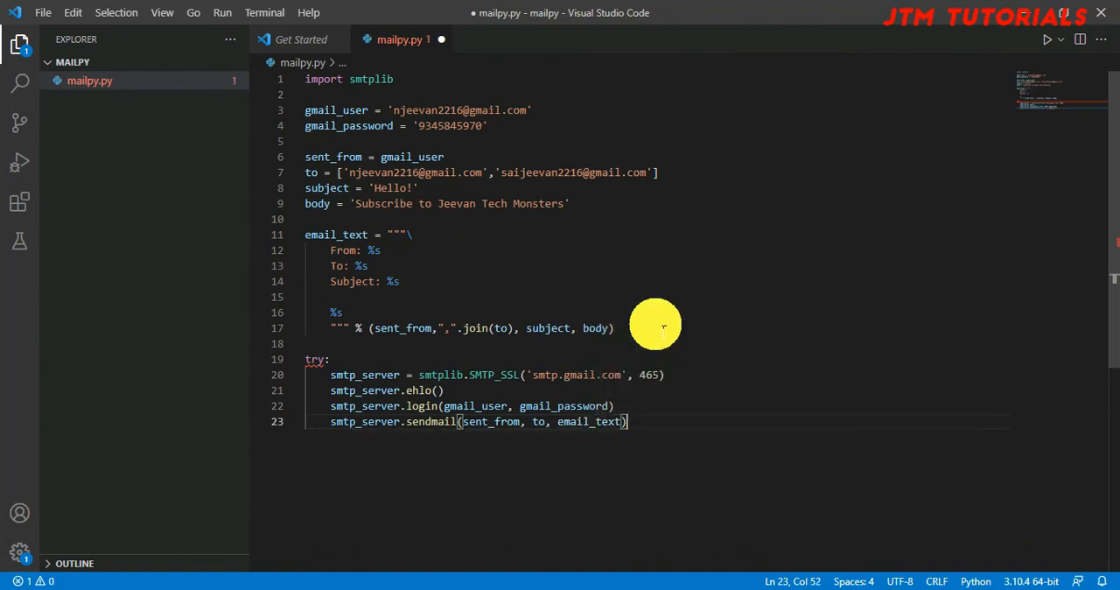
pyautogui.write('smtp')
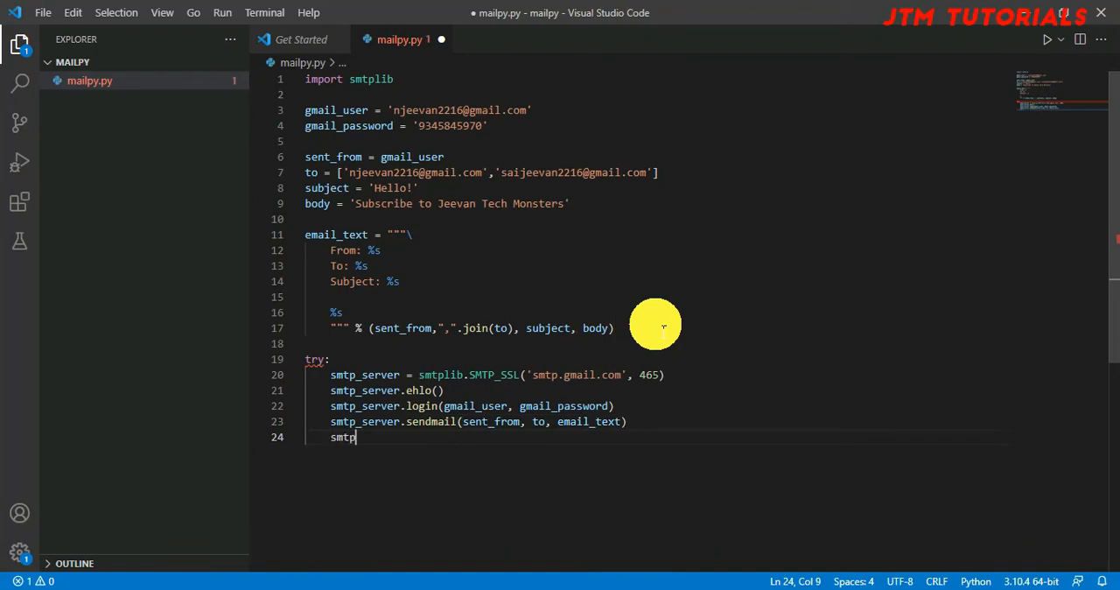
# Add smtp_server.close() inside the try block to close the connection after sending
pyautogui.write('.')
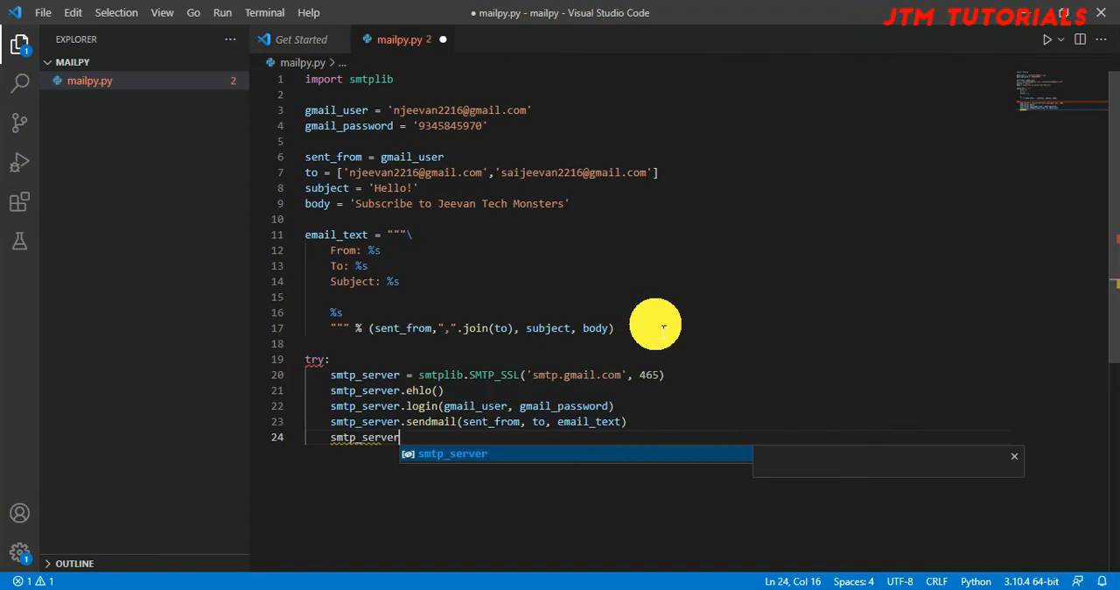
pyautogui.write('.close()')
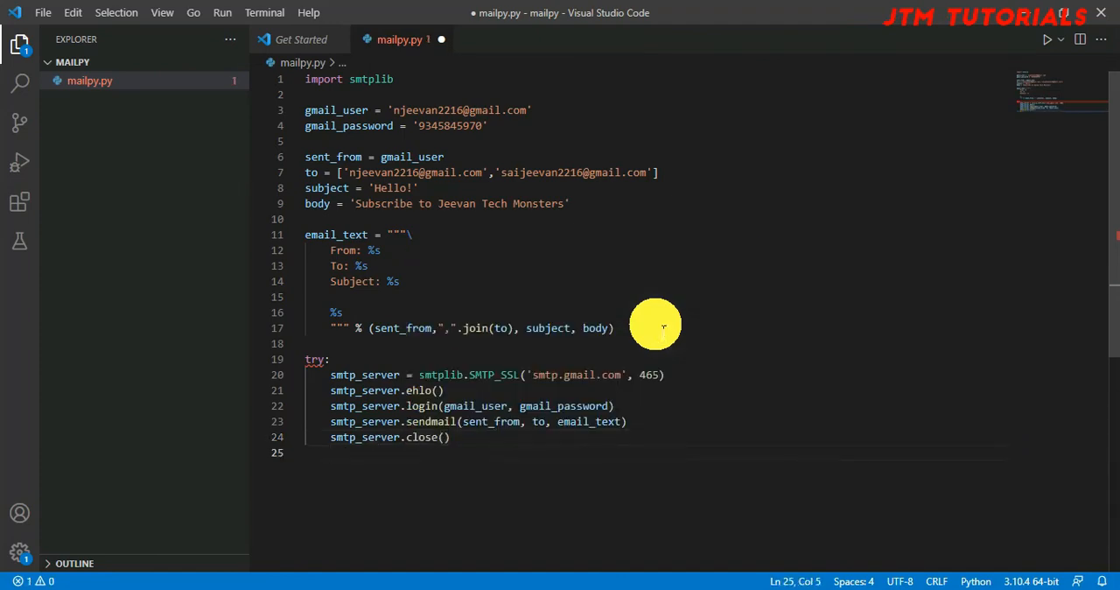
pyautogui.write('pri')
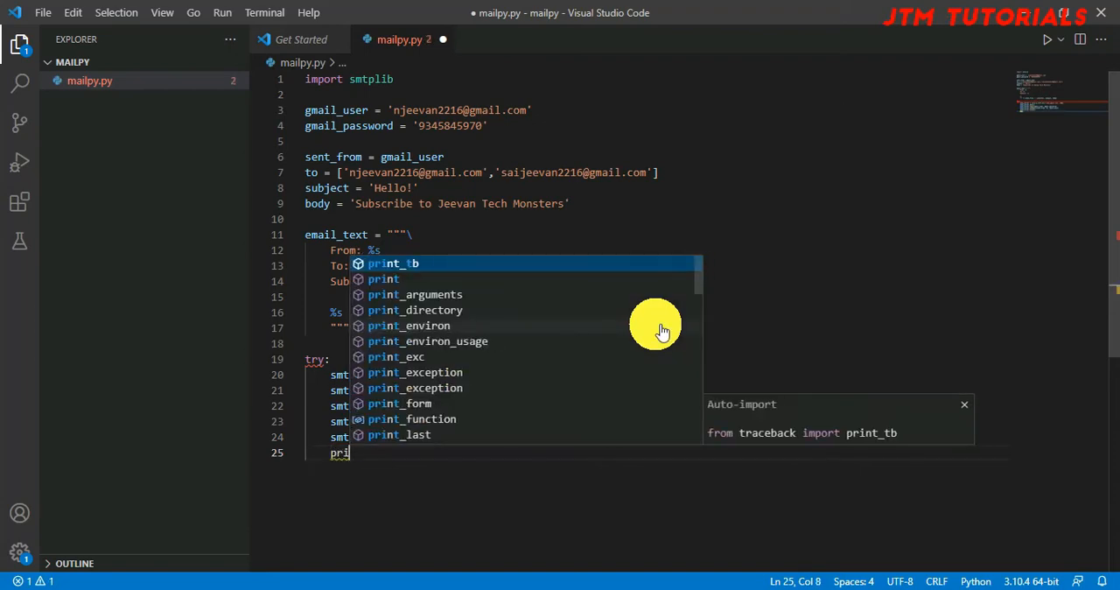
pyautogui.write('nt()')
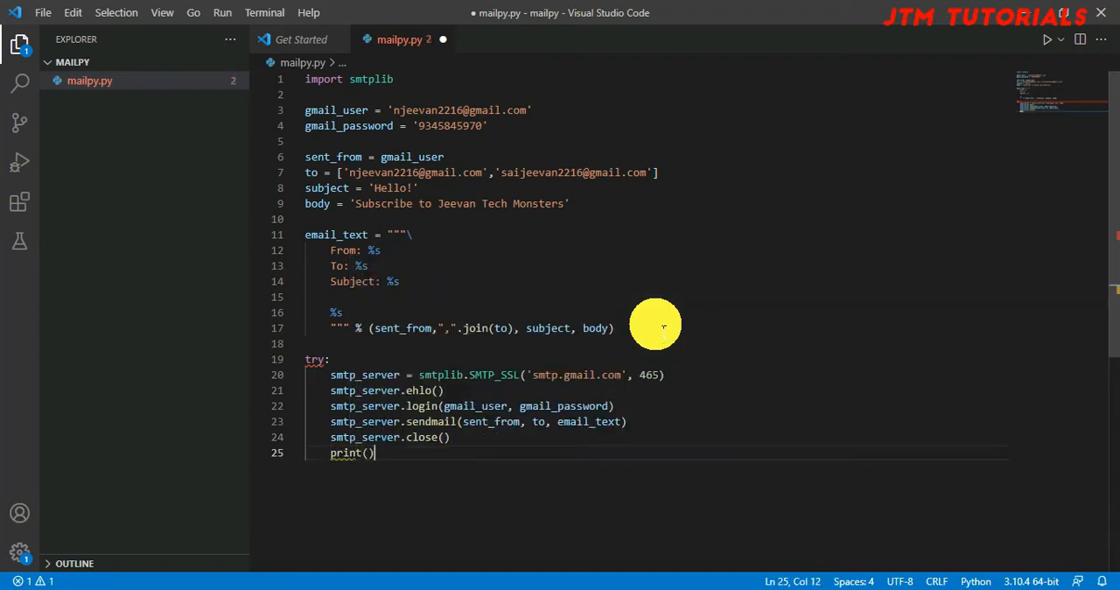
# Add print("Email Sent..") after the close call and begin the except line
pyautogui.write('""')
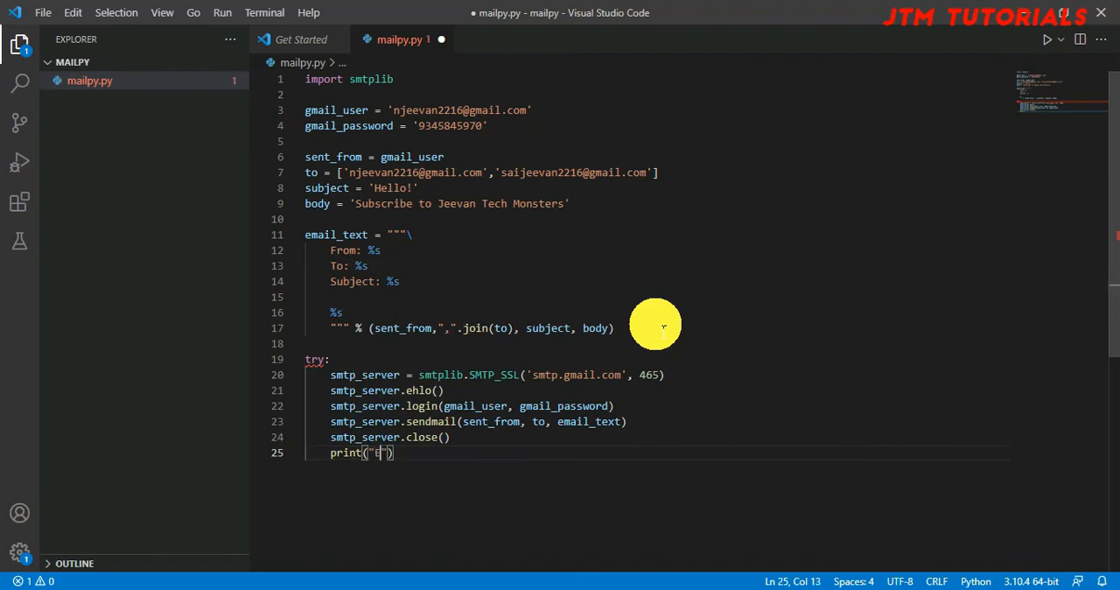
pyautogui.write('Email Sent')
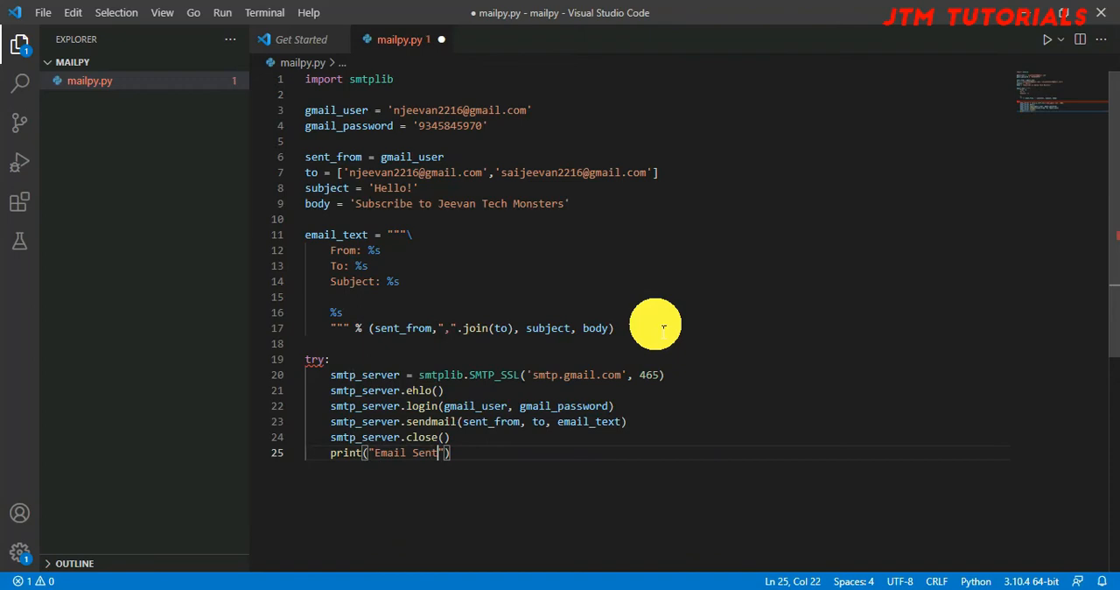
pyautogui.write('..')
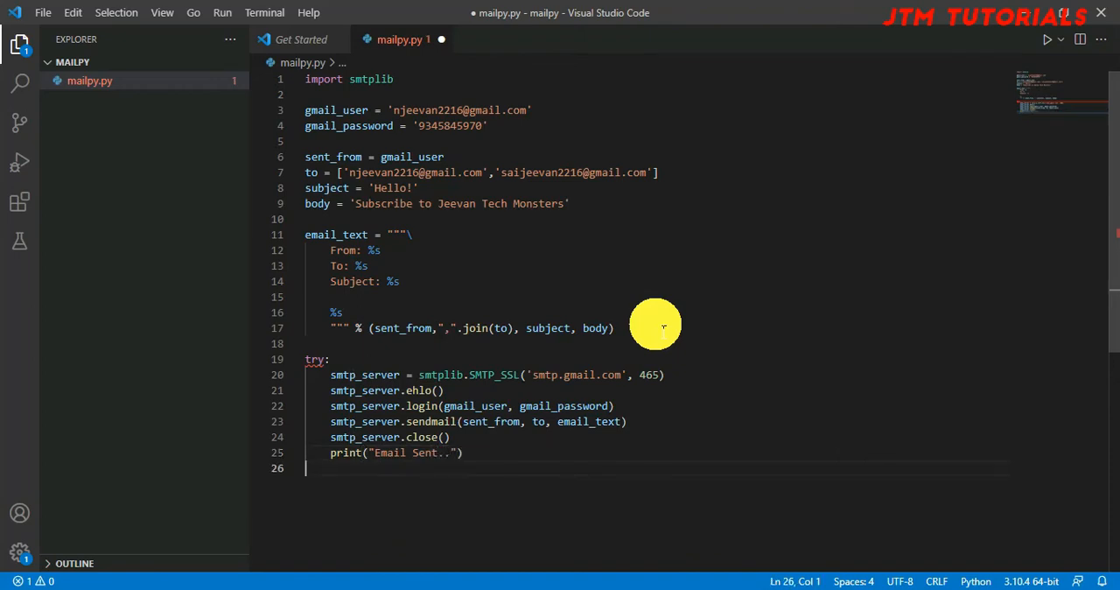
pyautogui.write('e')
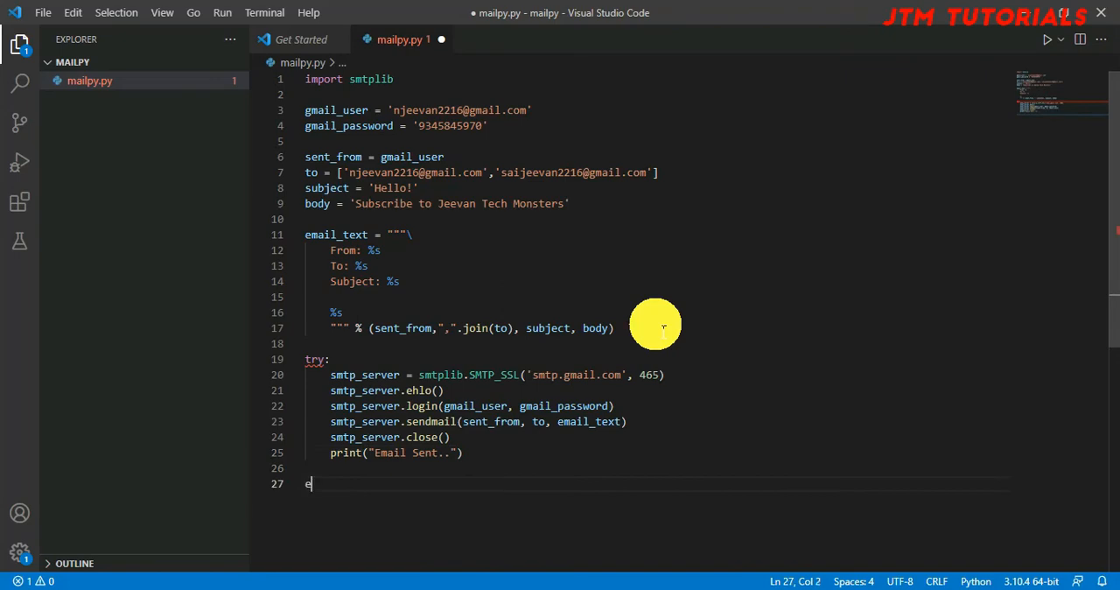
# Write the except Exception as ex: clause below the try block
pyautogui.write('xcept')
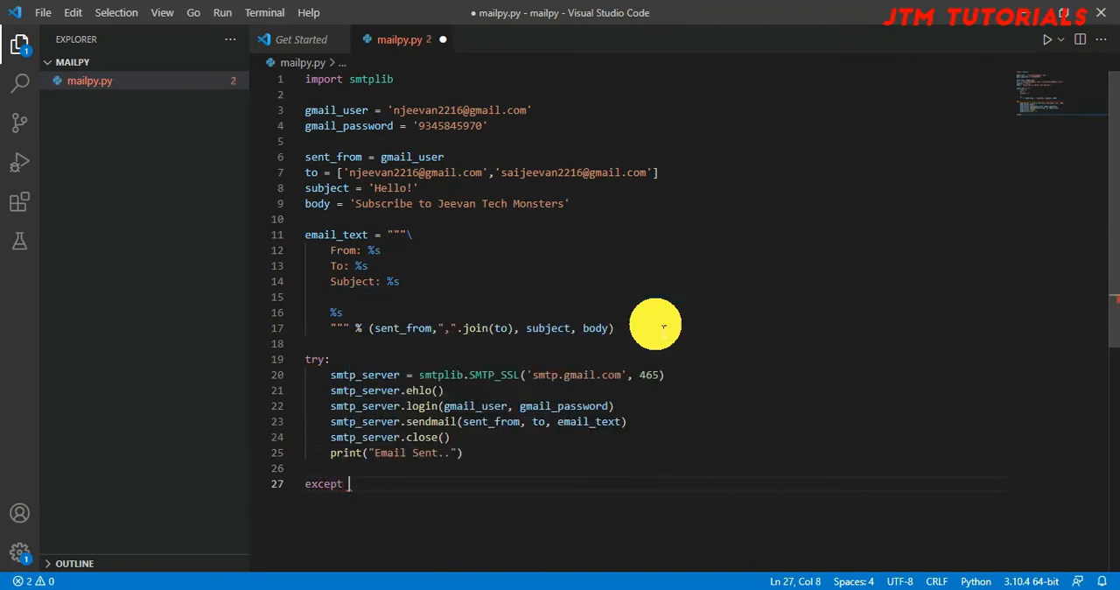
pyautogui.write('Exception as')
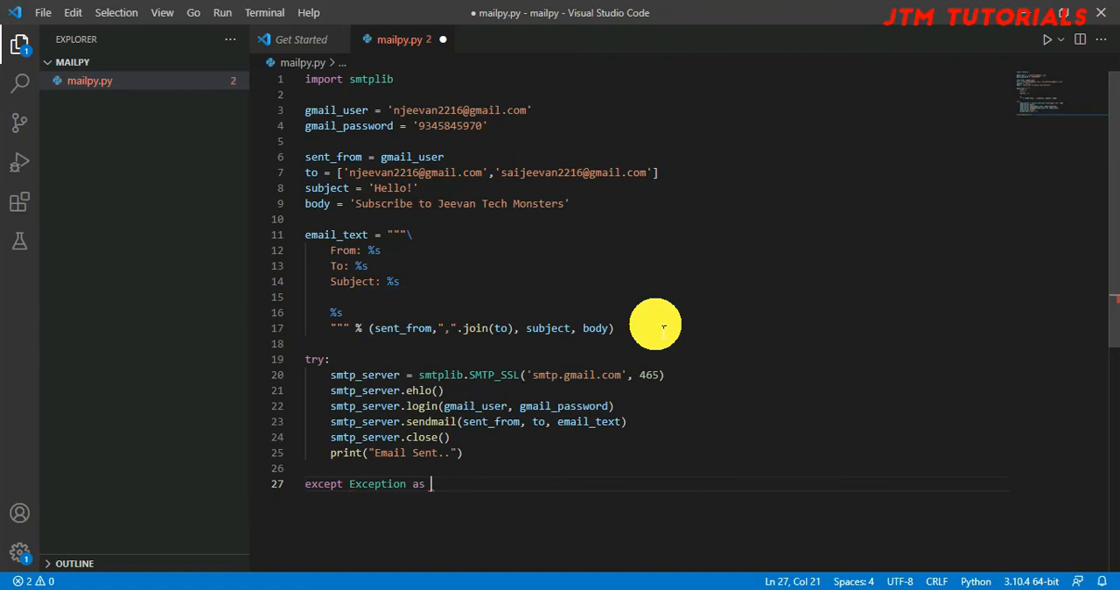
pyautogui.write('ex:')
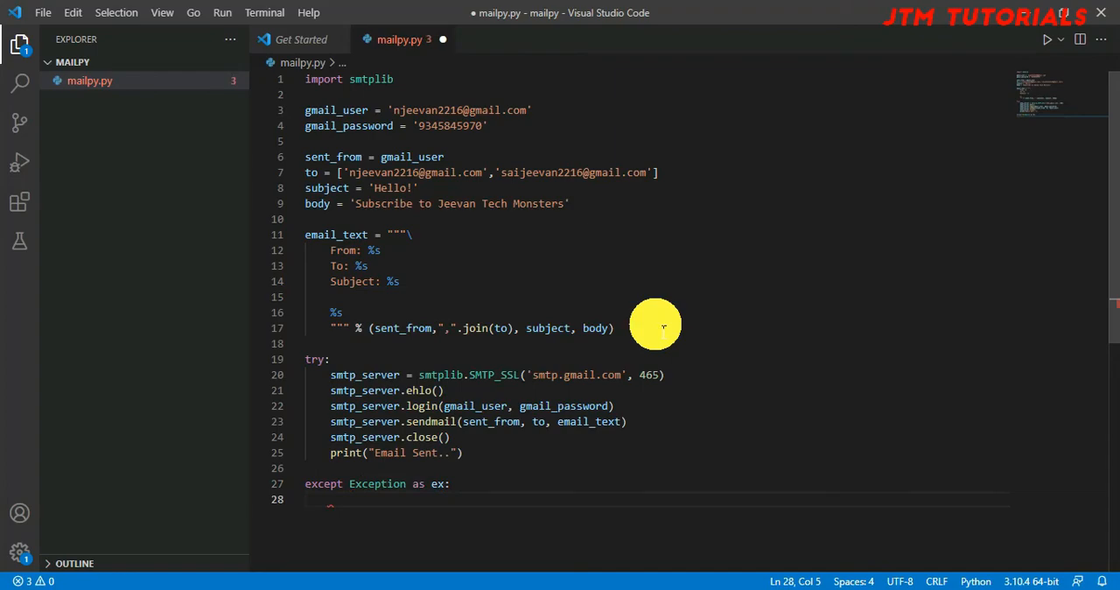
# Print "something wrong" together with the ex error inside the except block
pyautogui.write('print("something')
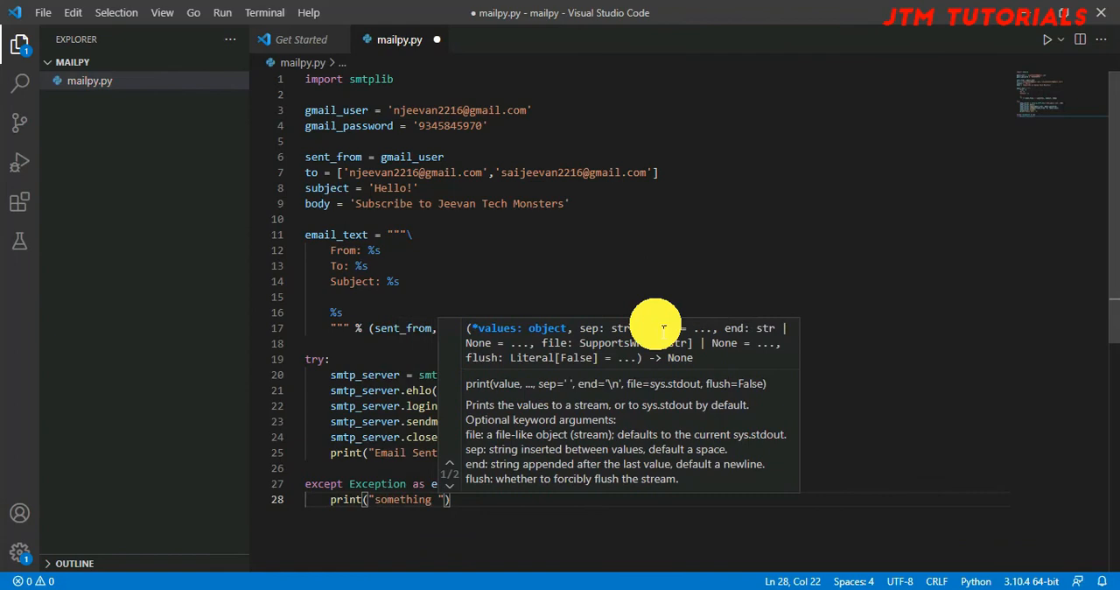
pyautogui.write('wrong')
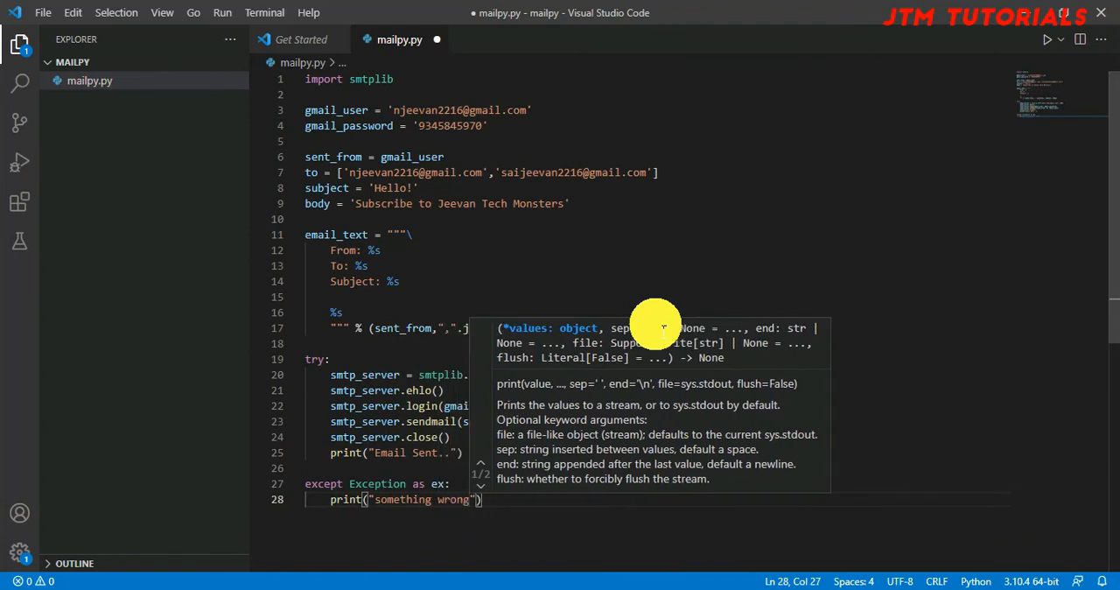
pyautogui.write(', E=')
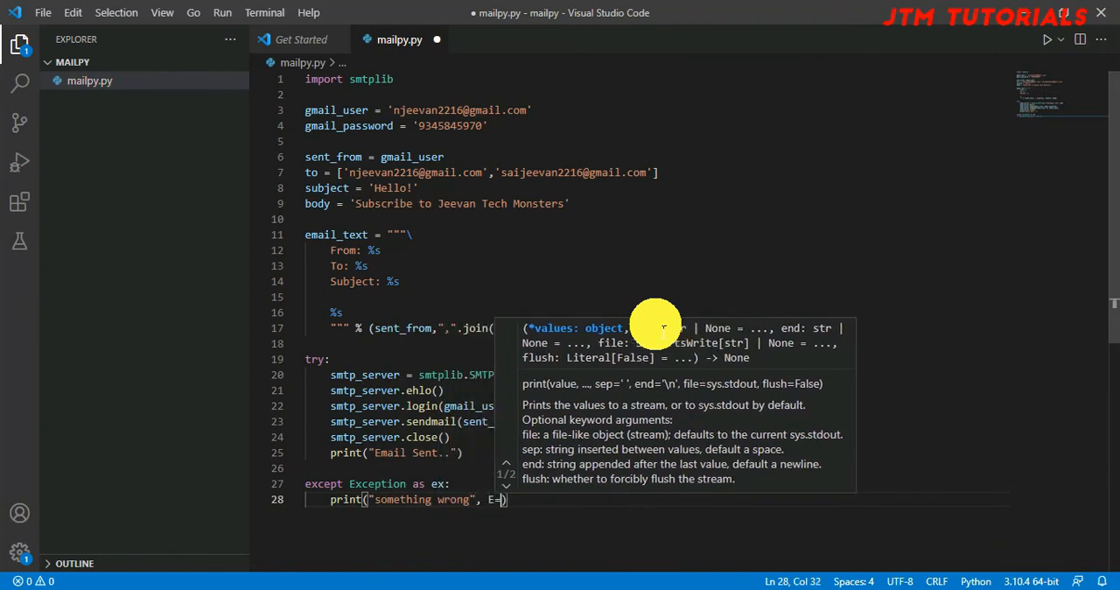
pyautogui.write('x')
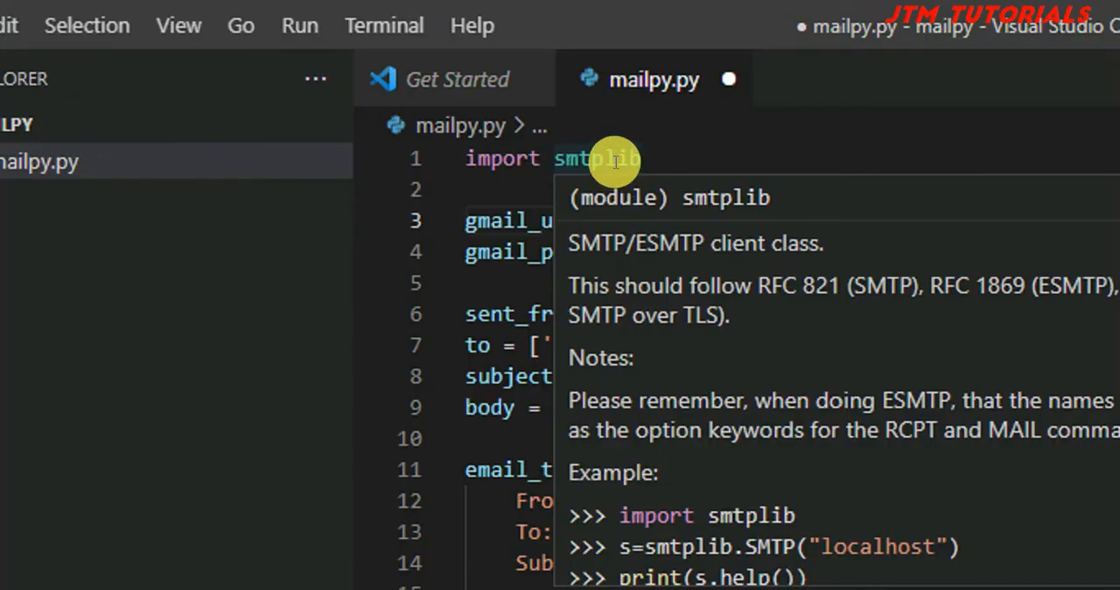
pyautogui.moveTo(633, 221)
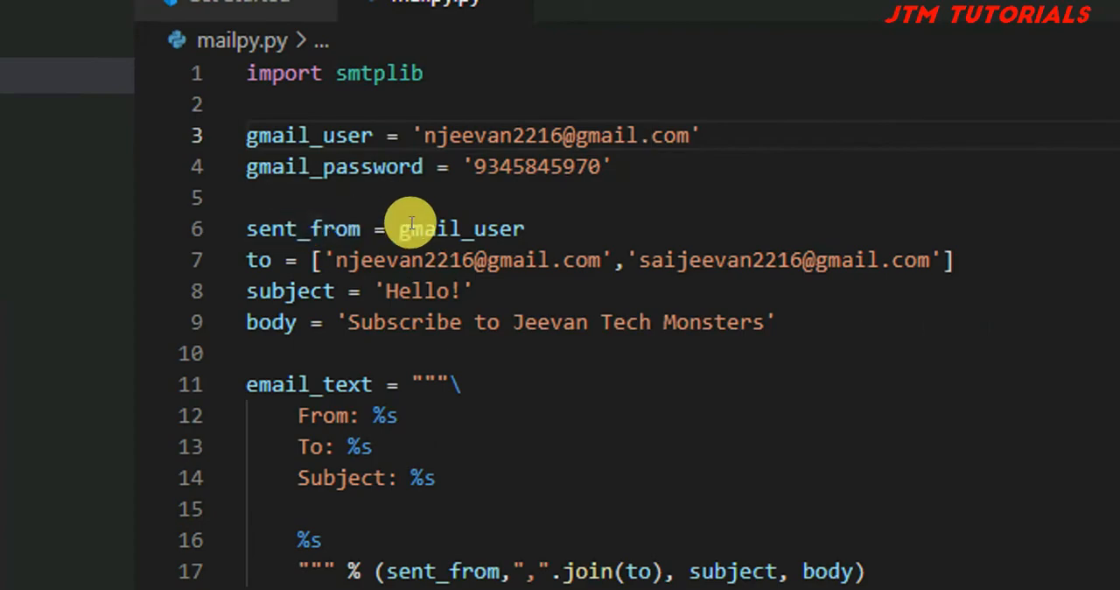
pyautogui.scroll(-3)
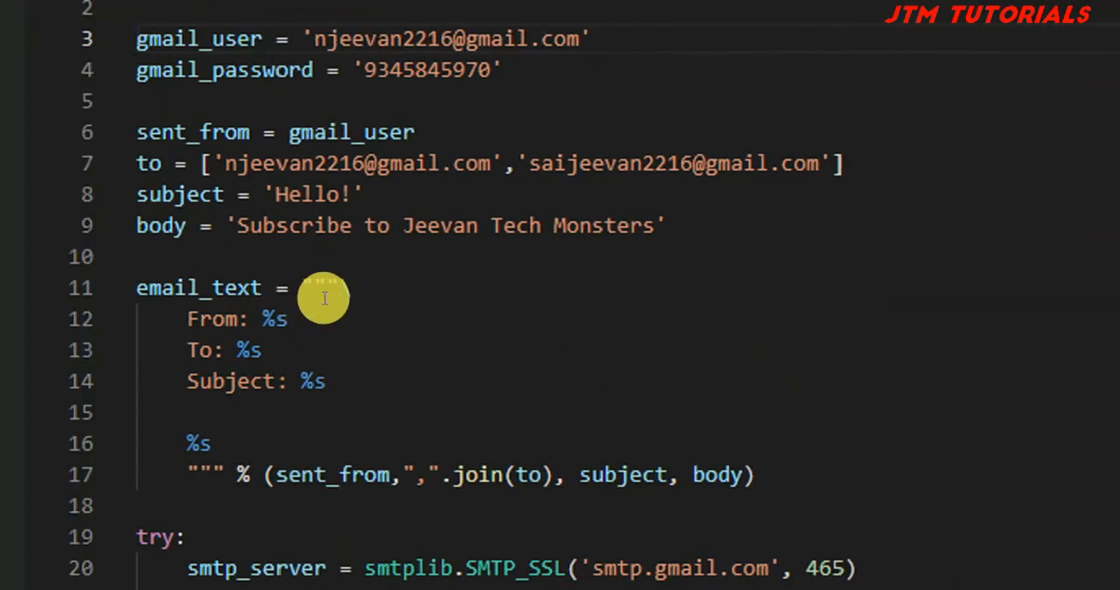
pyautogui.write('"""\\')
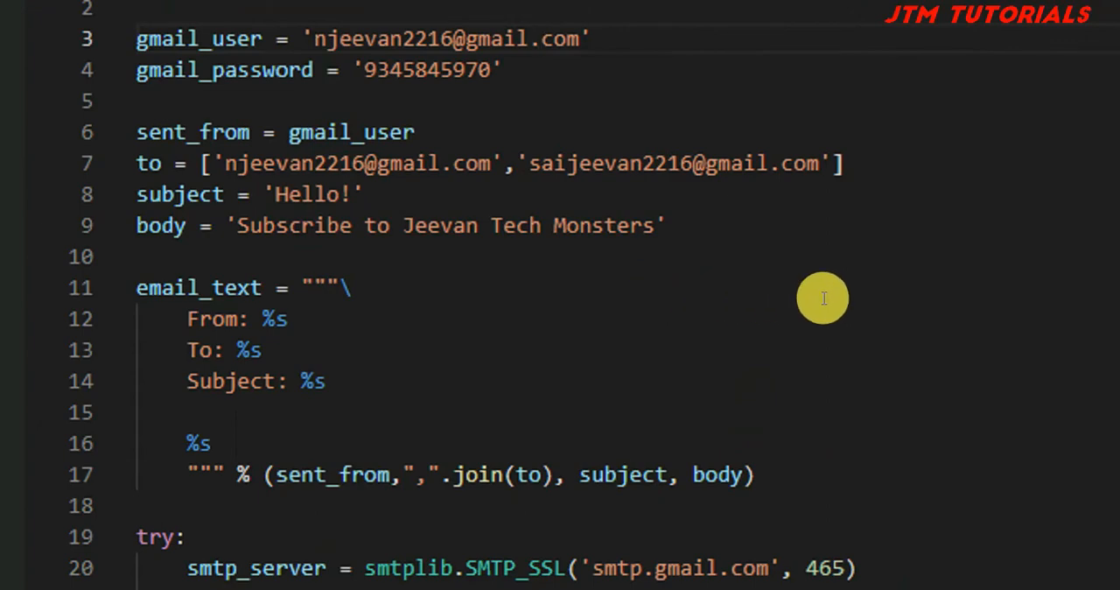
pyautogui.scroll(-3)
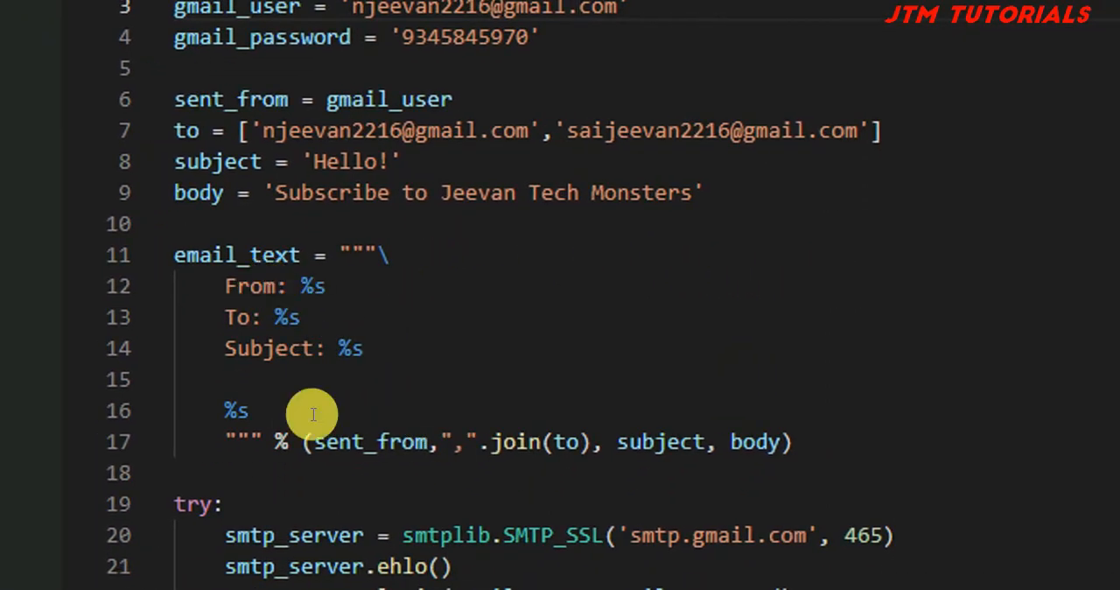
pyautogui.scroll(-3)
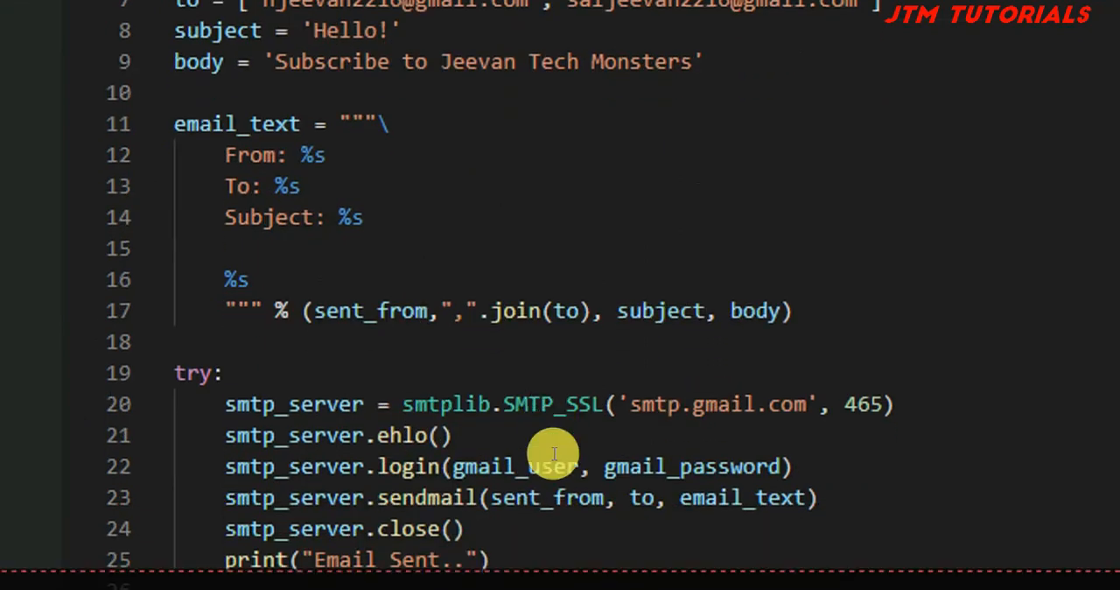
pyautogui.scroll(-3)
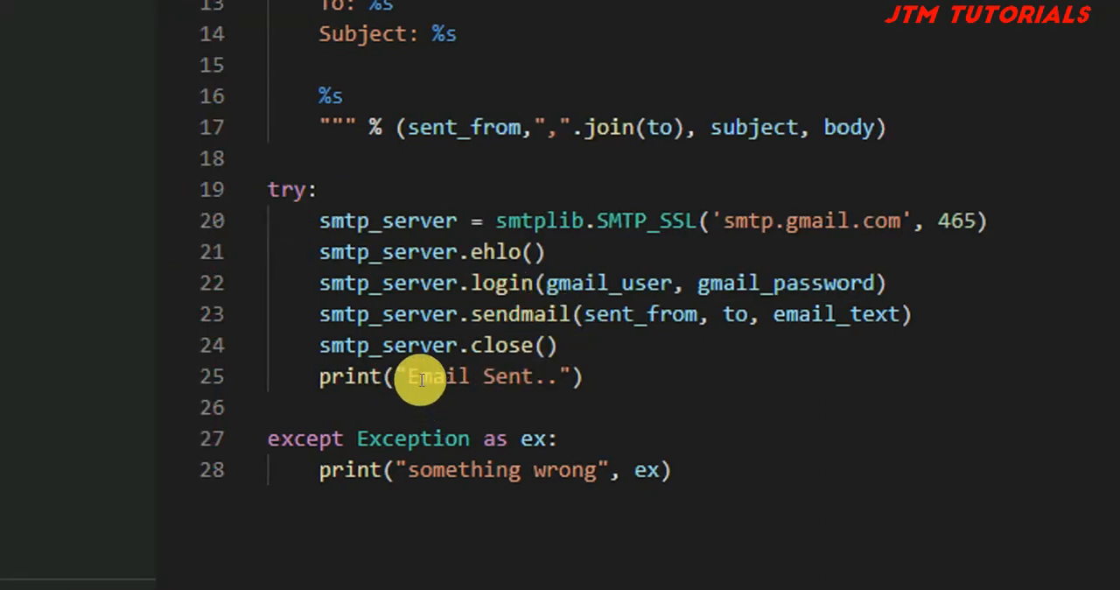
pyautogui.scroll(-3)
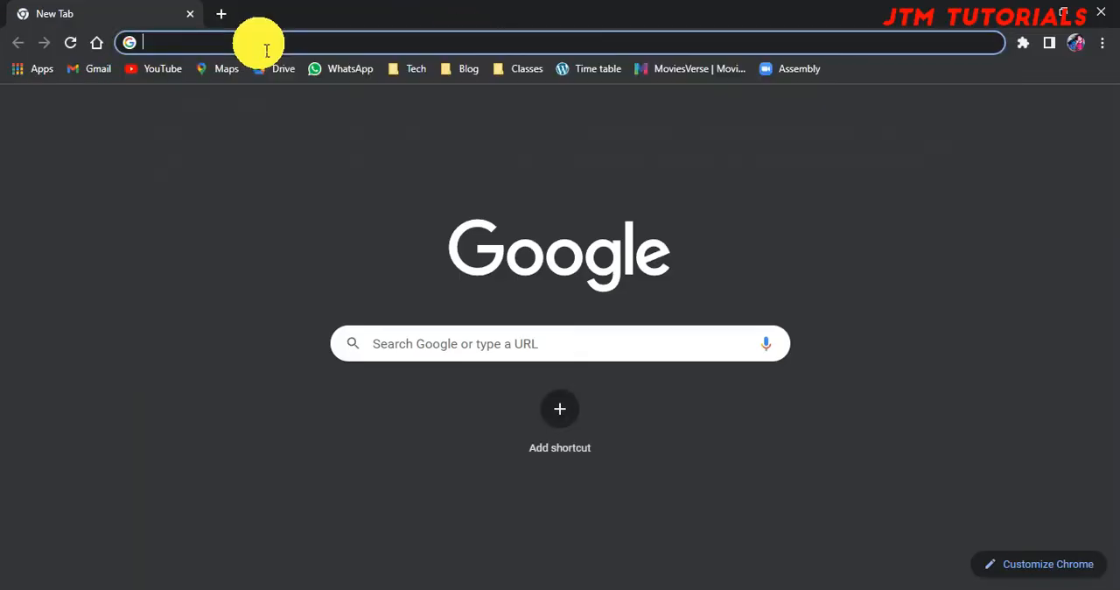
# Reach the Google Account less secure app access page and toggle Allow less secure apps off then back ON
pyautogui.write('m')
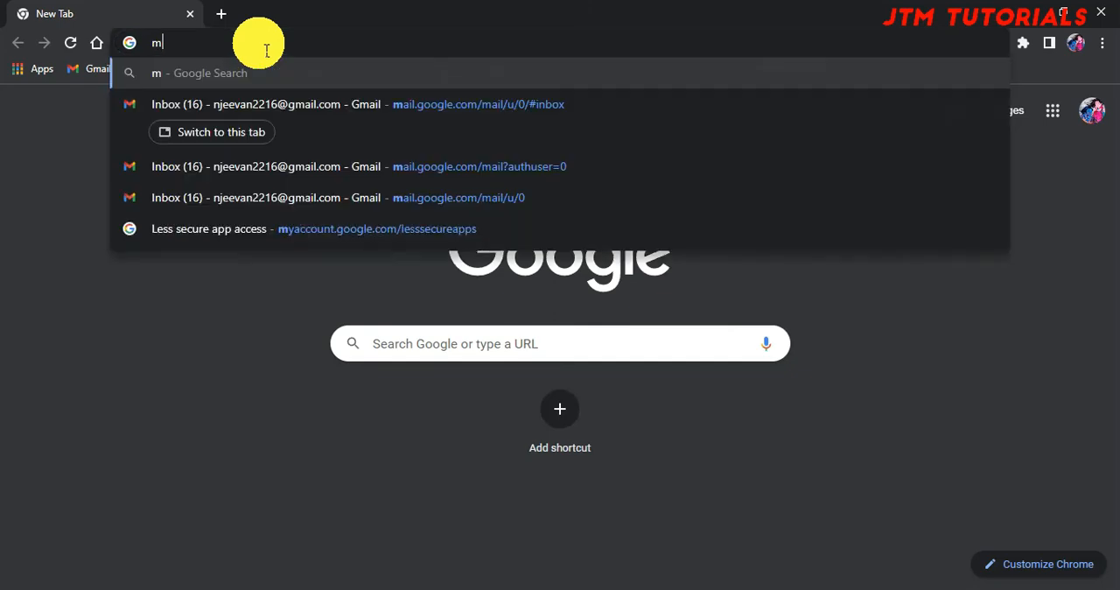
pyautogui.write('yacc')
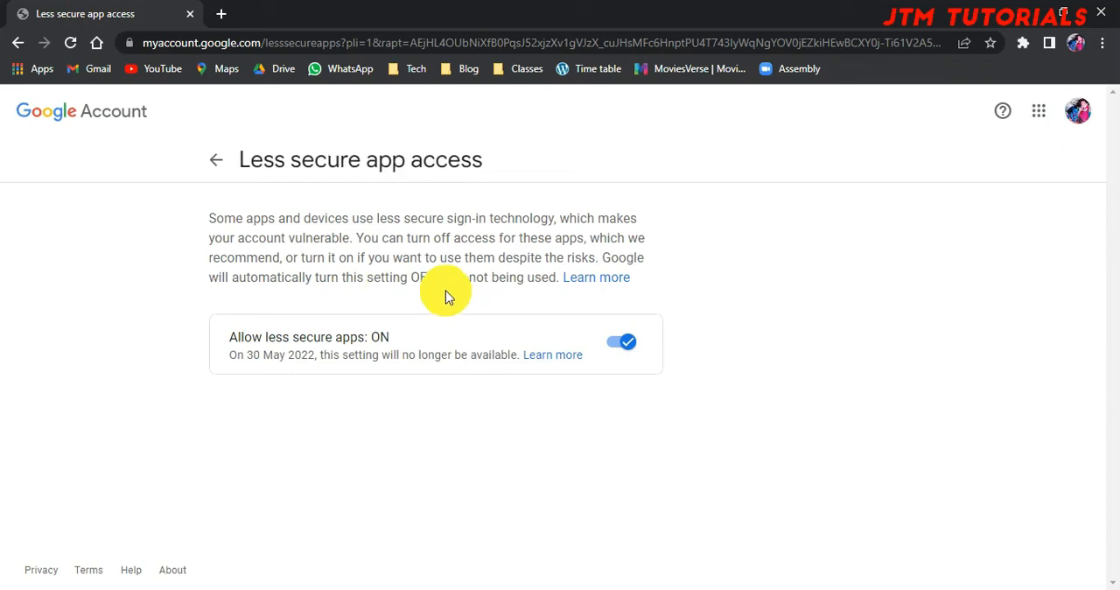
pyautogui.moveTo(417, 252)
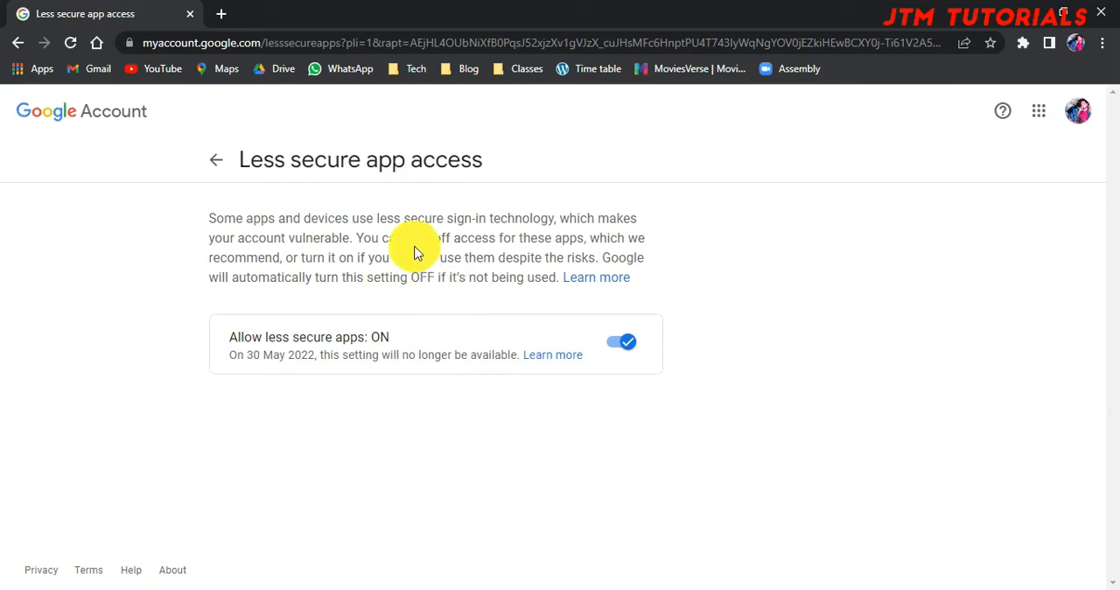
pyautogui.click(621, 342)
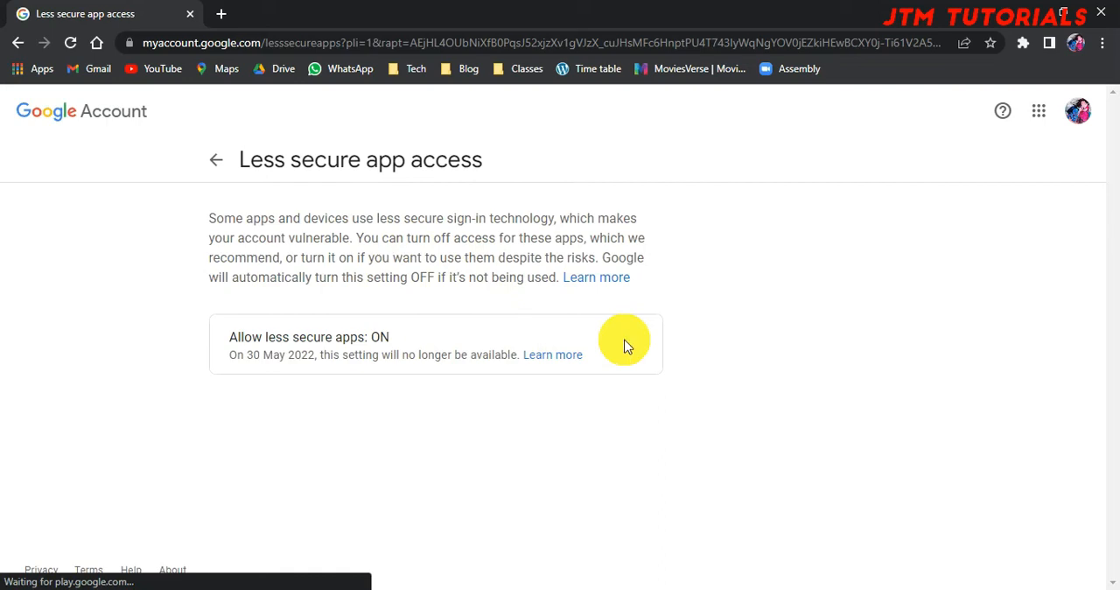
pyautogui.click(623, 341)
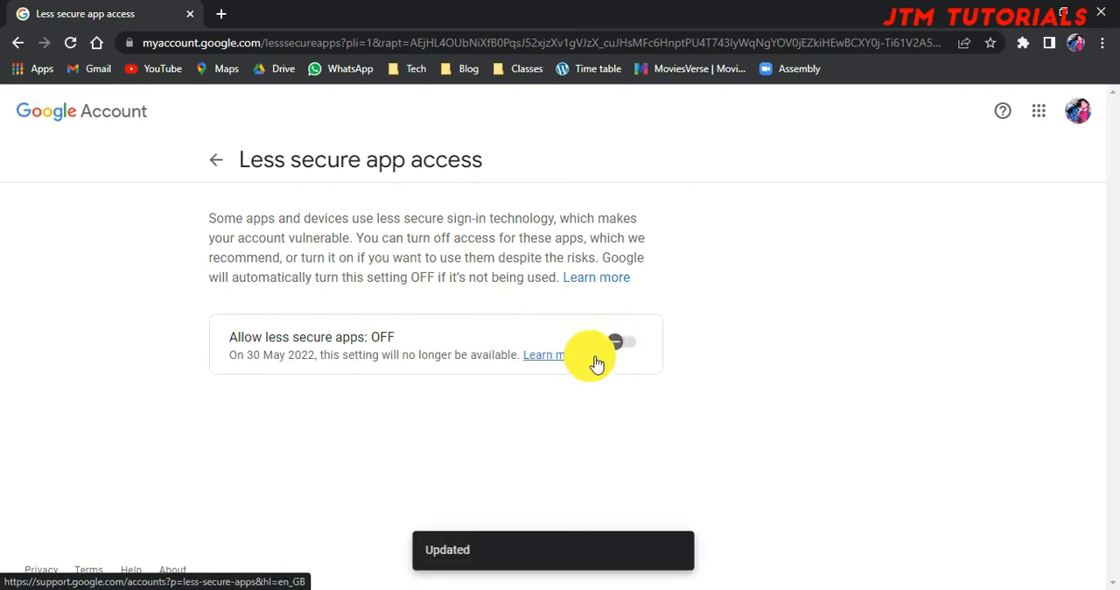
pyautogui.click(622, 341)
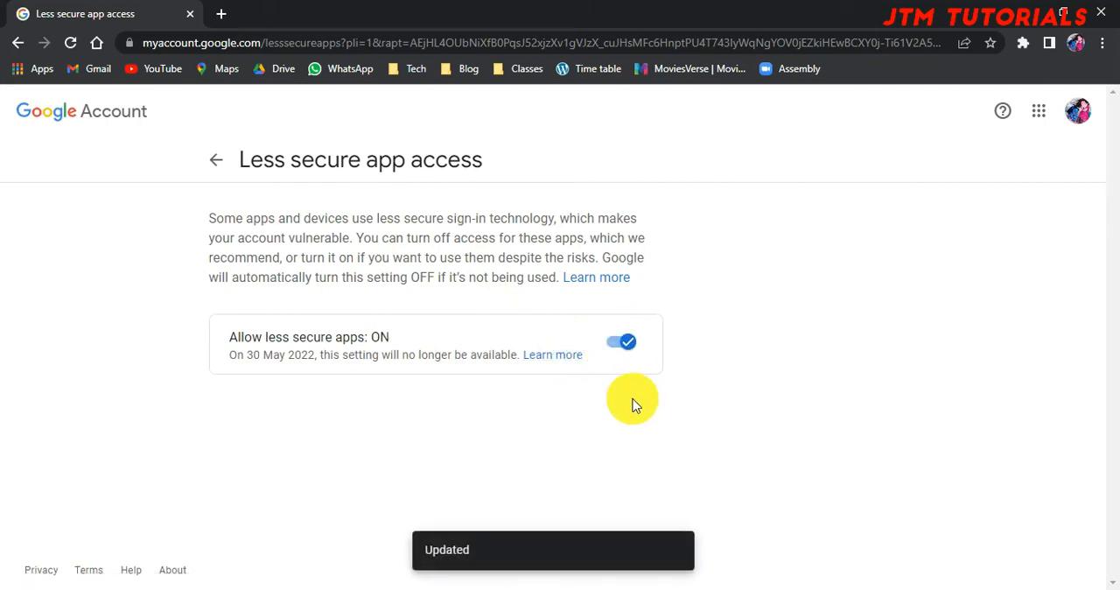
pyautogui.moveTo(686, 238)
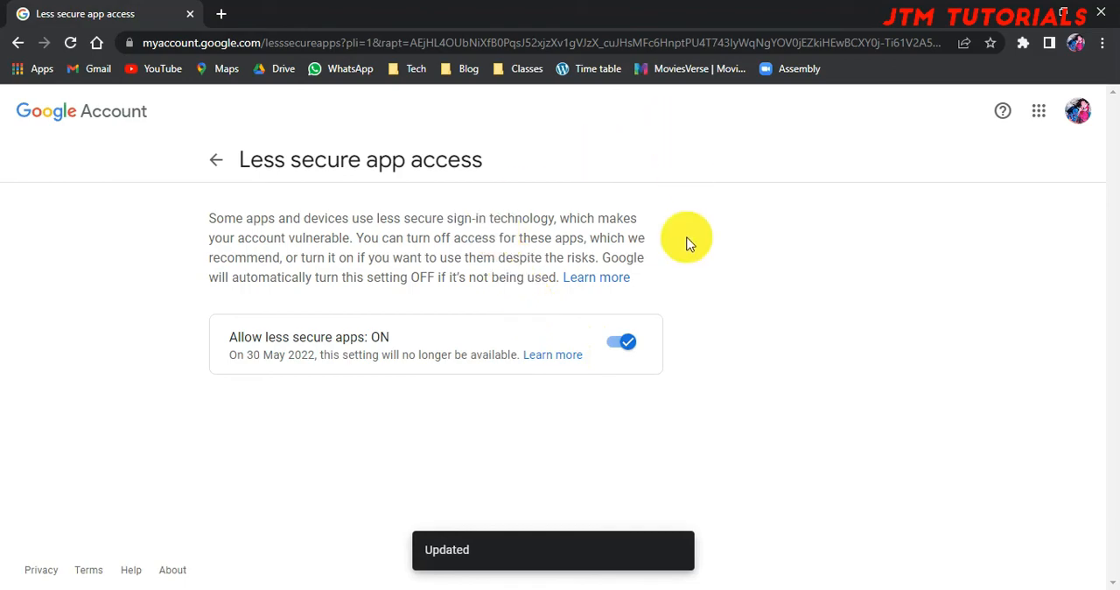
pyautogui.moveTo(446, 564)
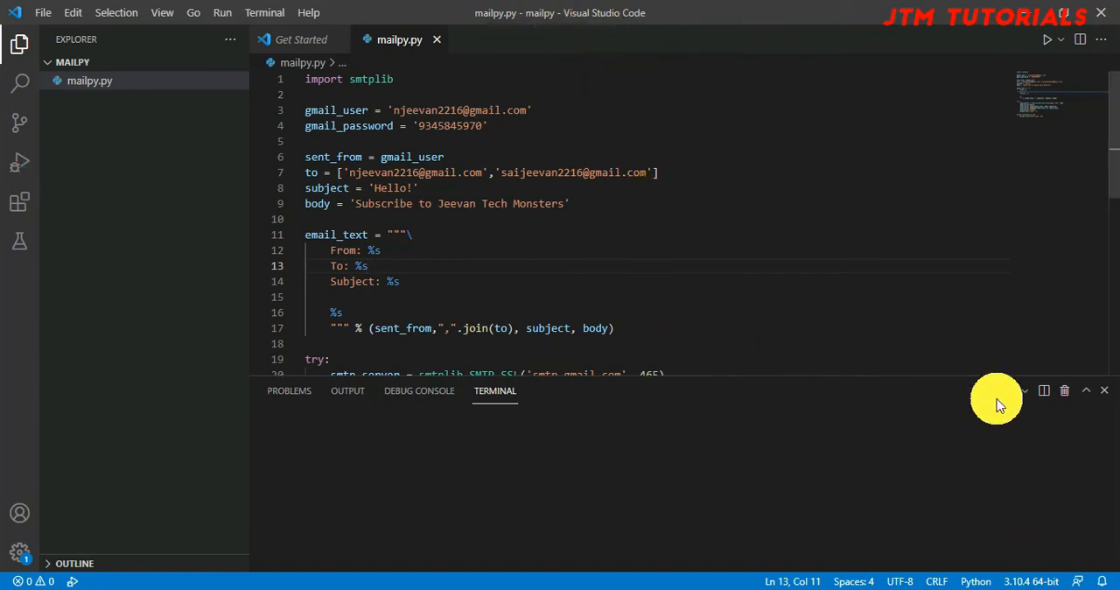
# Start a cmd terminal session in the mailpy folder and run python mailpy.py
pyautogui.click(1022, 390)
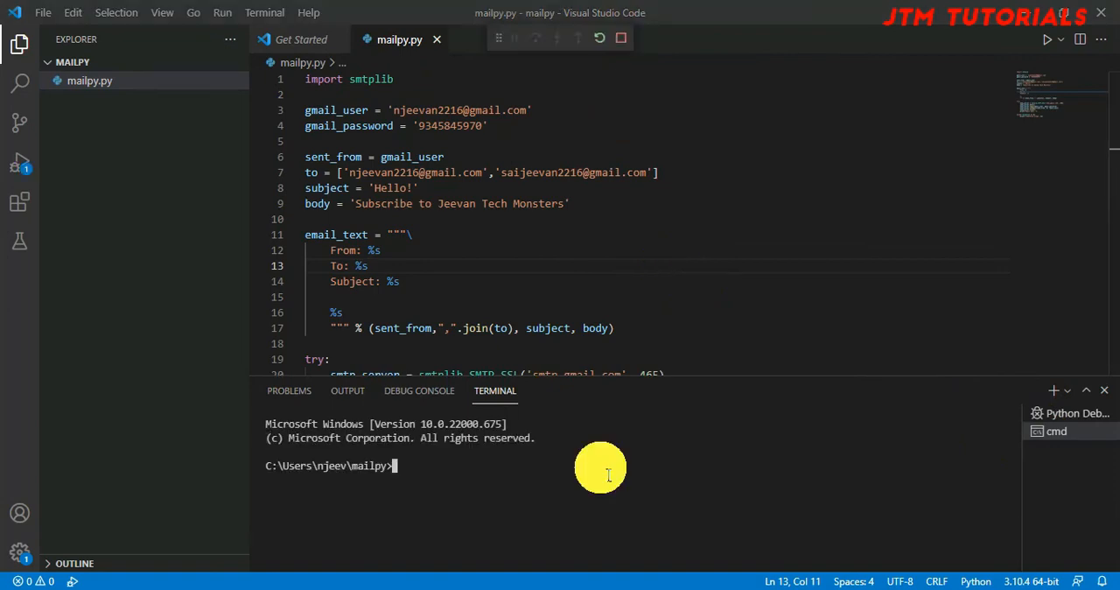
pyautogui.write('pyt')
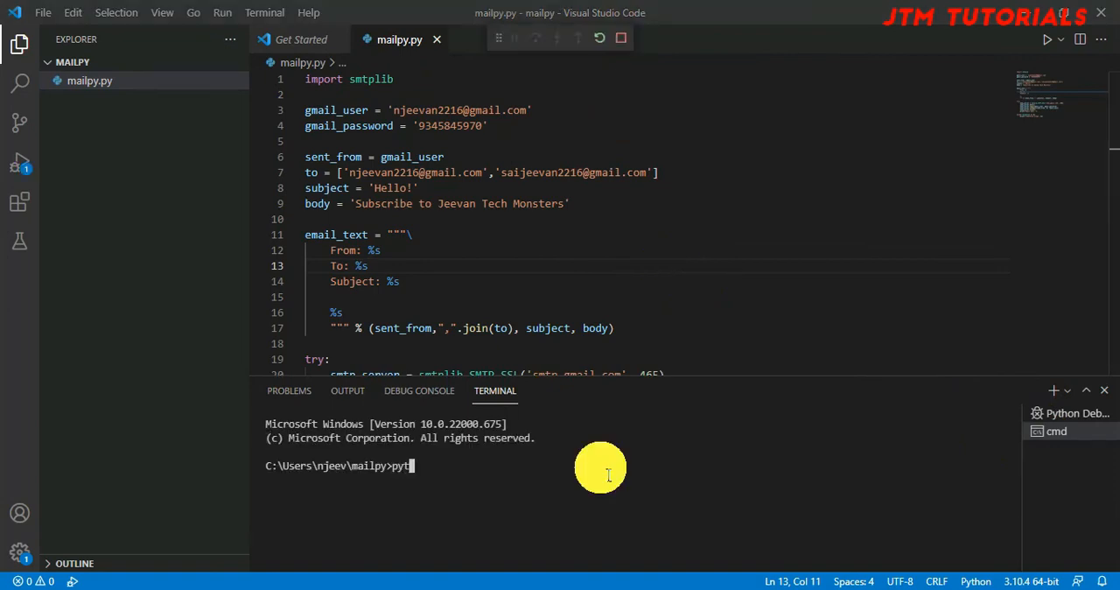
pyautogui.write('hon')
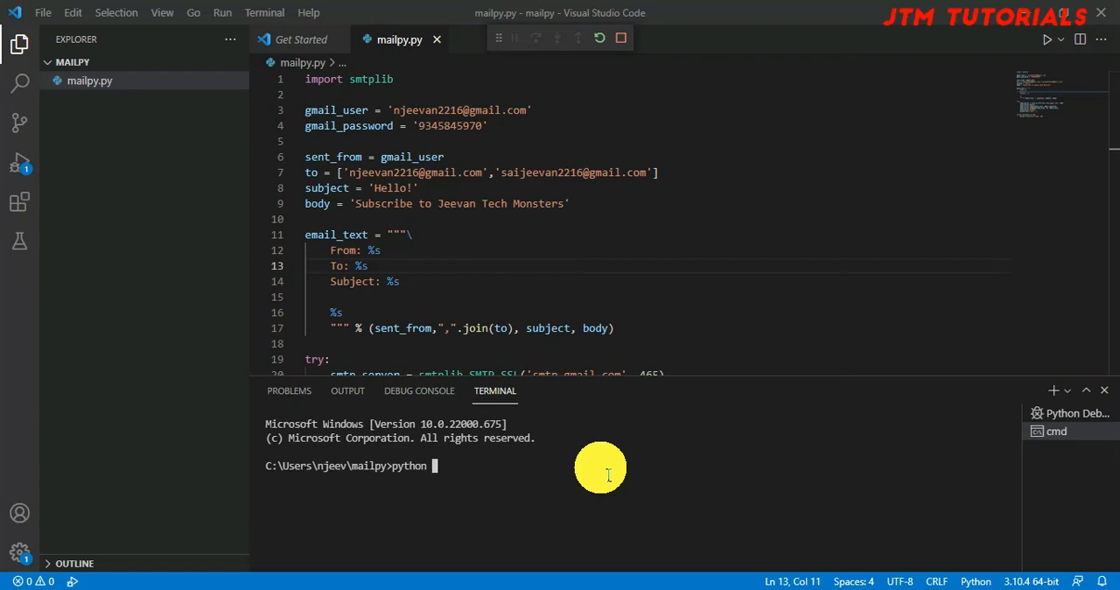
pyautogui.write('mailpy.p')
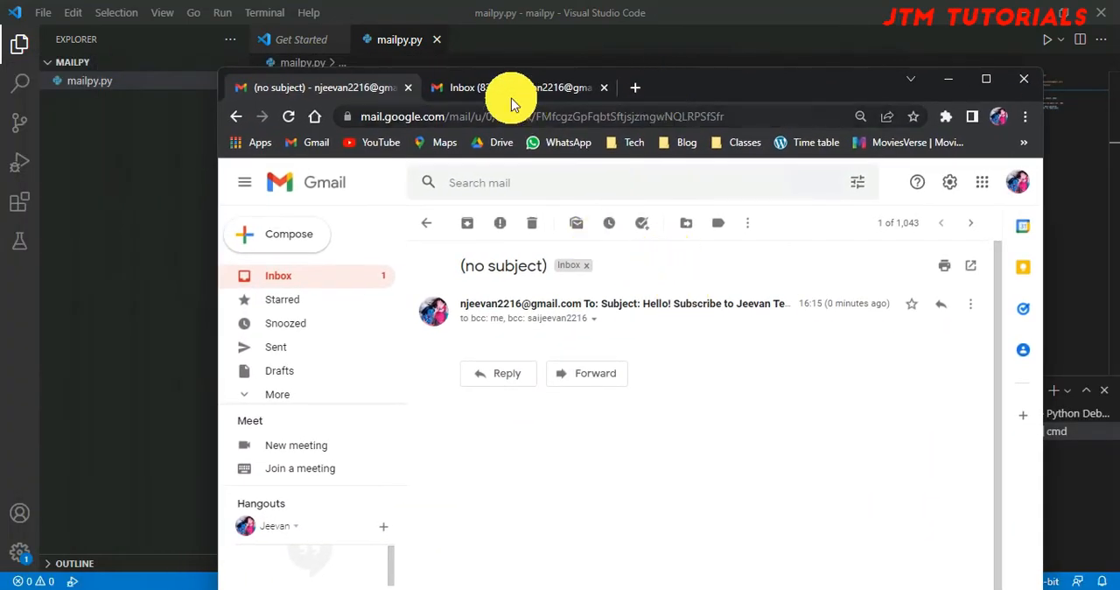
# View the received (no subject) message in the second Gmail account's inbox
pyautogui.click(517, 88)
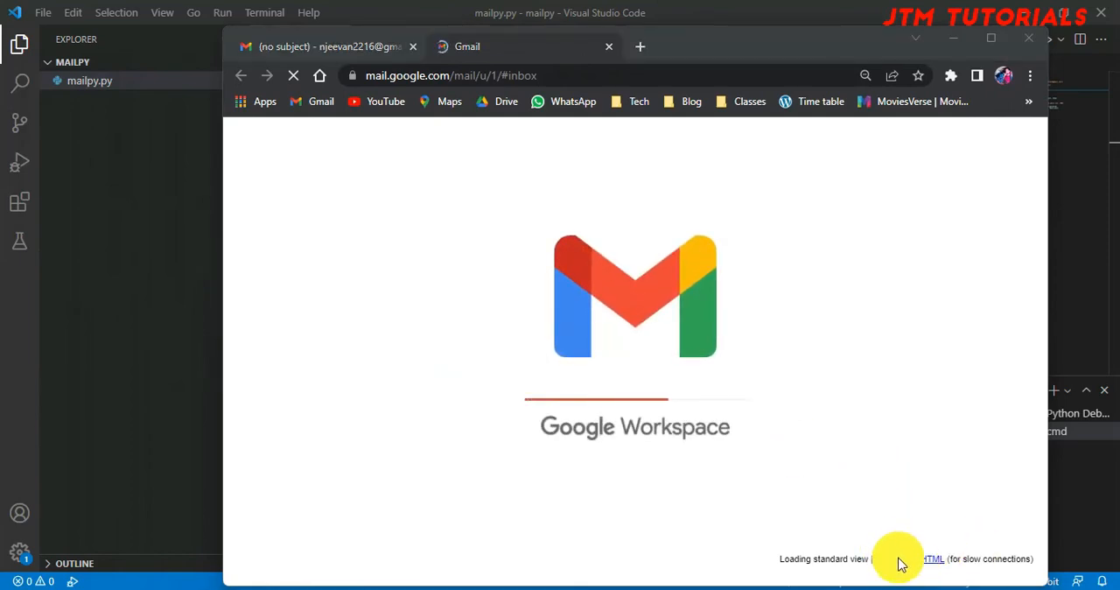
pyautogui.moveTo(901, 501)
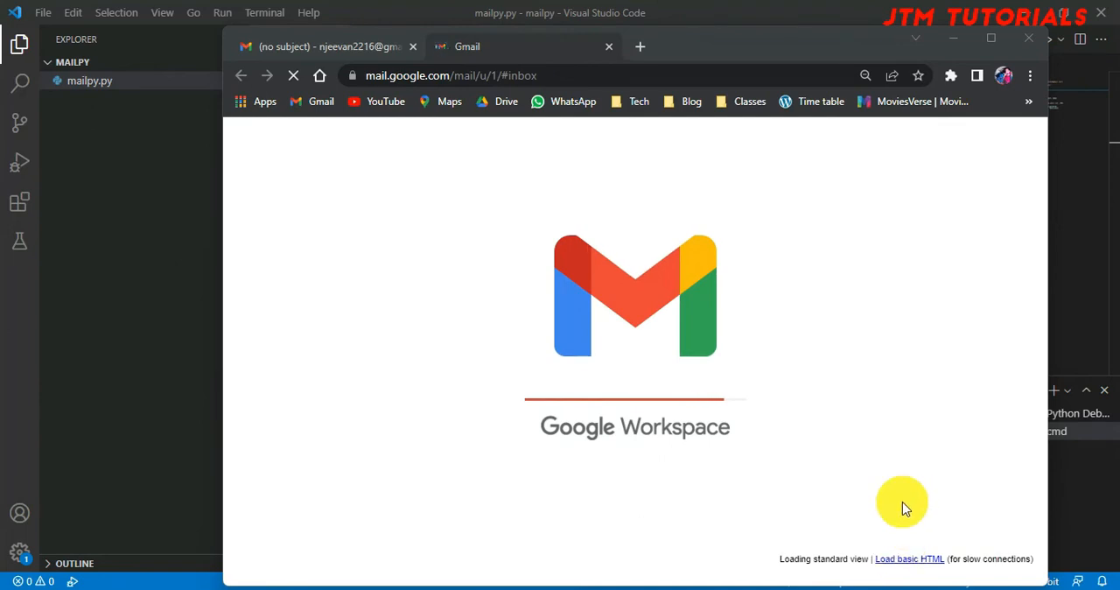
pyautogui.moveTo(899, 469)
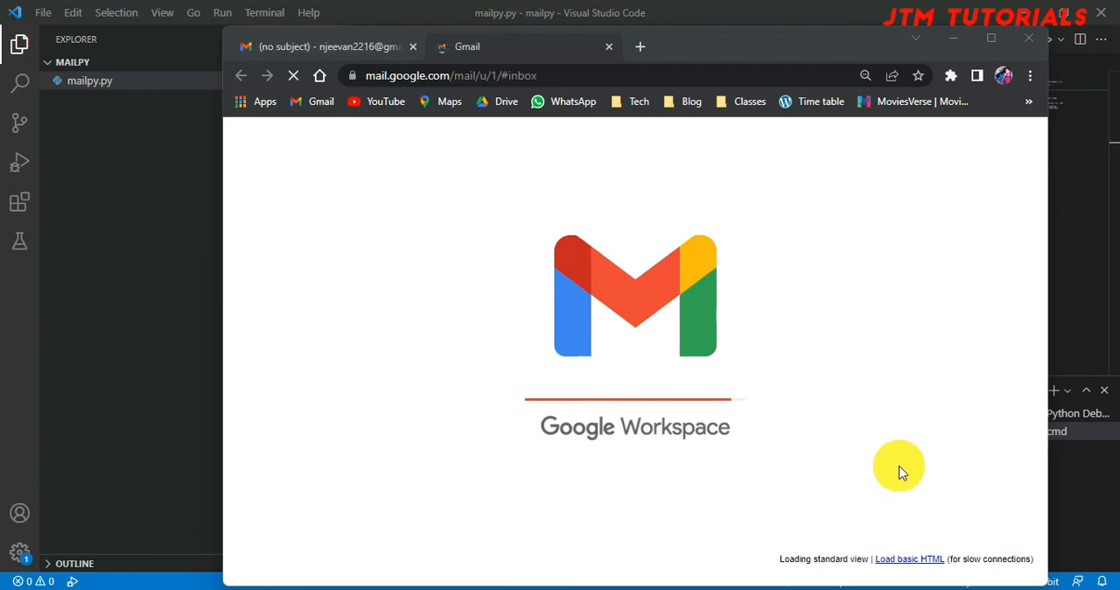
pyautogui.moveTo(910, 563)
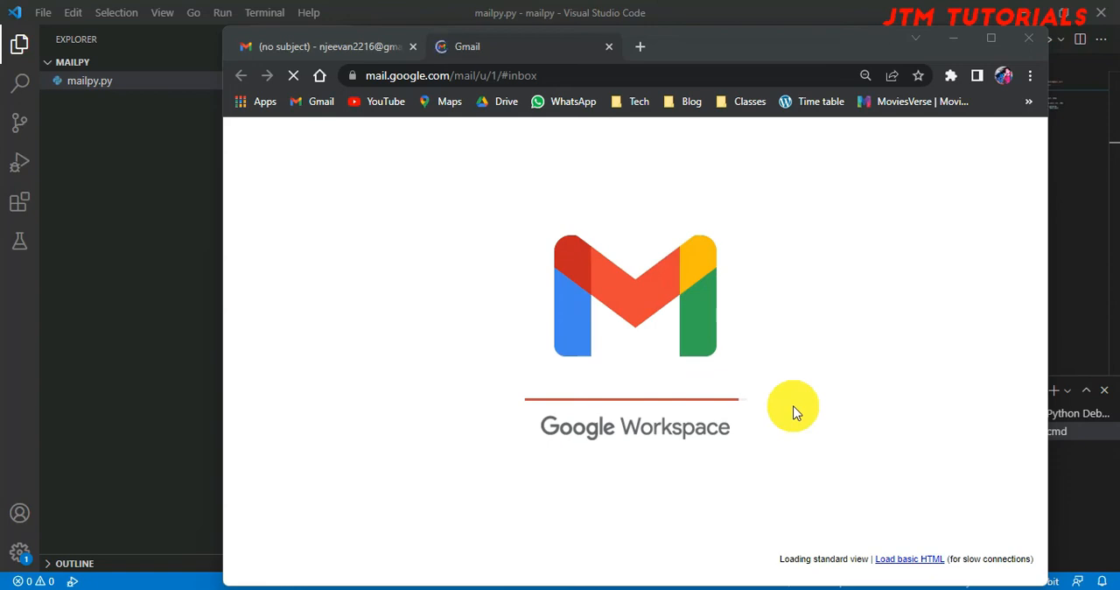
pyautogui.moveTo(734, 388)
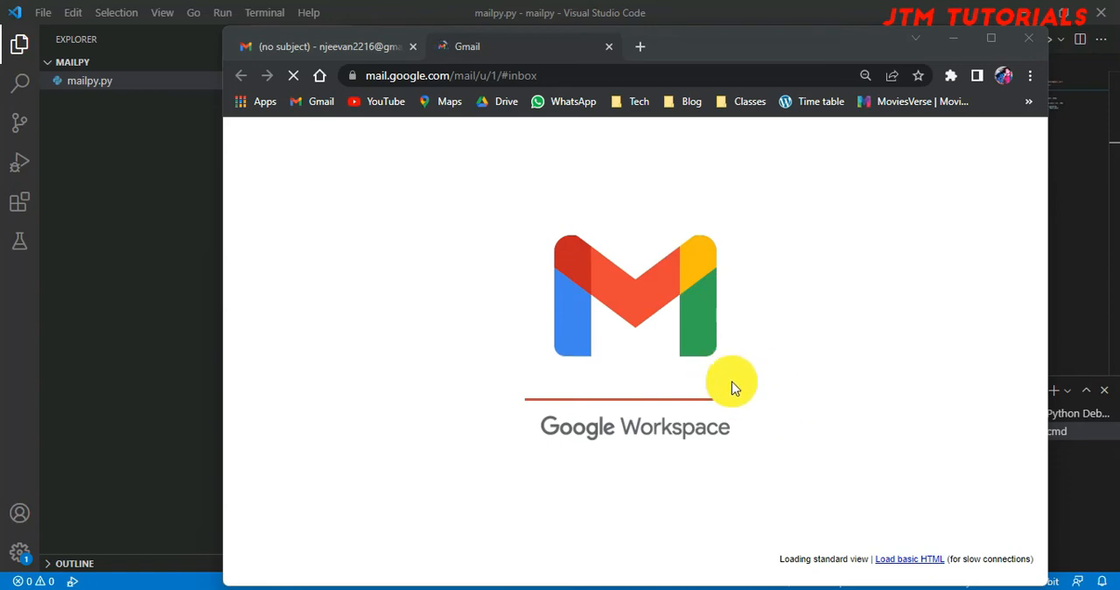
pyautogui.moveTo(907, 556)
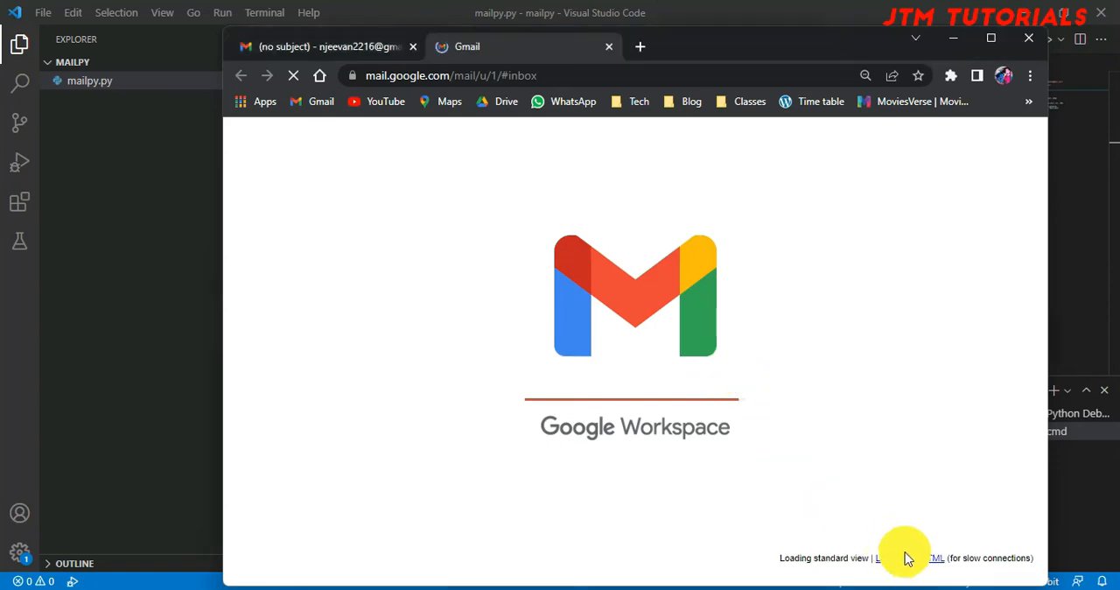
pyautogui.moveTo(910, 560)
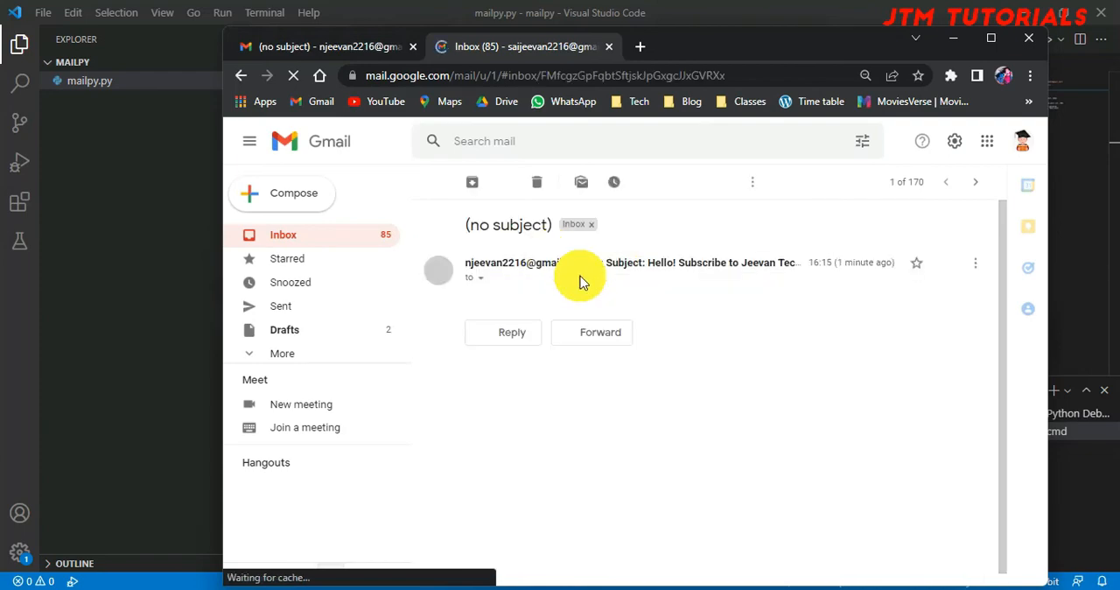
pyautogui.click(599, 266)
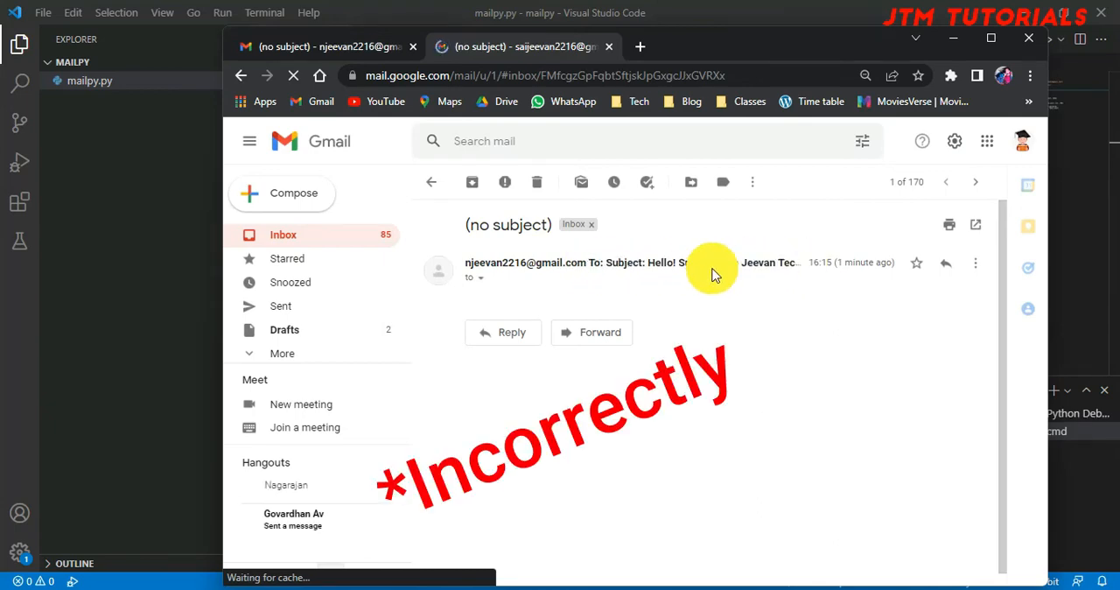
pyautogui.click(480, 277)
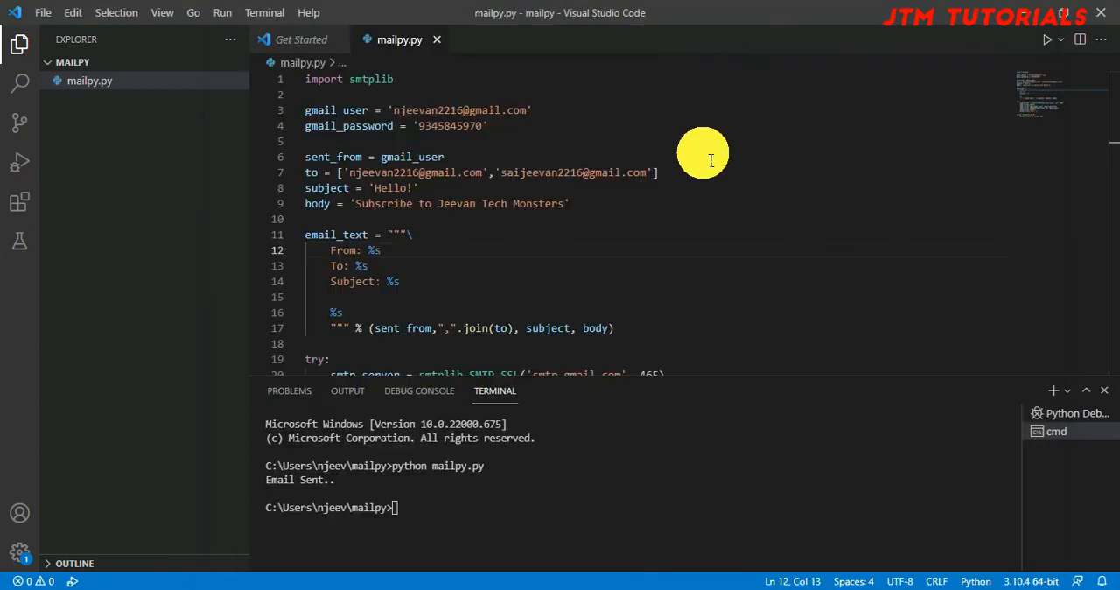
pyautogui.moveTo(525, 189)
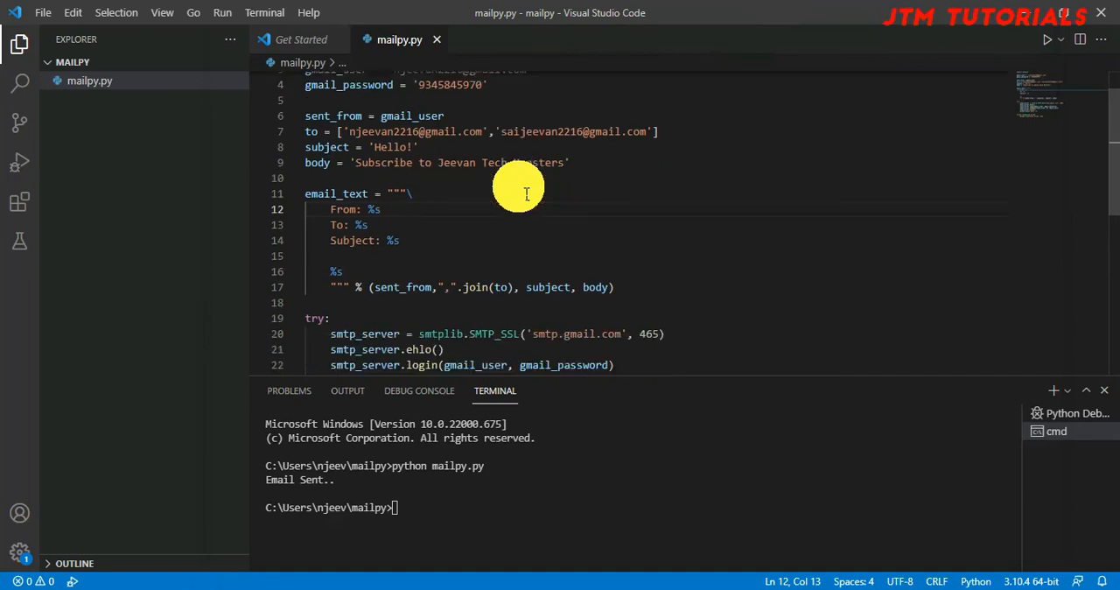
# Dedent the From/To/Subject lines of email_text and rerun python mailpy.py
pyautogui.scroll(-3)
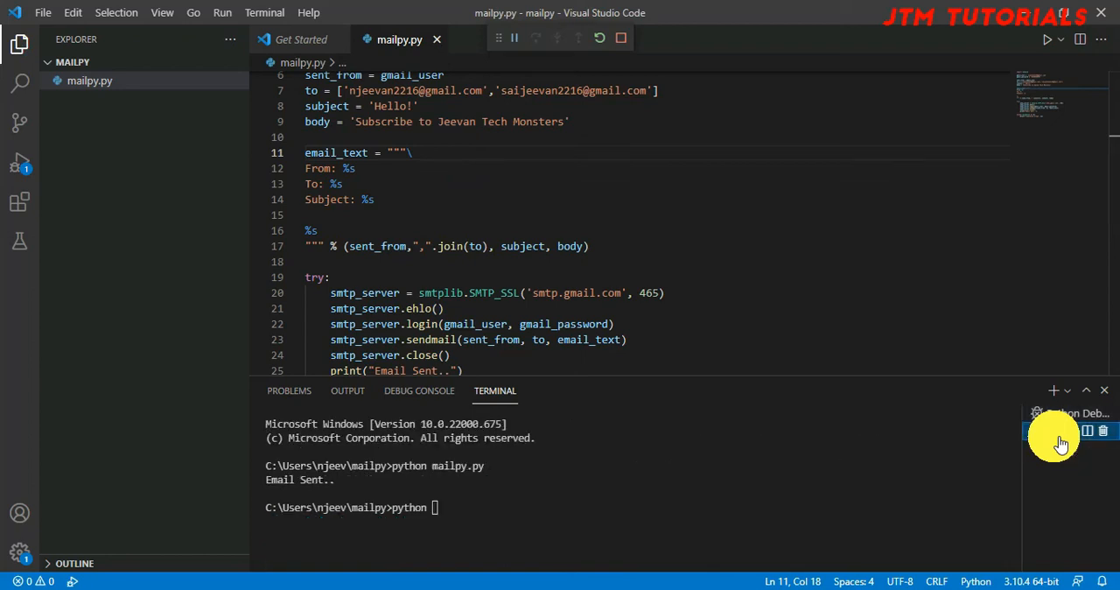
pyautogui.write('mailpy.py')
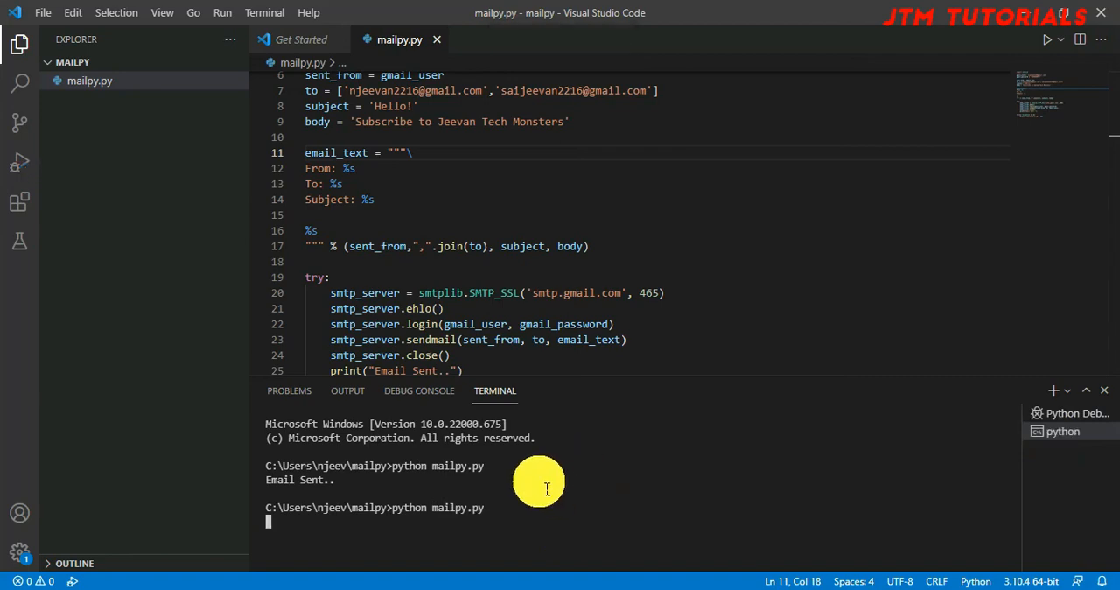
pyautogui.moveTo(543, 481)
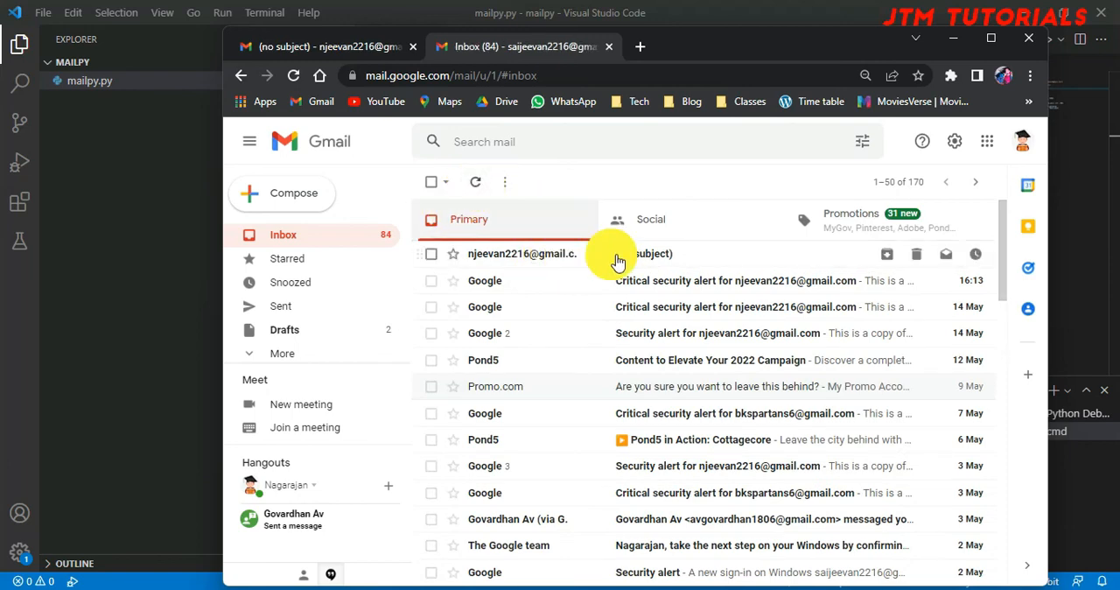
# View the new Hello! message with its header lines, then leave and close the second account's tab
pyautogui.click(616, 252)
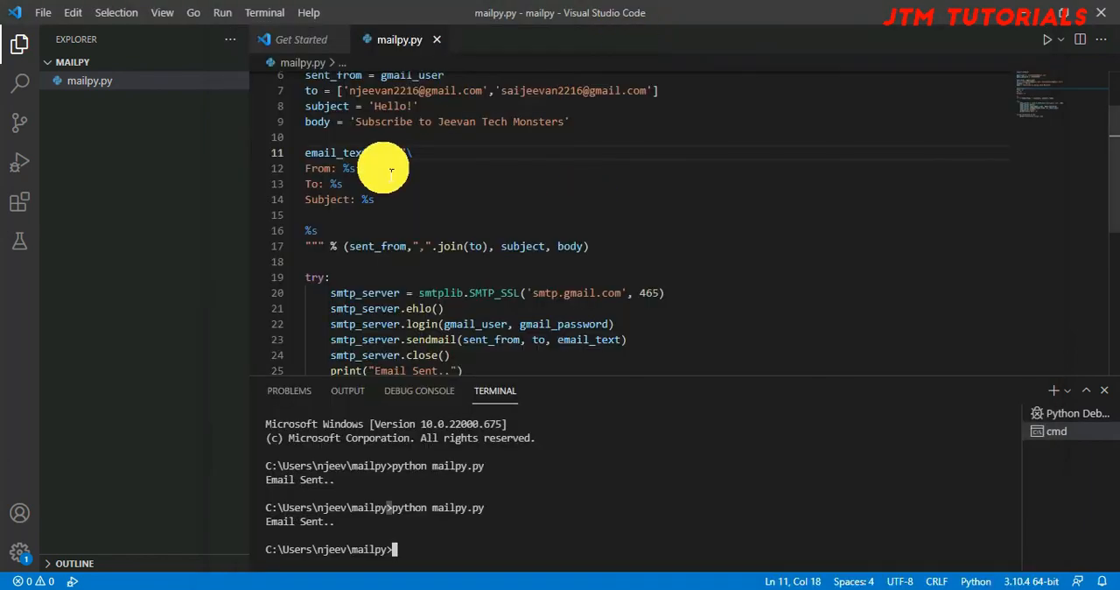
pyautogui.moveTo(388, 152); pyautogui.dragTo(375, 199)
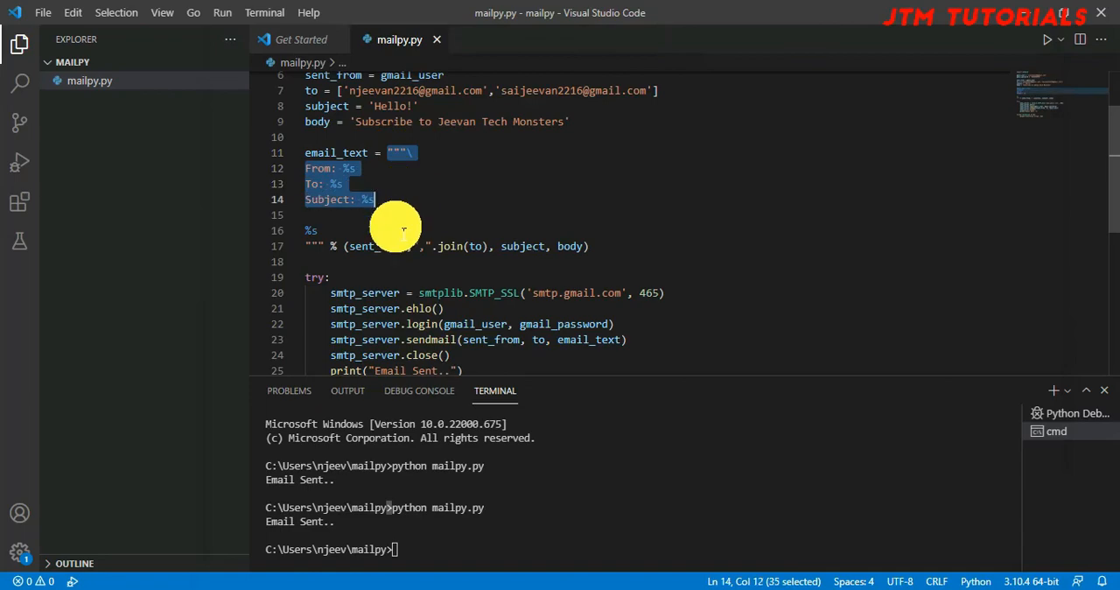
pyautogui.click(588, 245)
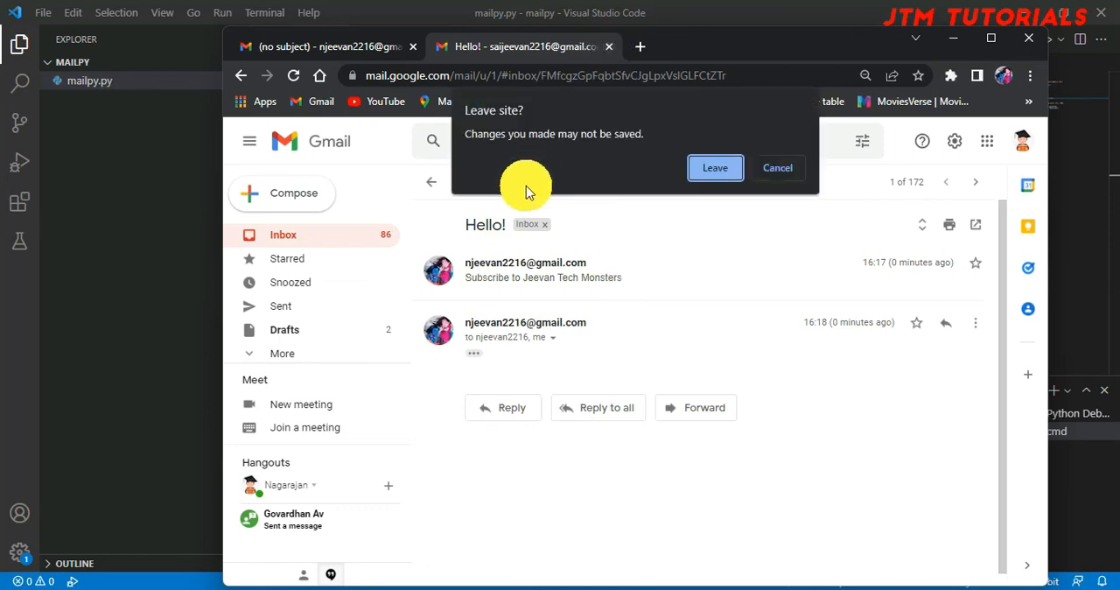
pyautogui.click(714, 168)
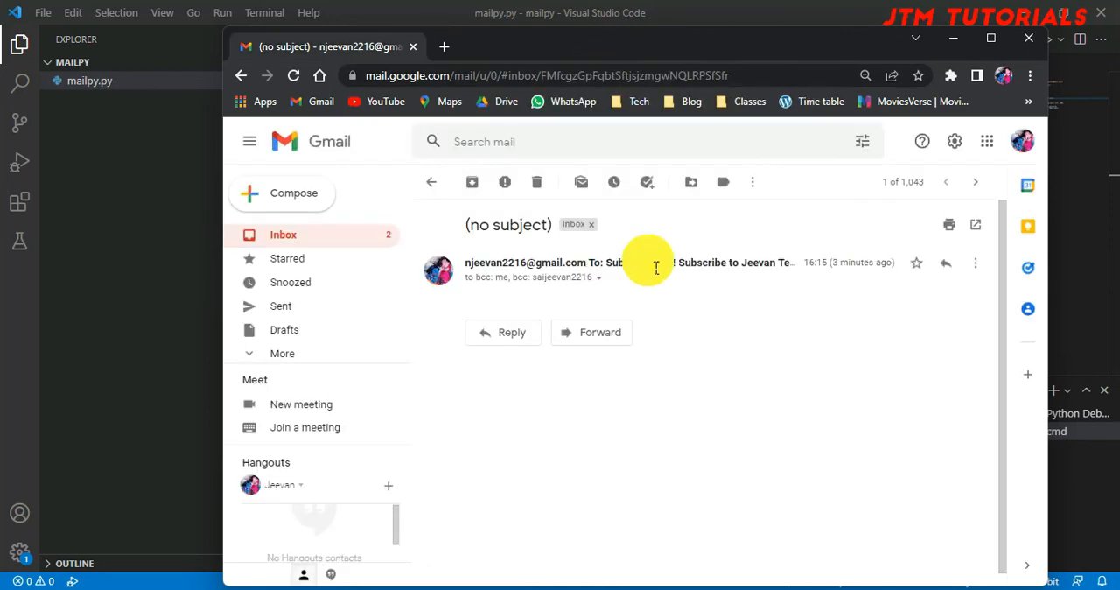